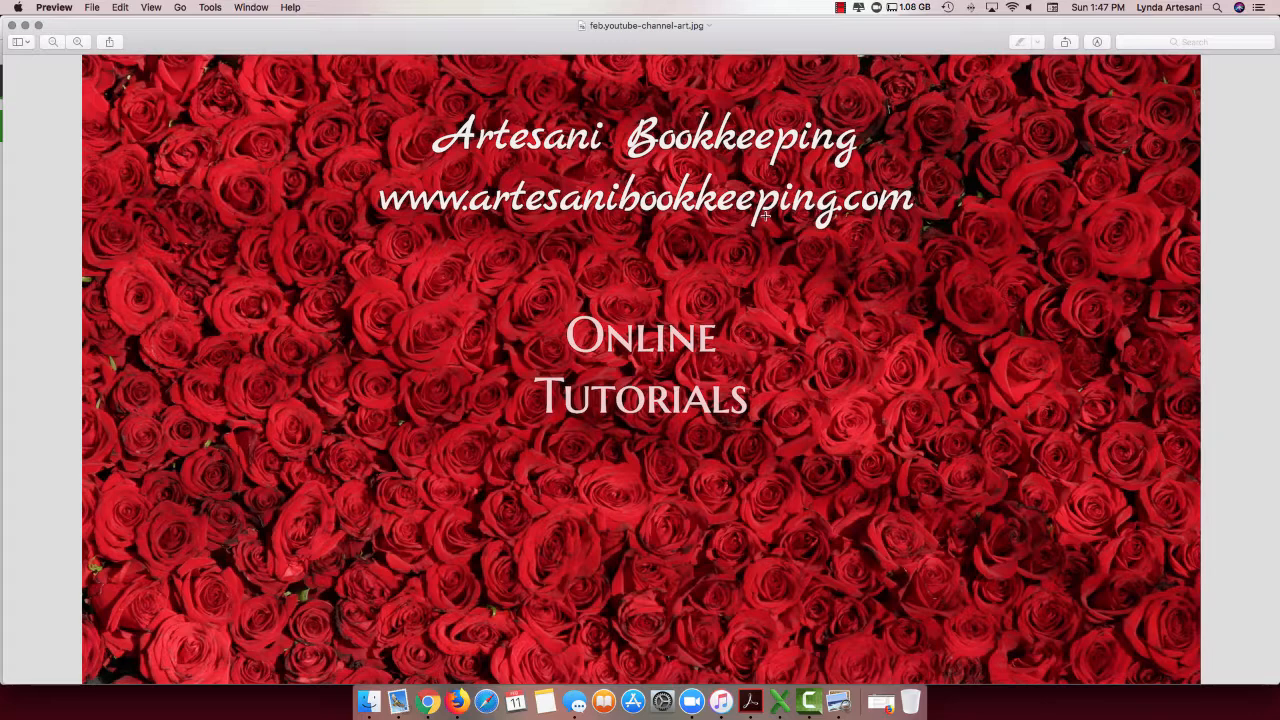
pyautogui.moveTo(198, 52)
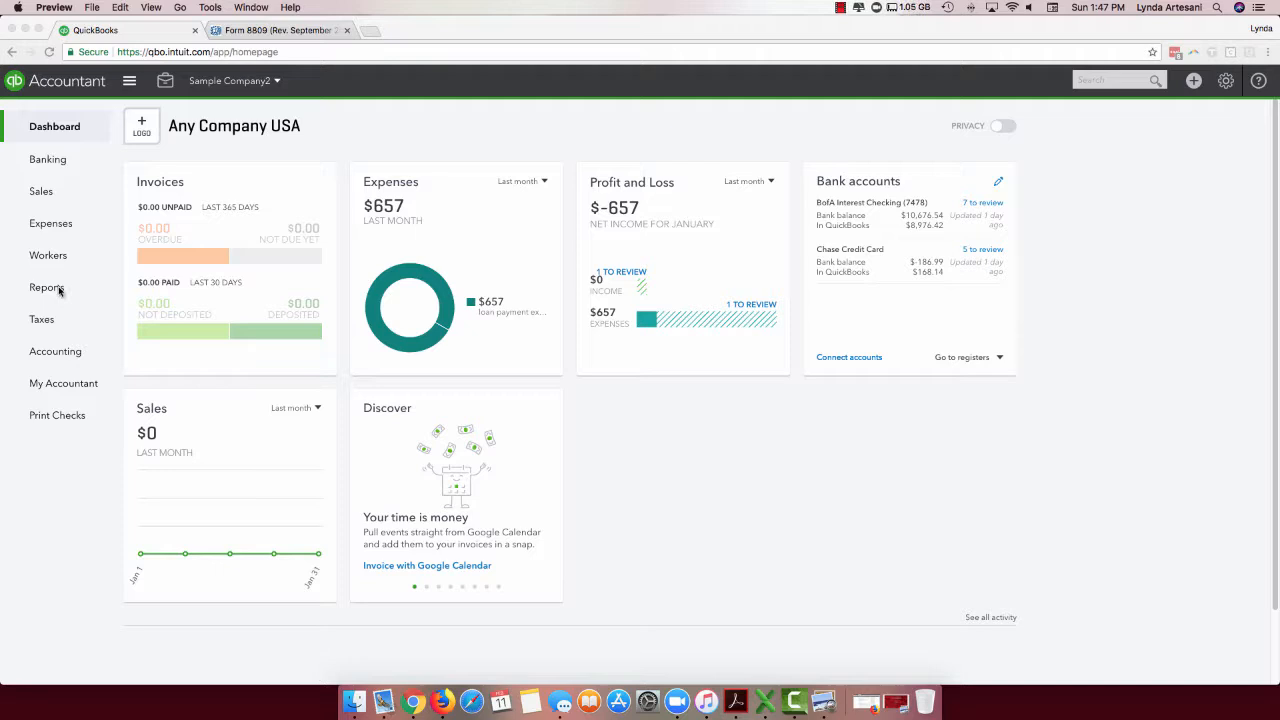
pyautogui.moveTo(66, 356)
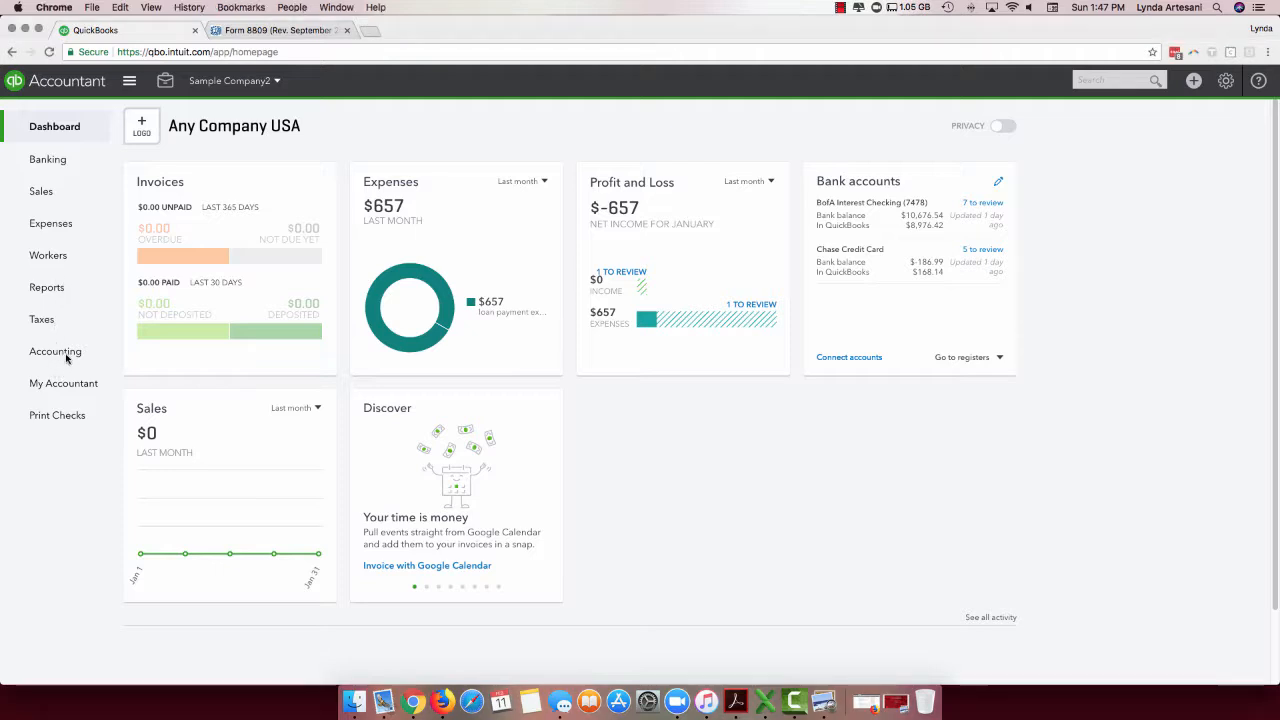
# - Review the Equity detail types in a new-account form, then close it unsaved
pyautogui.click(56, 352)
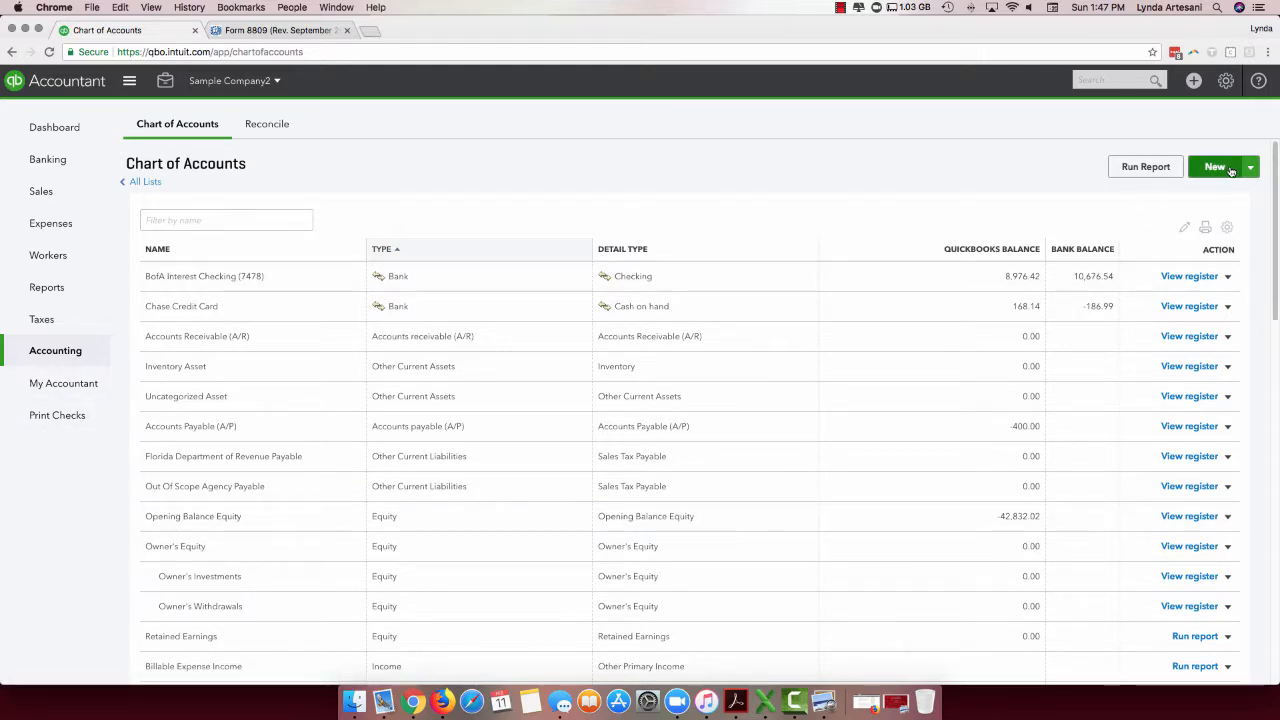
pyautogui.click(1216, 166)
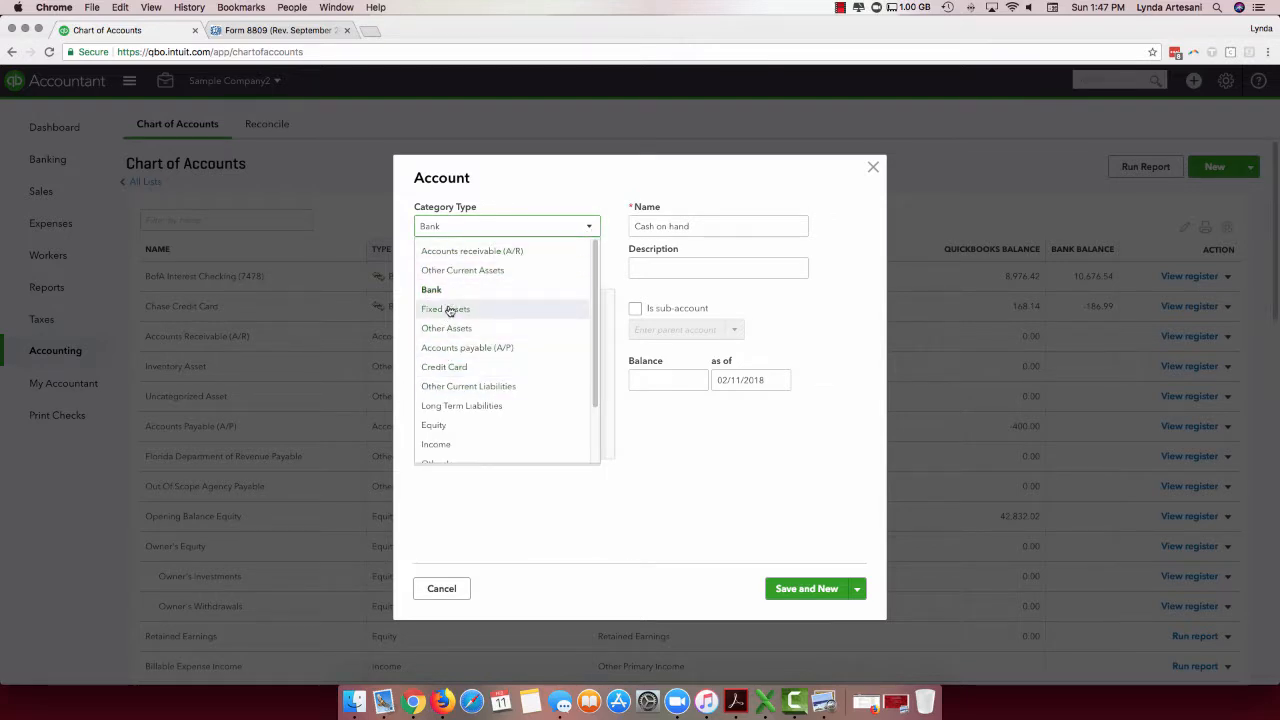
pyautogui.click(432, 424)
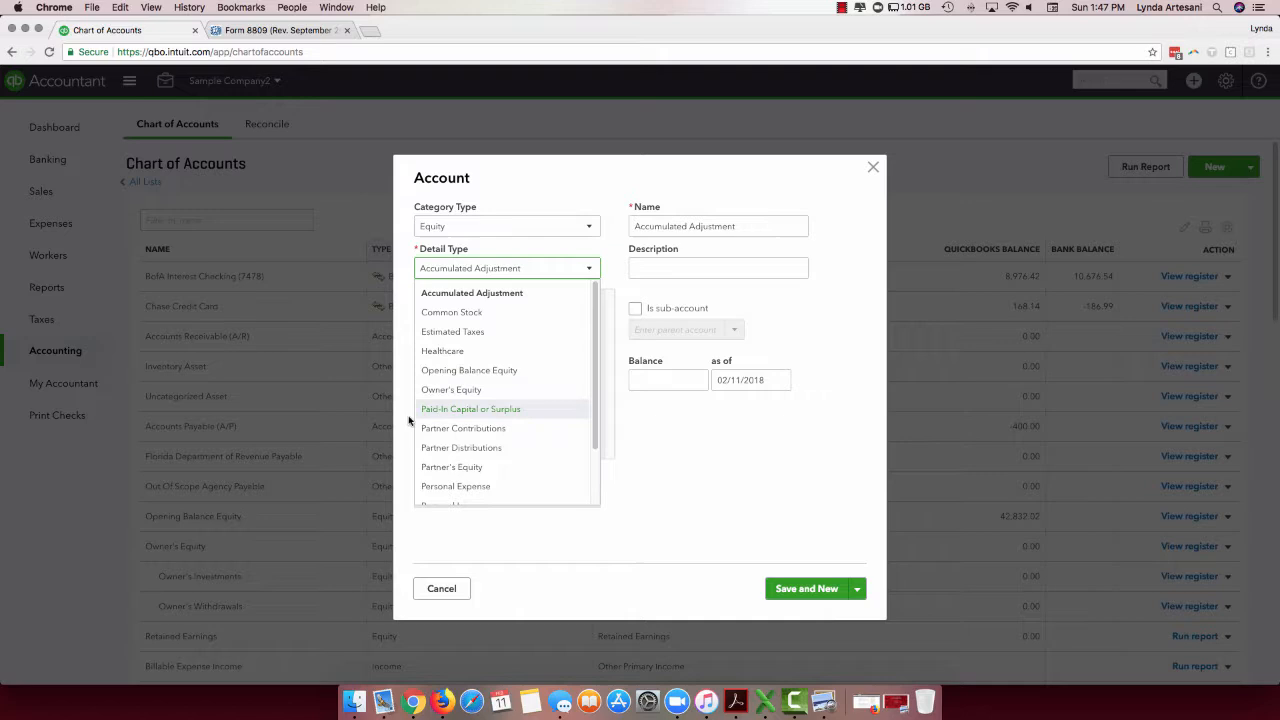
pyautogui.moveTo(492, 414)
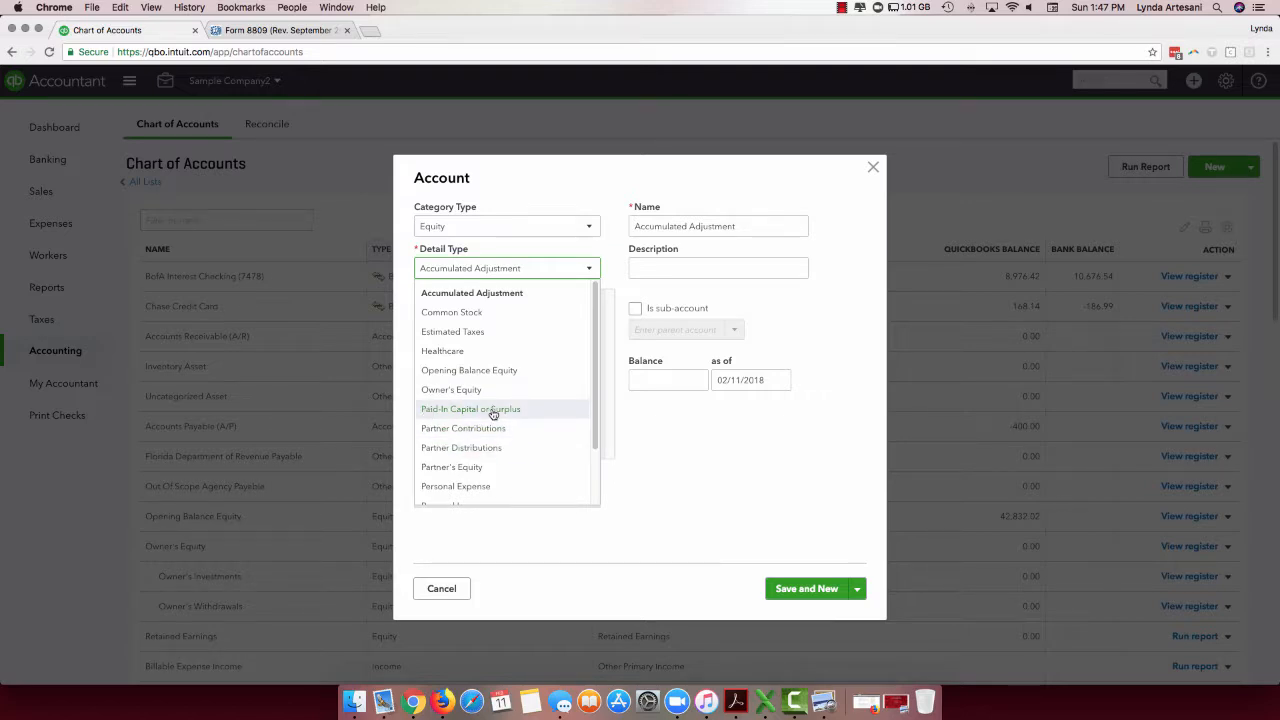
pyautogui.moveTo(504, 428)
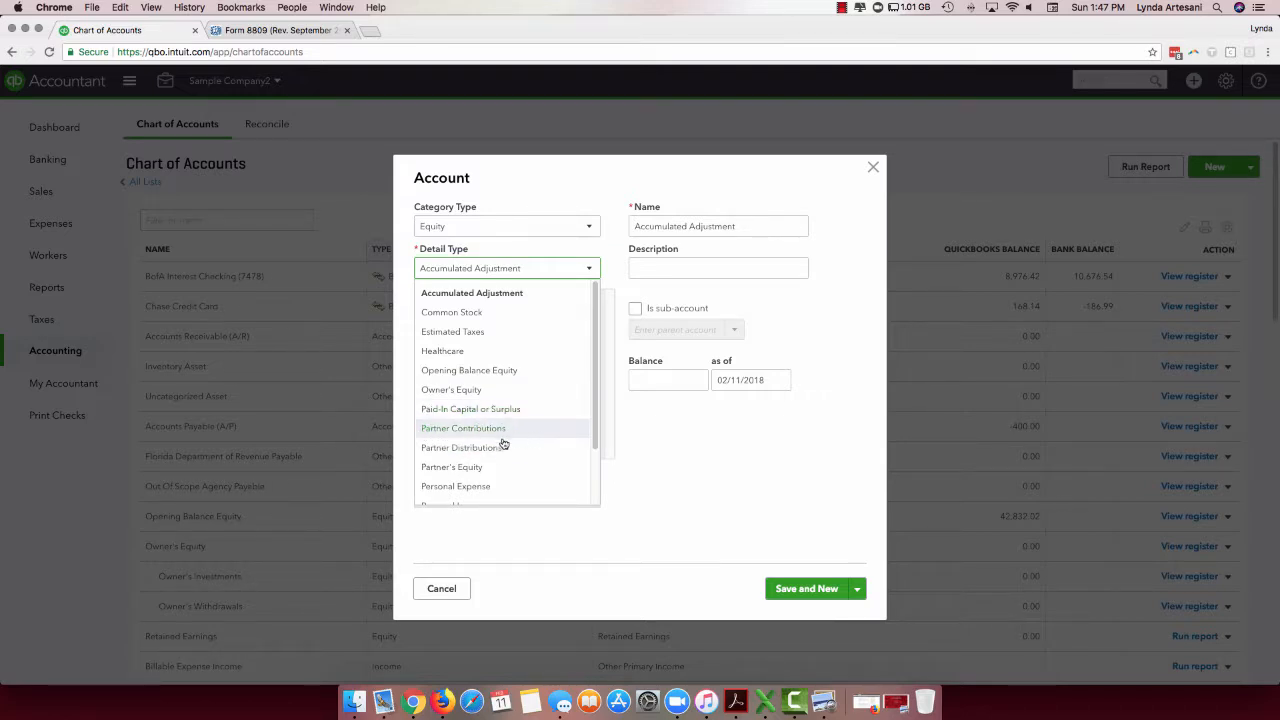
pyautogui.moveTo(516, 458)
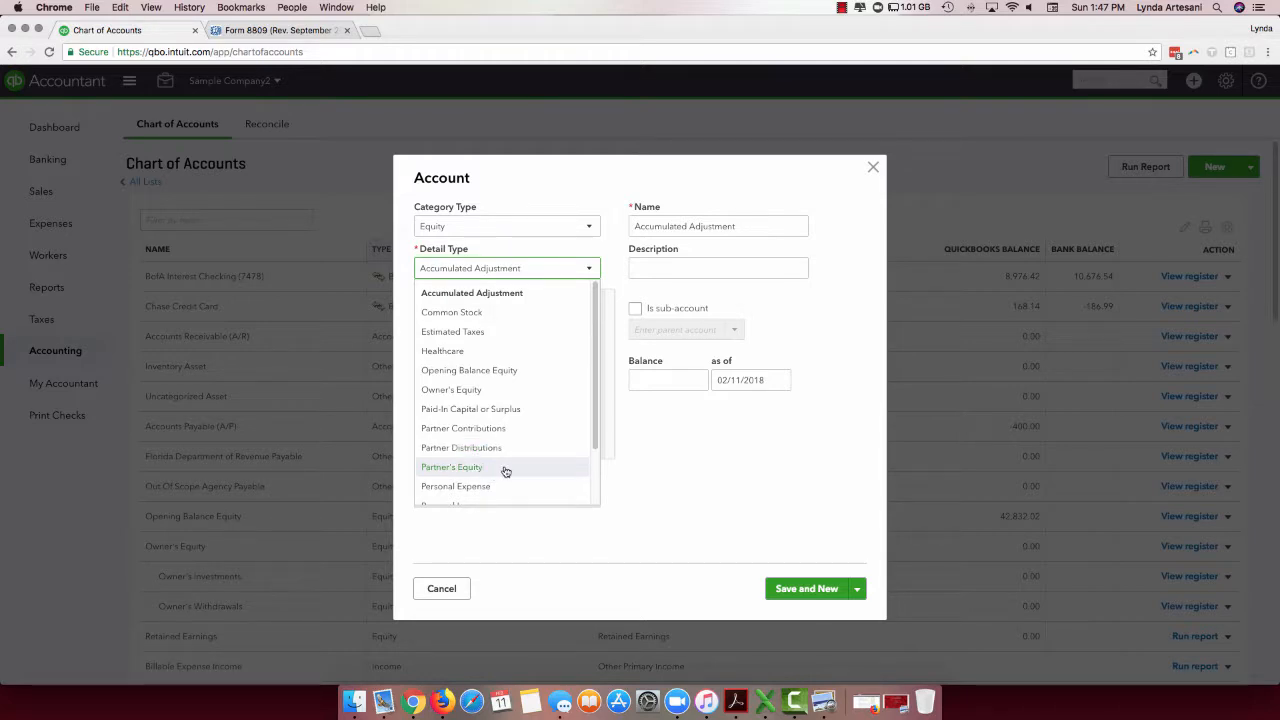
pyautogui.moveTo(654, 548)
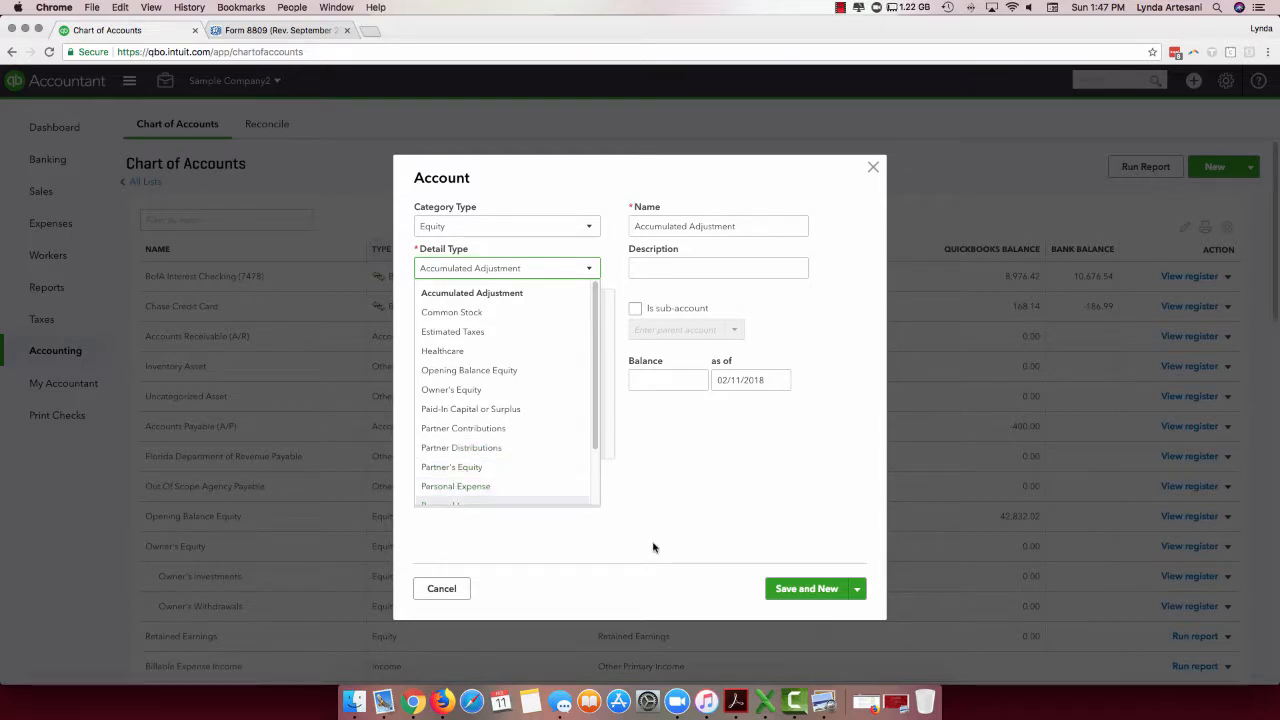
pyautogui.moveTo(674, 538)
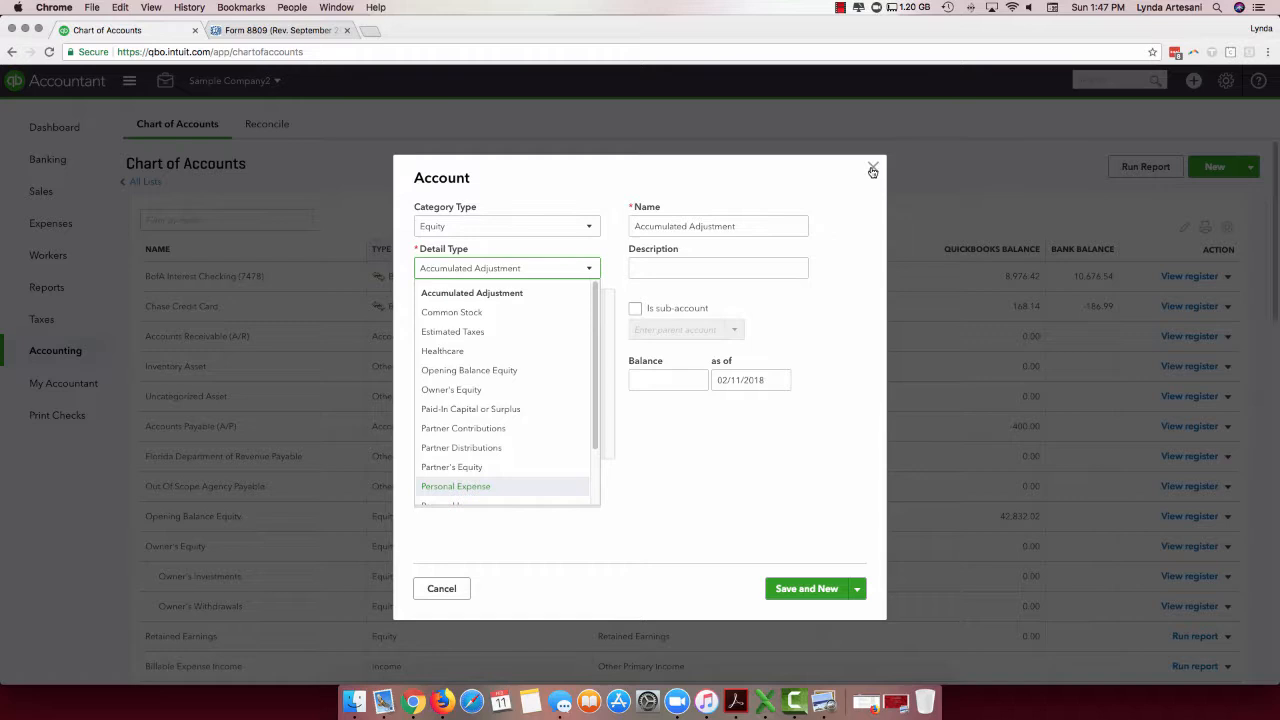
pyautogui.click(872, 168)
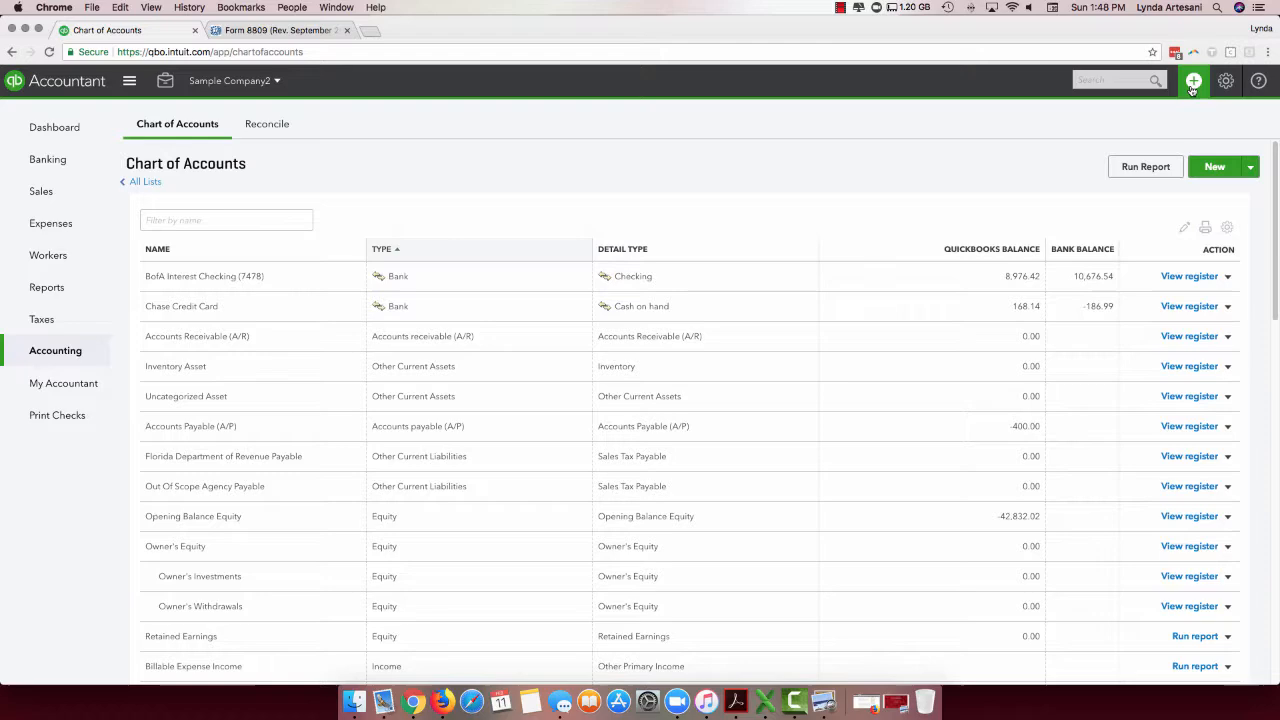
# - Start a bank deposit and add the owner as a new Received From name on line 1
pyautogui.click(1192, 80)
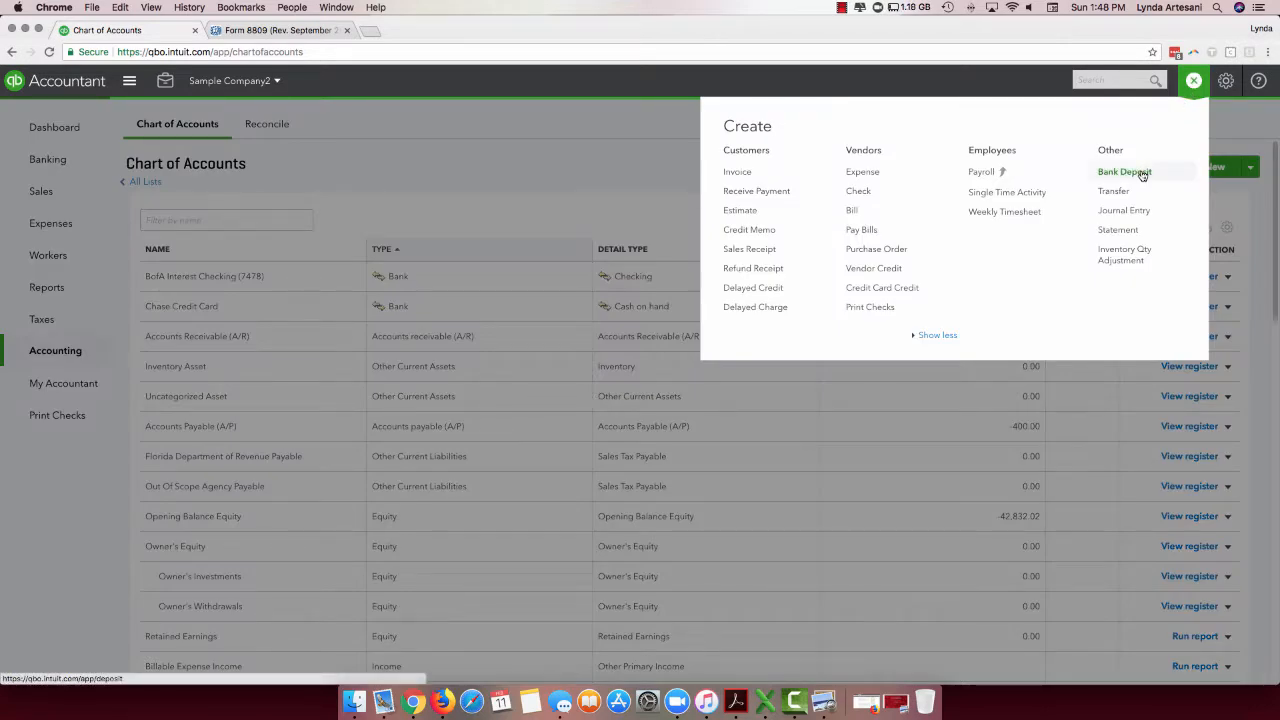
pyautogui.click(1124, 172)
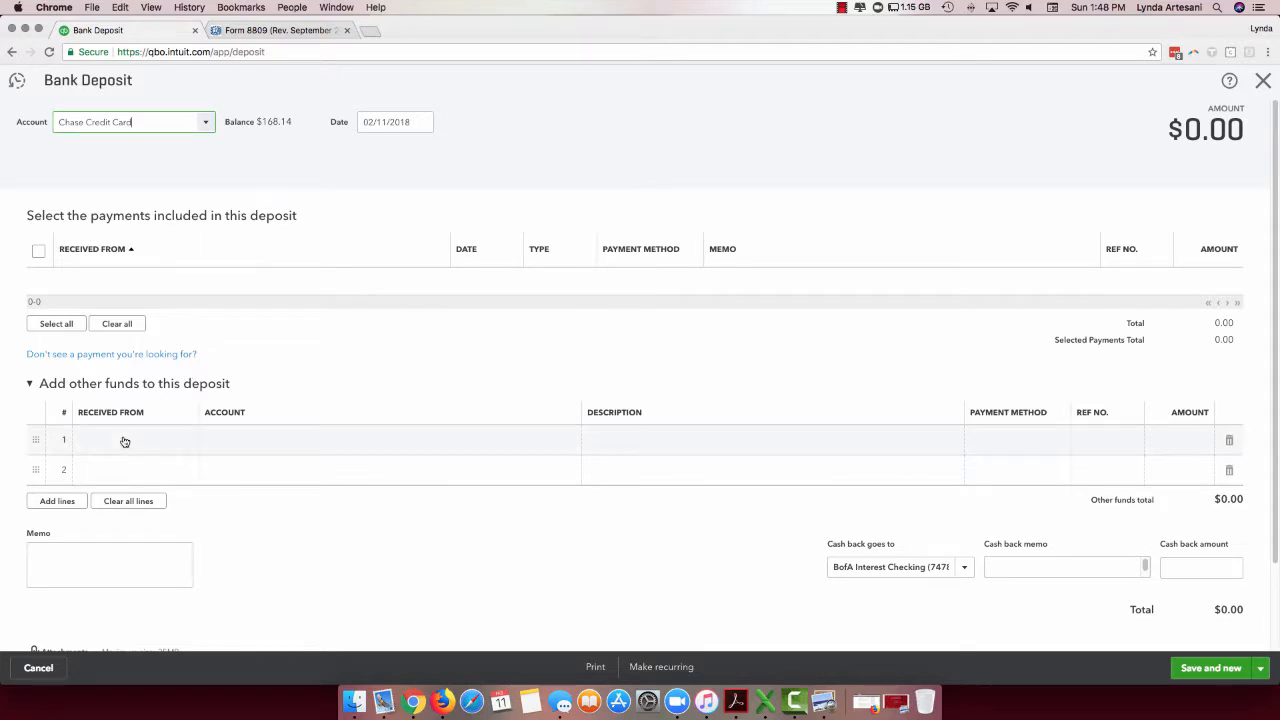
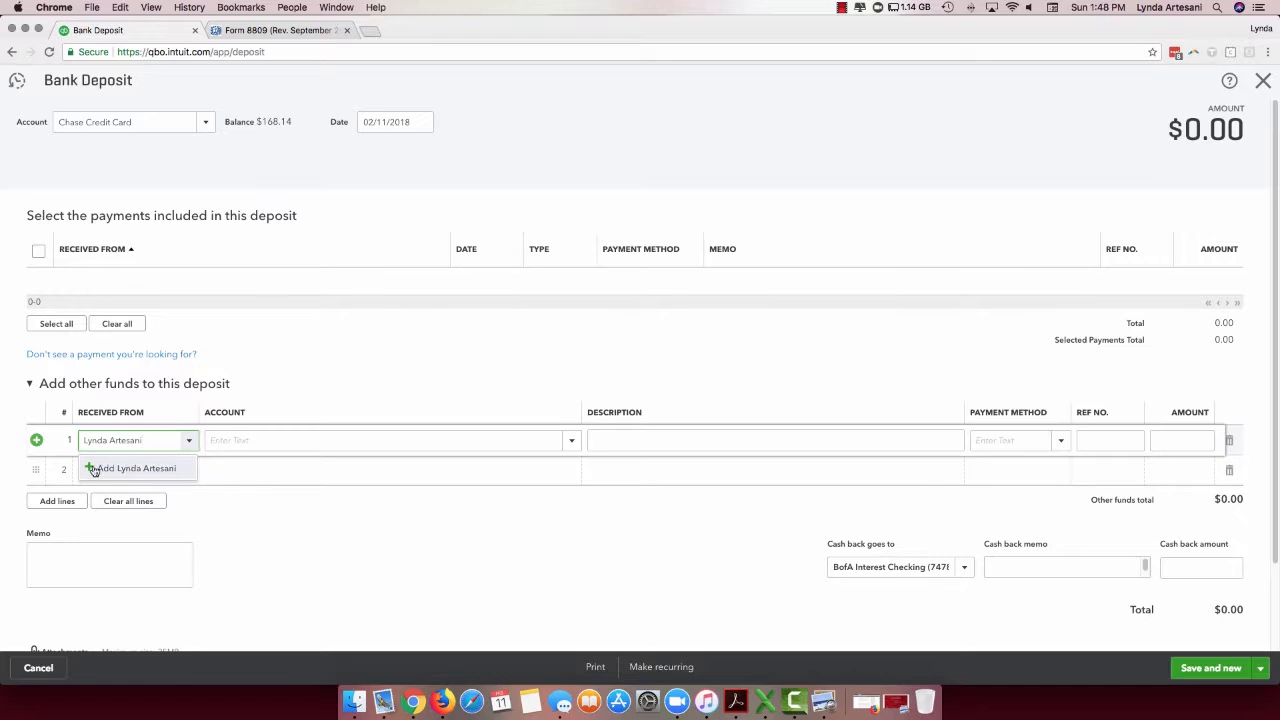
pyautogui.click(136, 468)
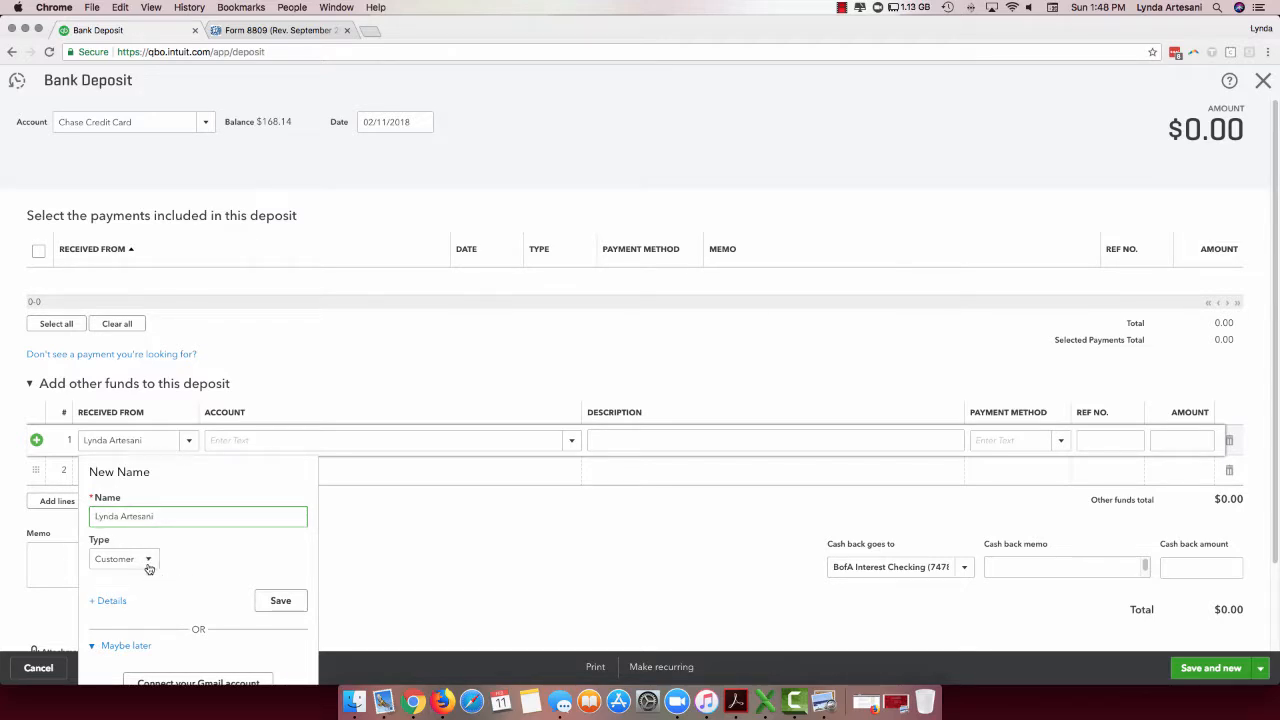
pyautogui.click(120, 558)
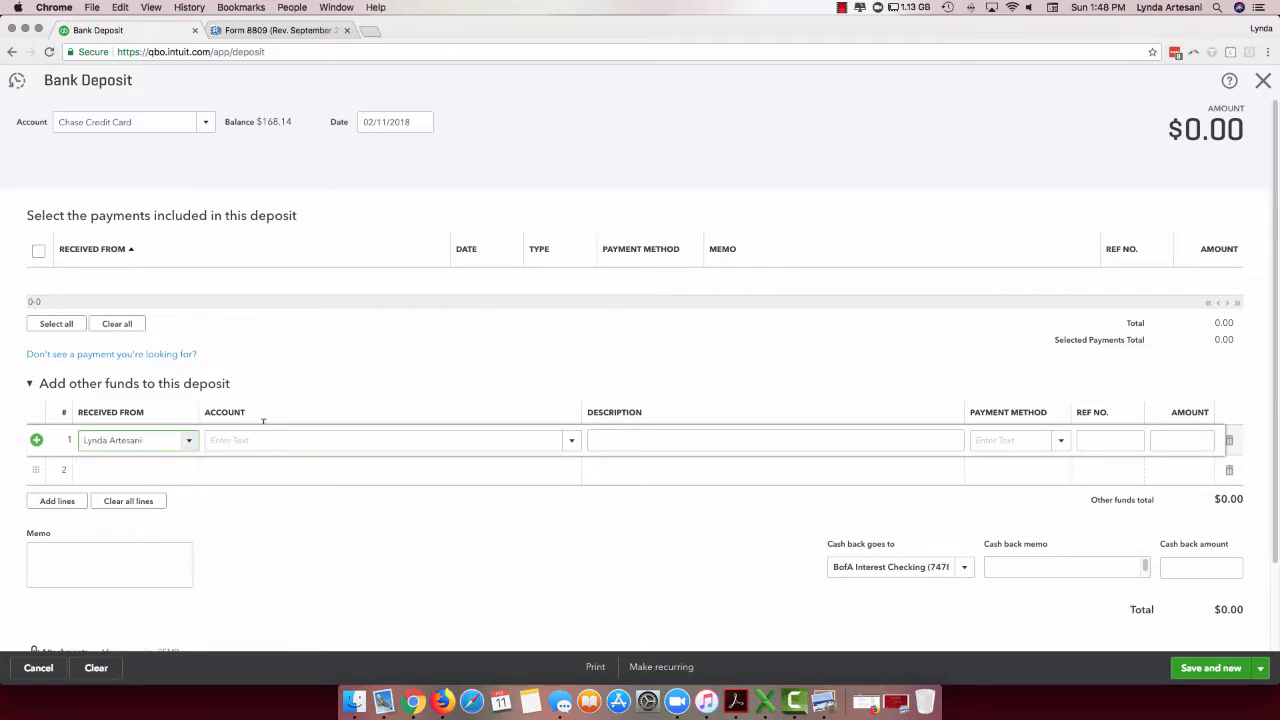
pyautogui.click(390, 440)
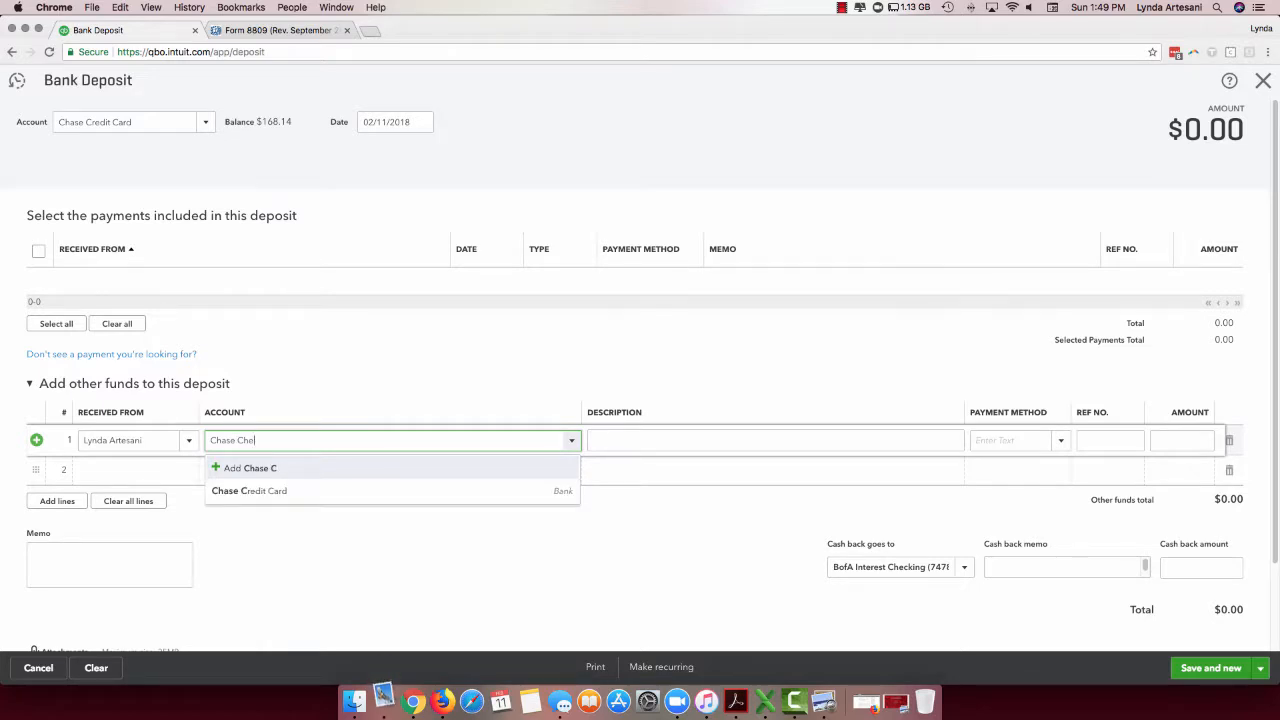
# - Create a Chase Checking account of Bank category and Checking detail type
pyautogui.click(250, 468)
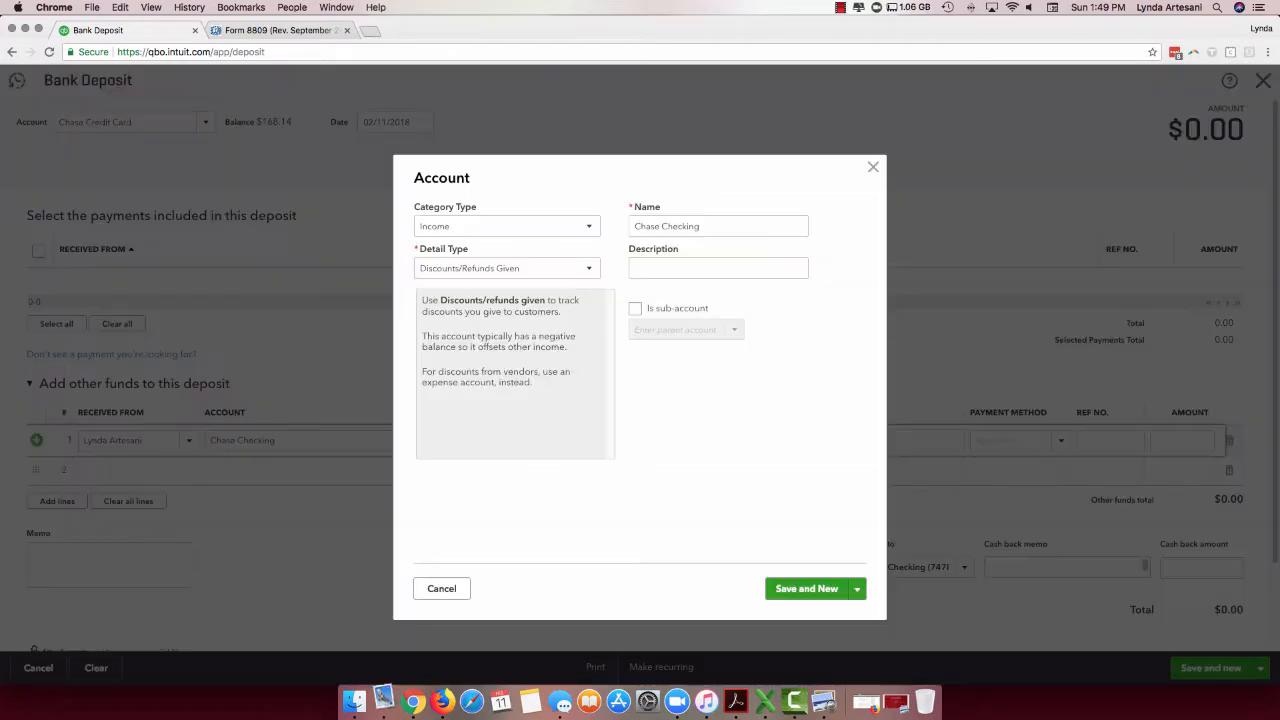
pyautogui.click(588, 226)
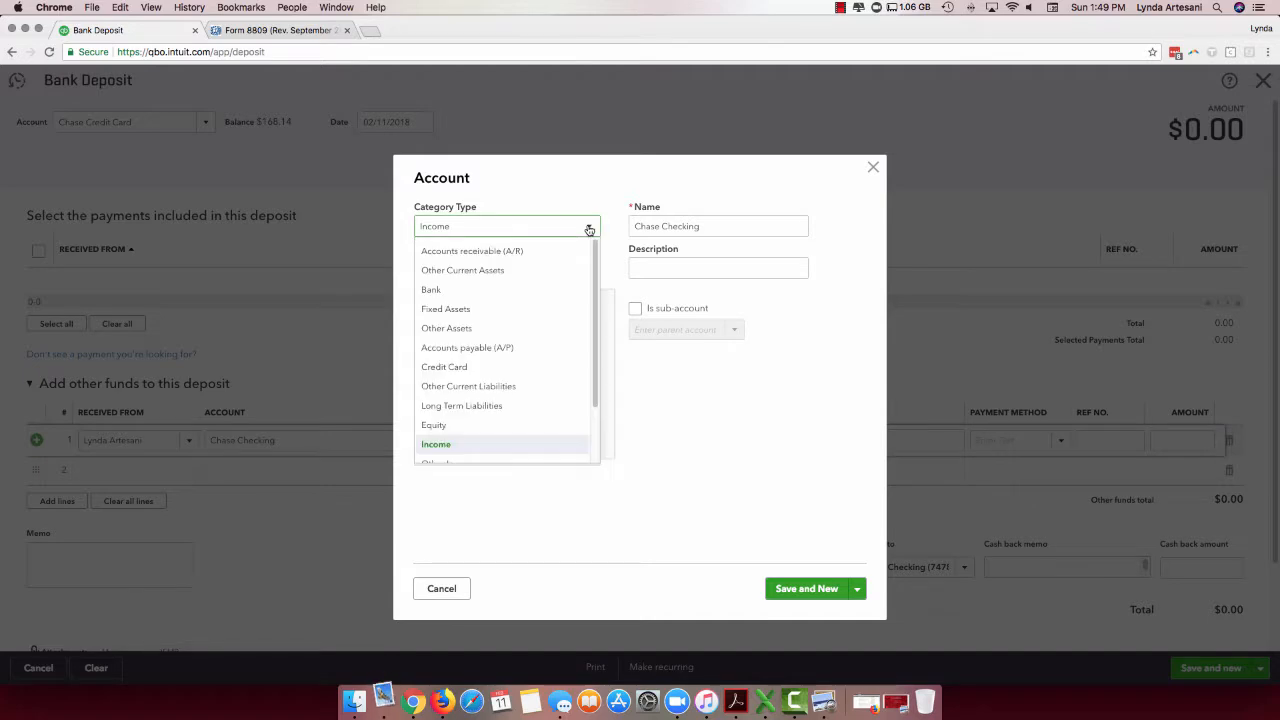
pyautogui.click(432, 288)
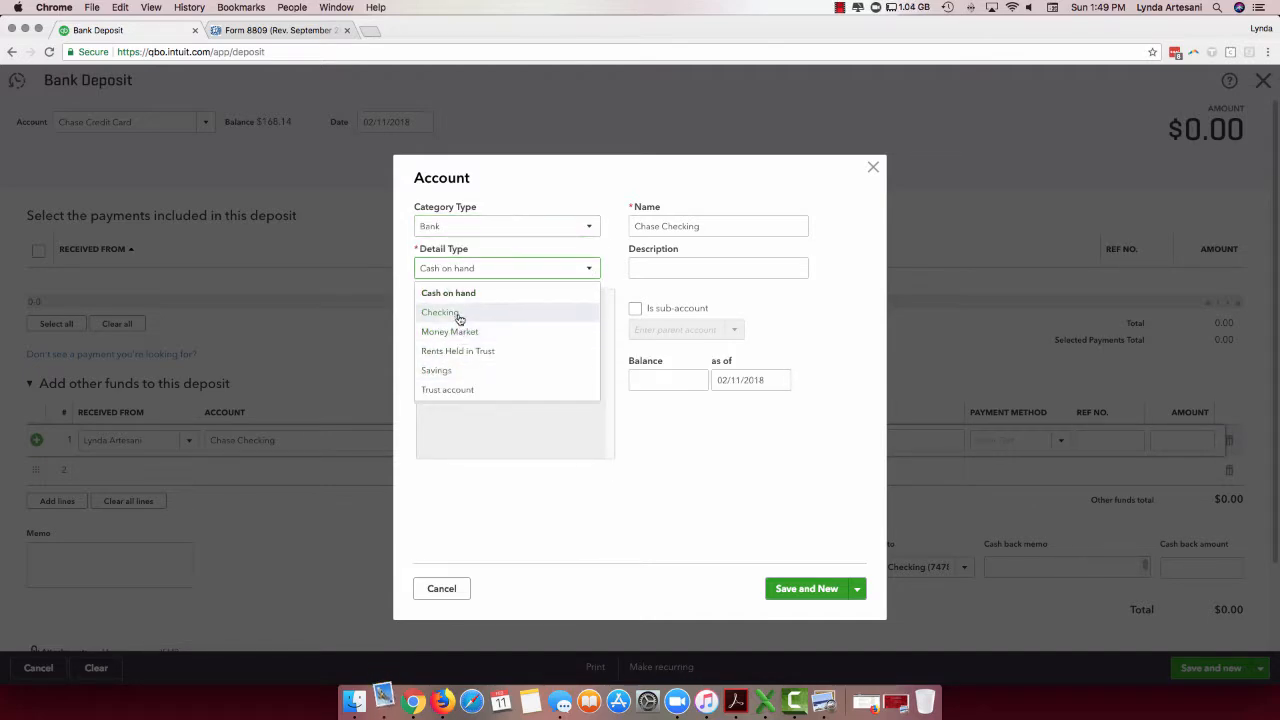
pyautogui.click(440, 312)
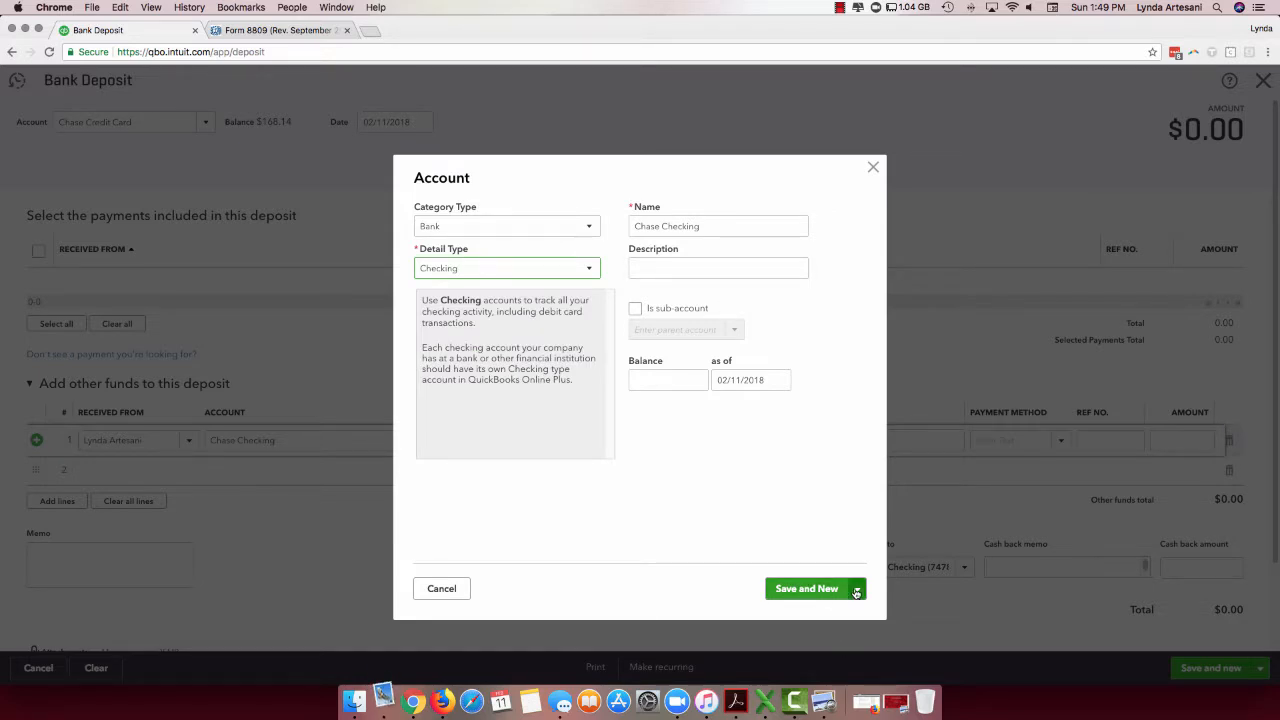
pyautogui.click(856, 588)
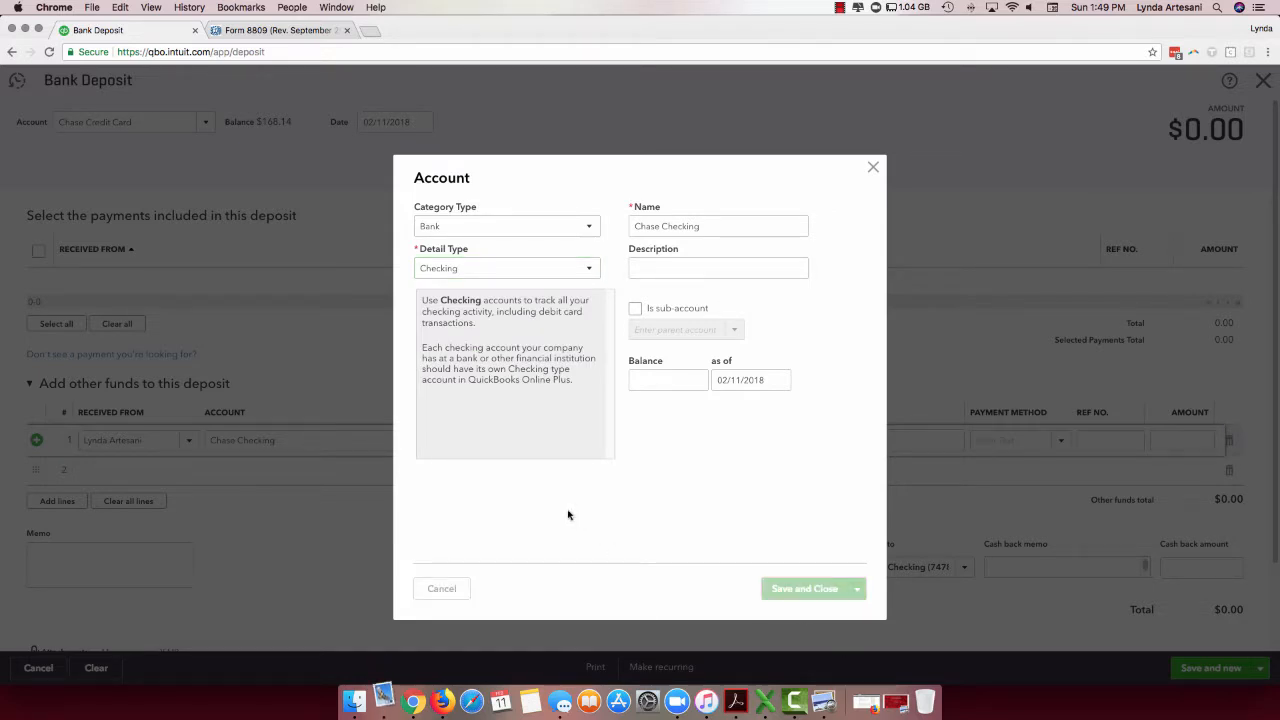
pyautogui.click(804, 588)
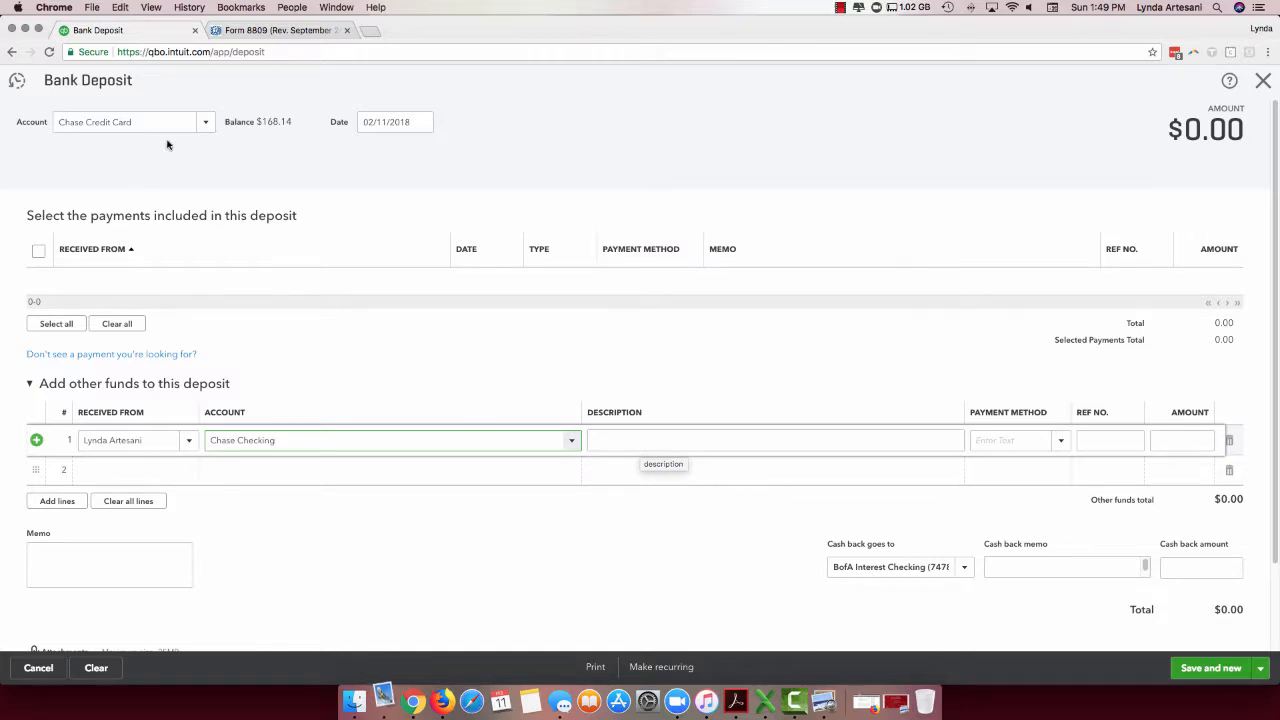
# - Deposit 100 to Chase Checking from Owner's Equity:Owner's Investments and save it
pyautogui.click(130, 122)
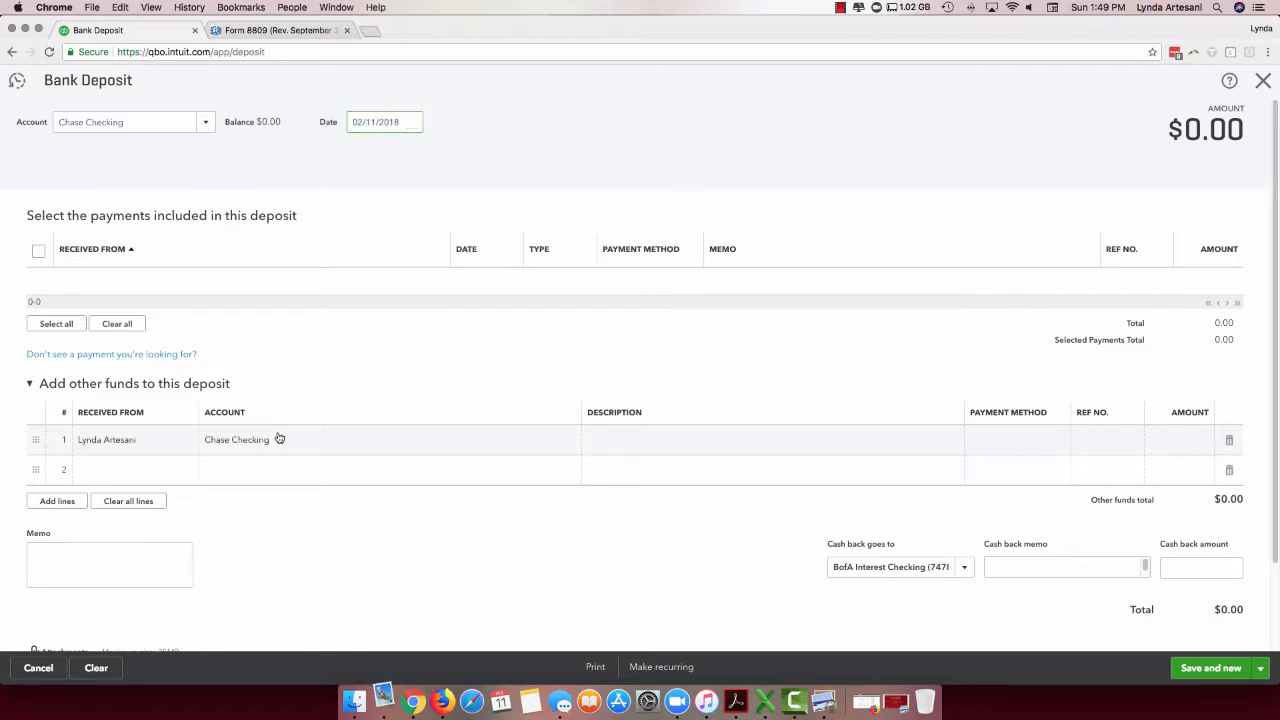
pyautogui.click(236, 440)
pyautogui.write('Own')
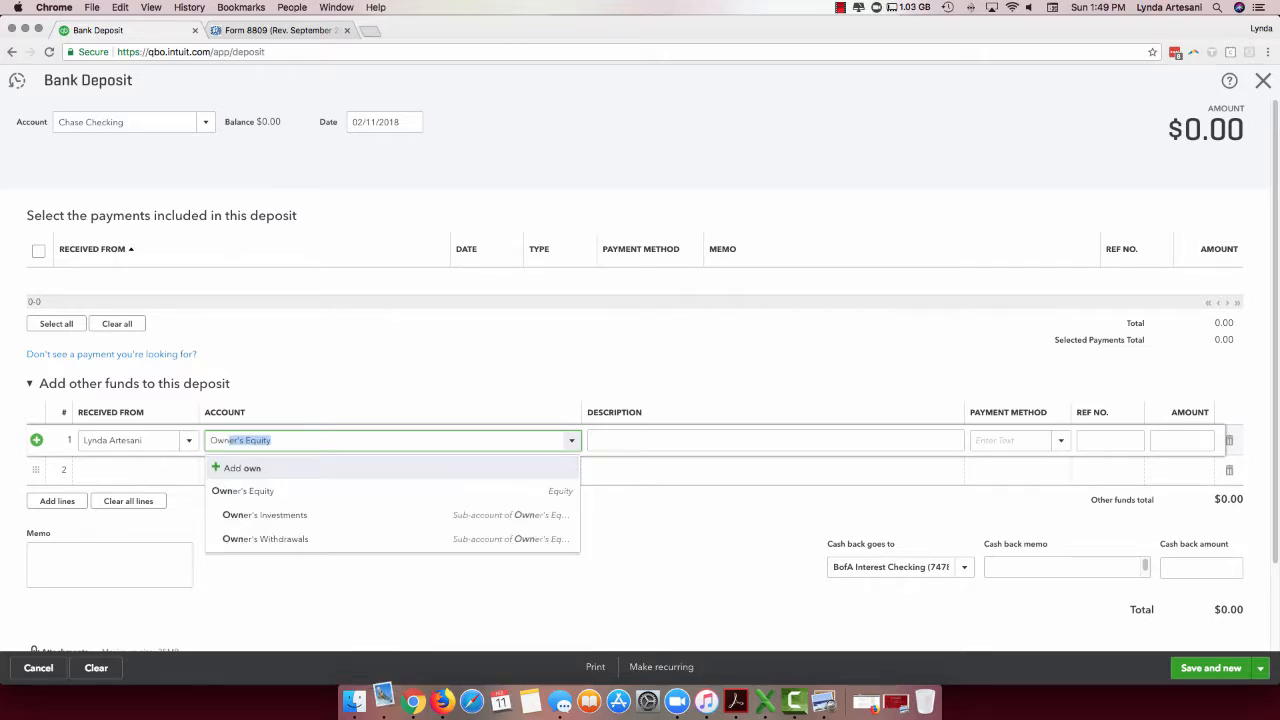
pyautogui.click(264, 514)
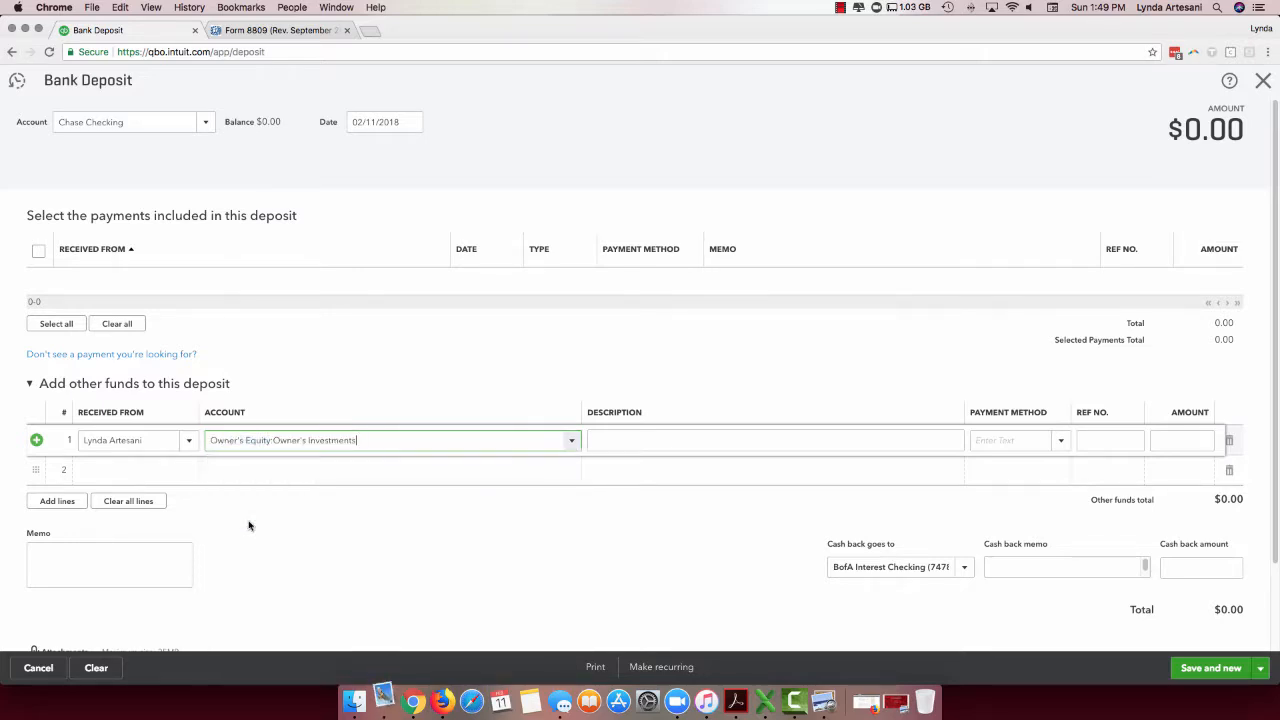
pyautogui.write('100')
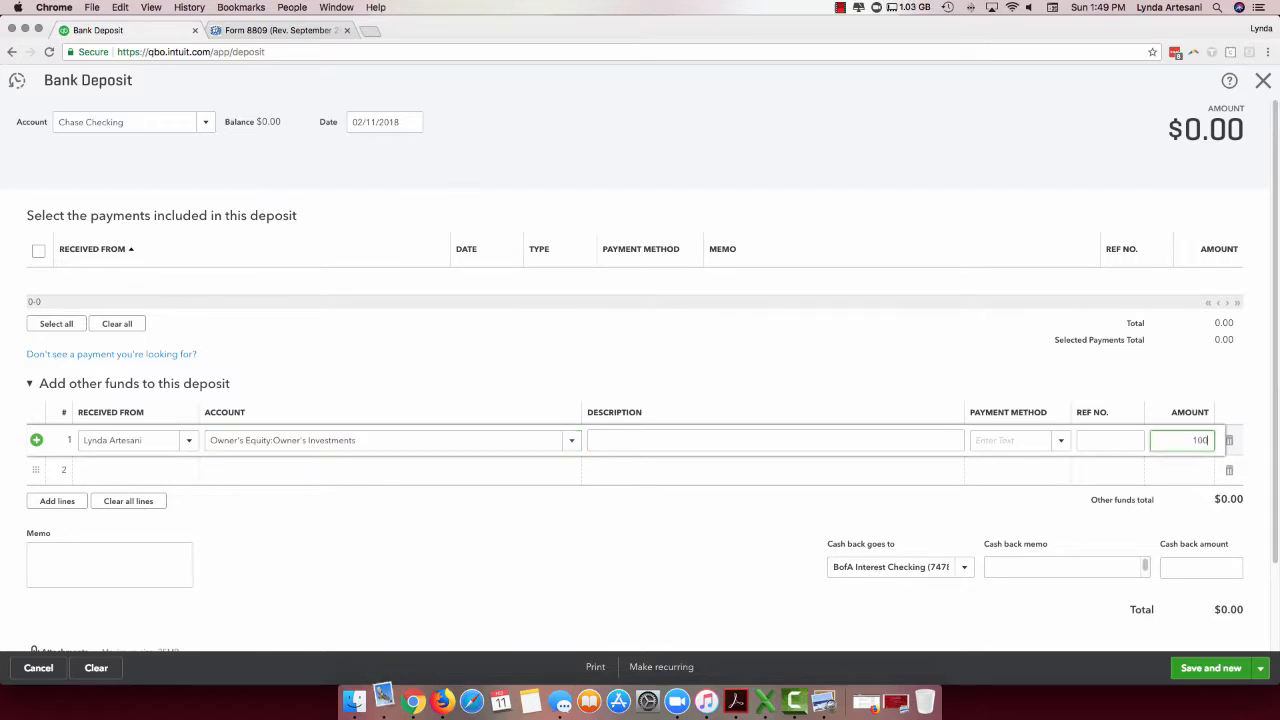
pyautogui.press('Return')
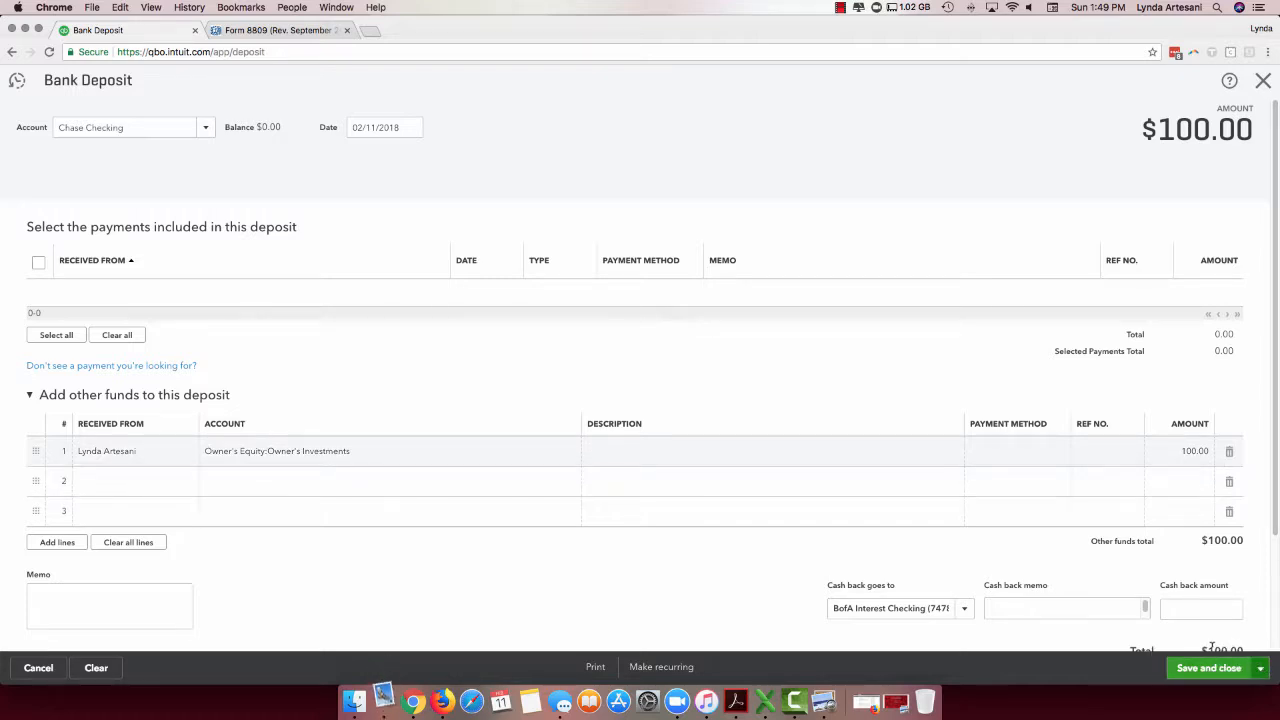
pyautogui.click(1208, 668)
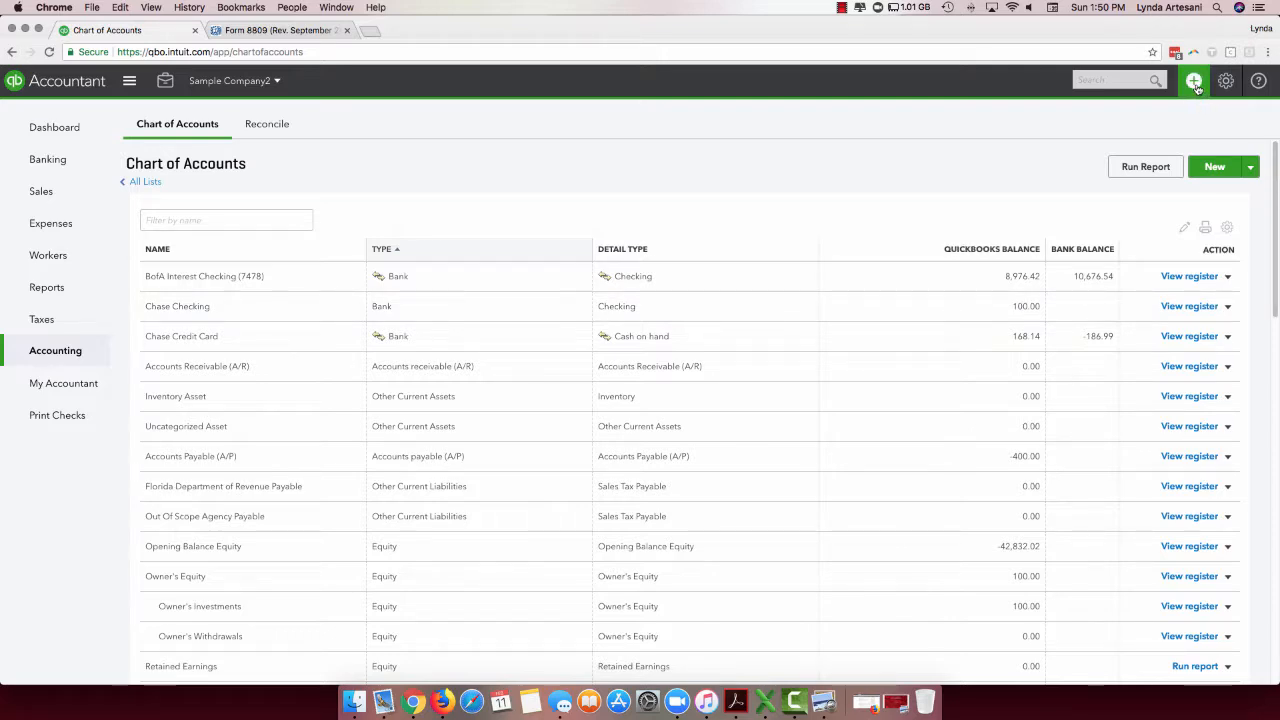
# - Start a journal entry dated 01/02/2018
pyautogui.click(1192, 80)
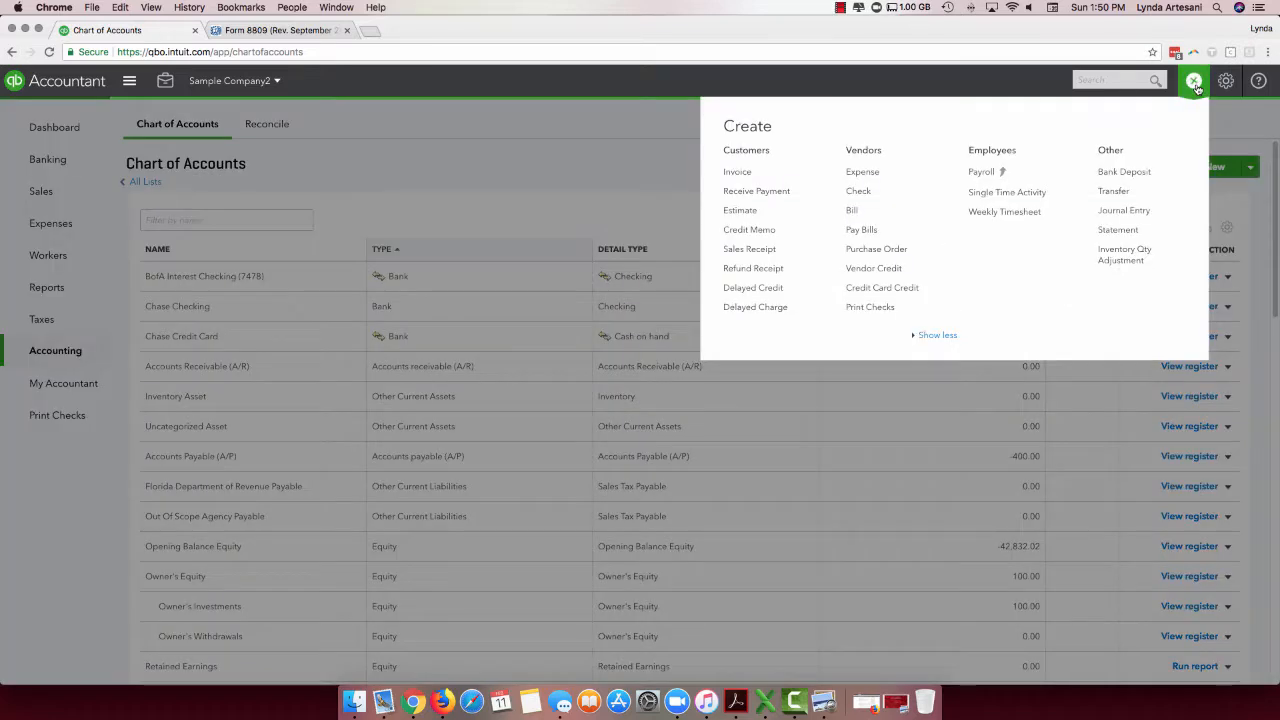
pyautogui.click(1124, 210)
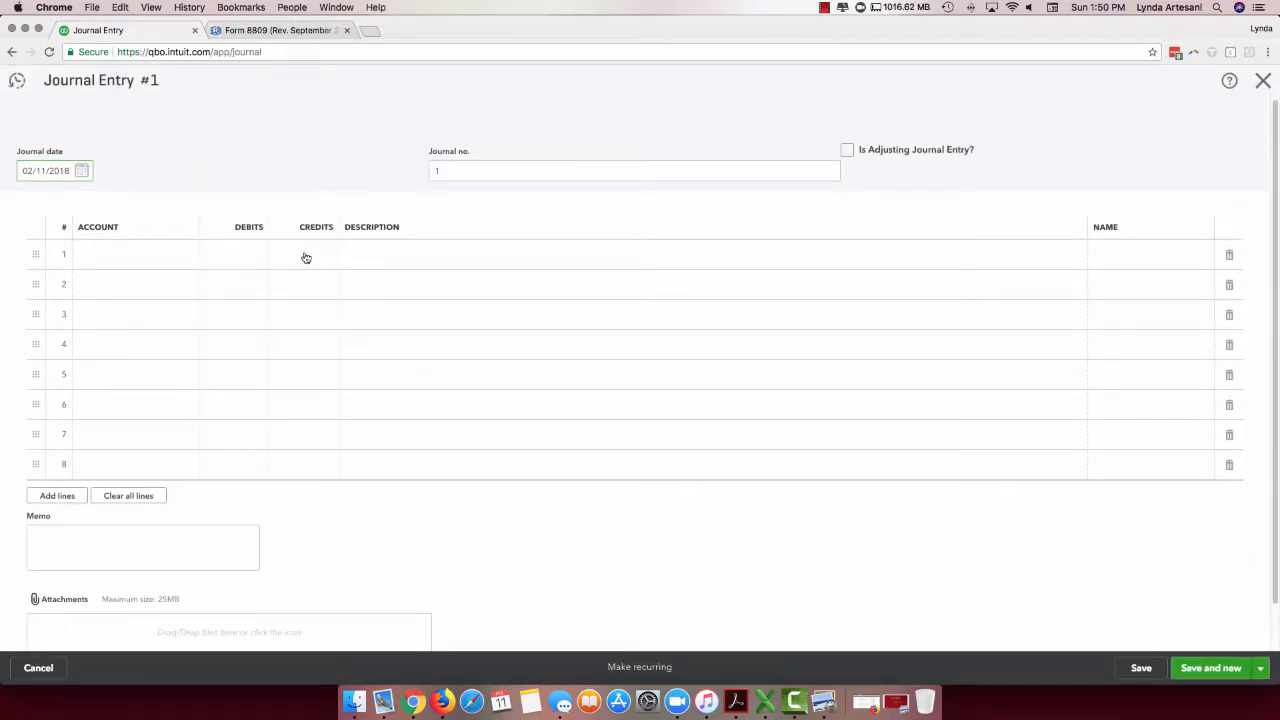
pyautogui.click(82, 170)
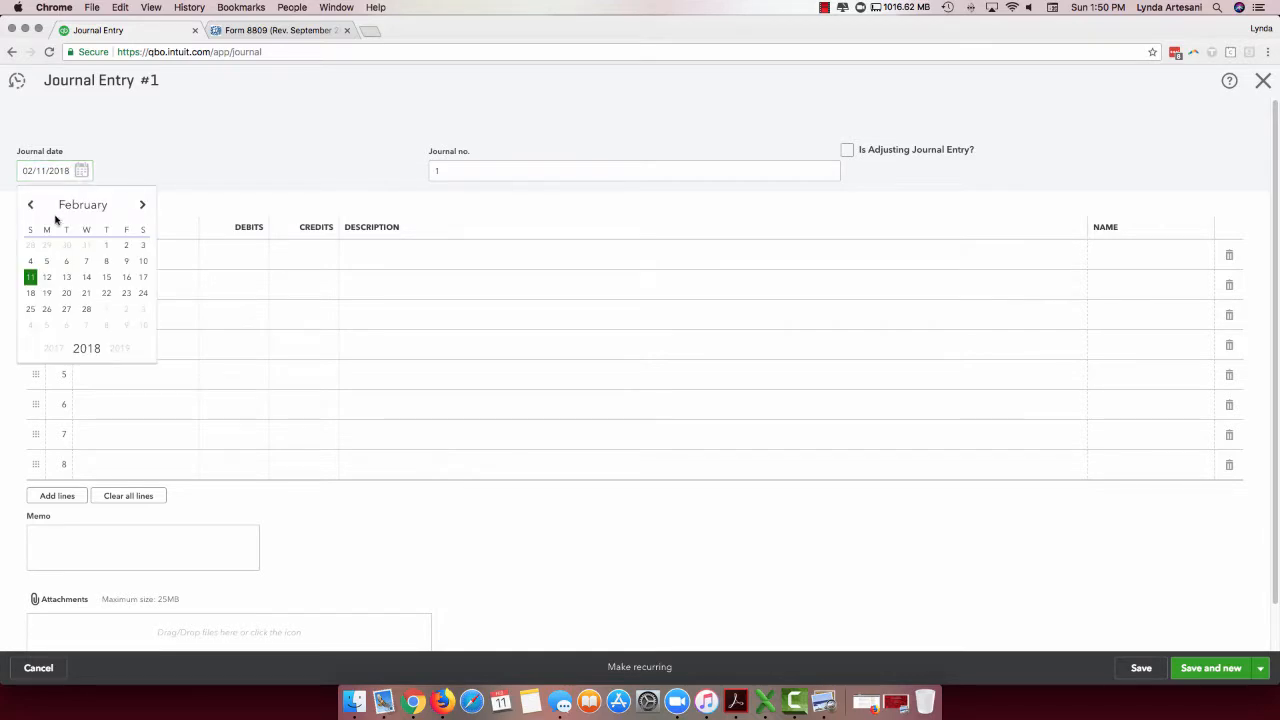
pyautogui.click(30, 204)
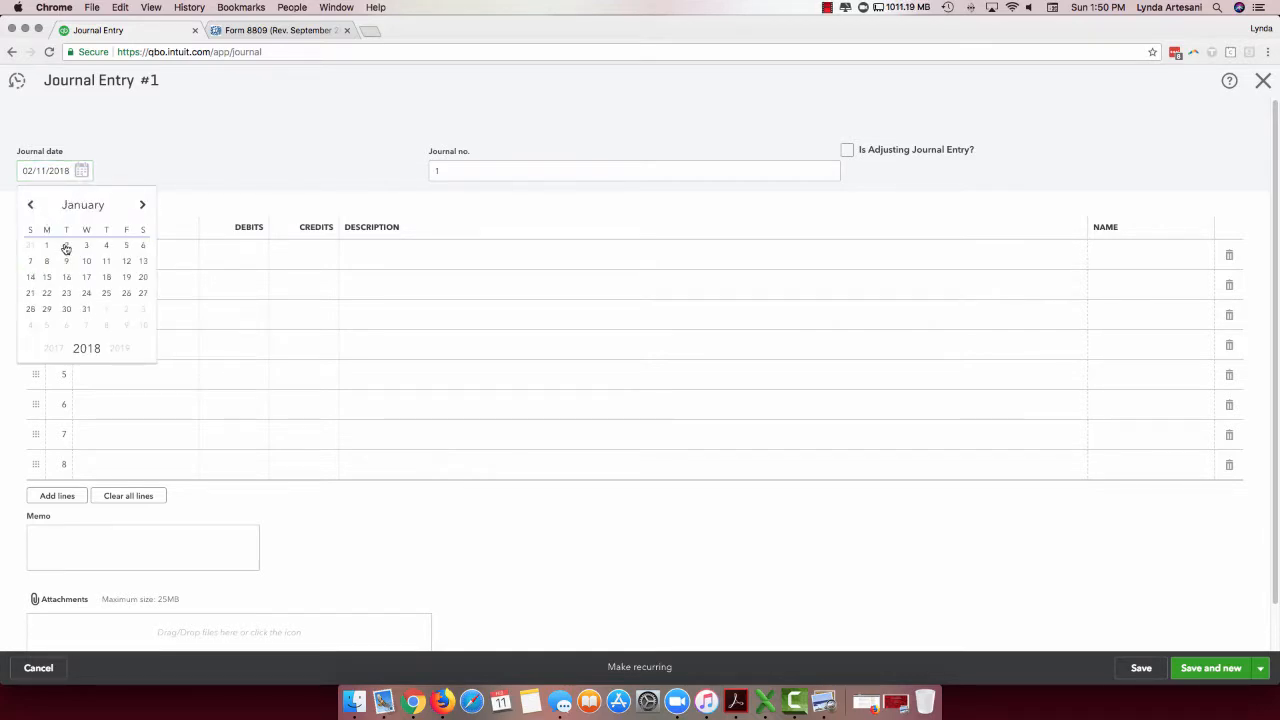
pyautogui.click(66, 244)
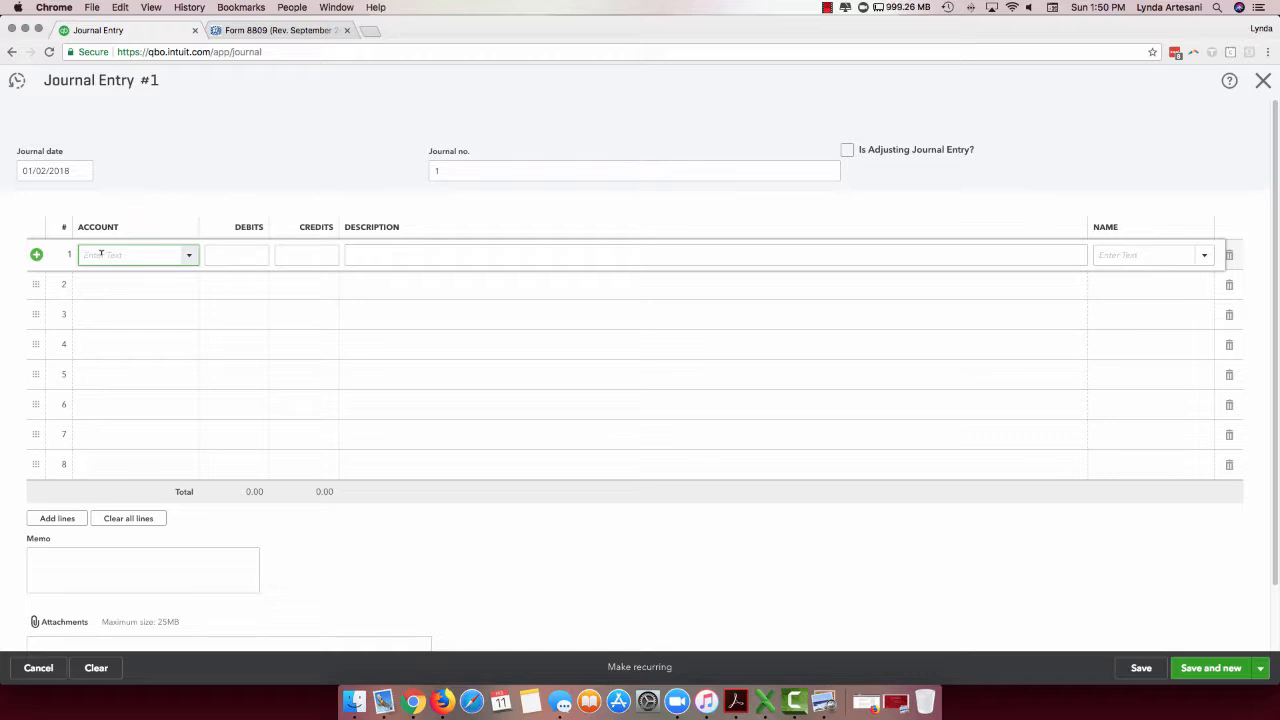
# - Debit Office Expense 234.67 with a memo about purchases before the business
pyautogui.write('off')
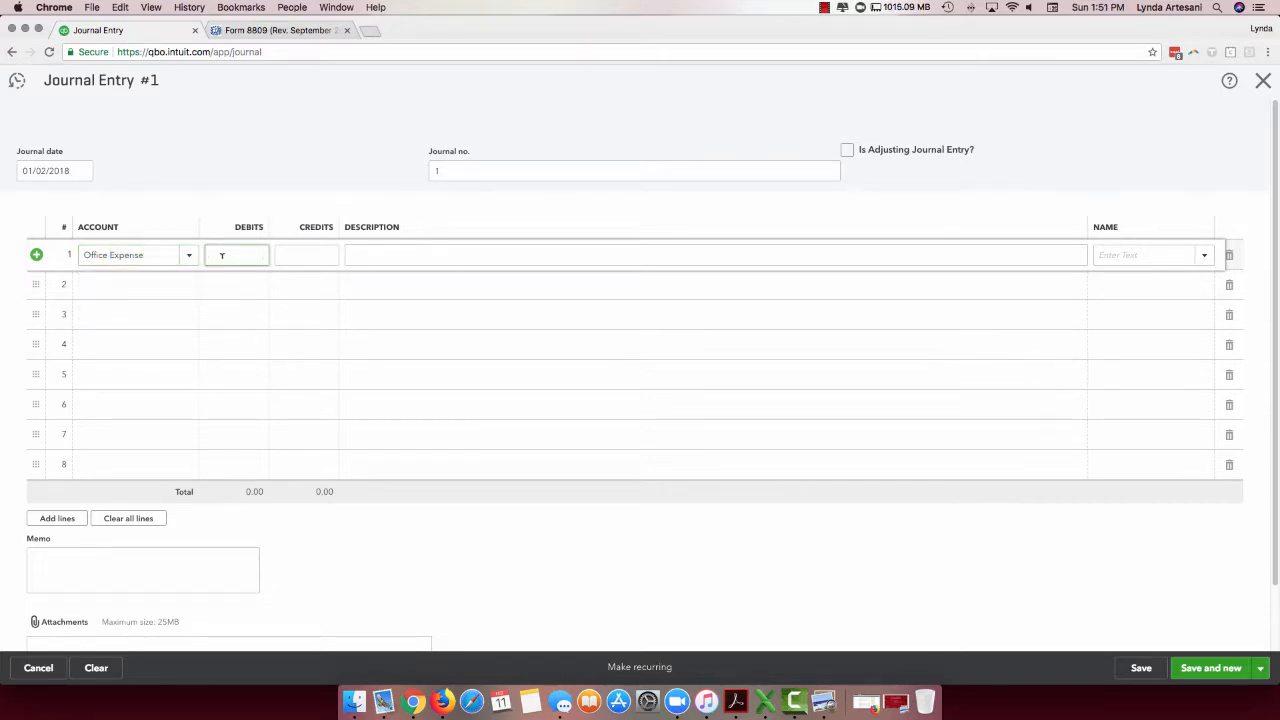
pyautogui.write('234.67')
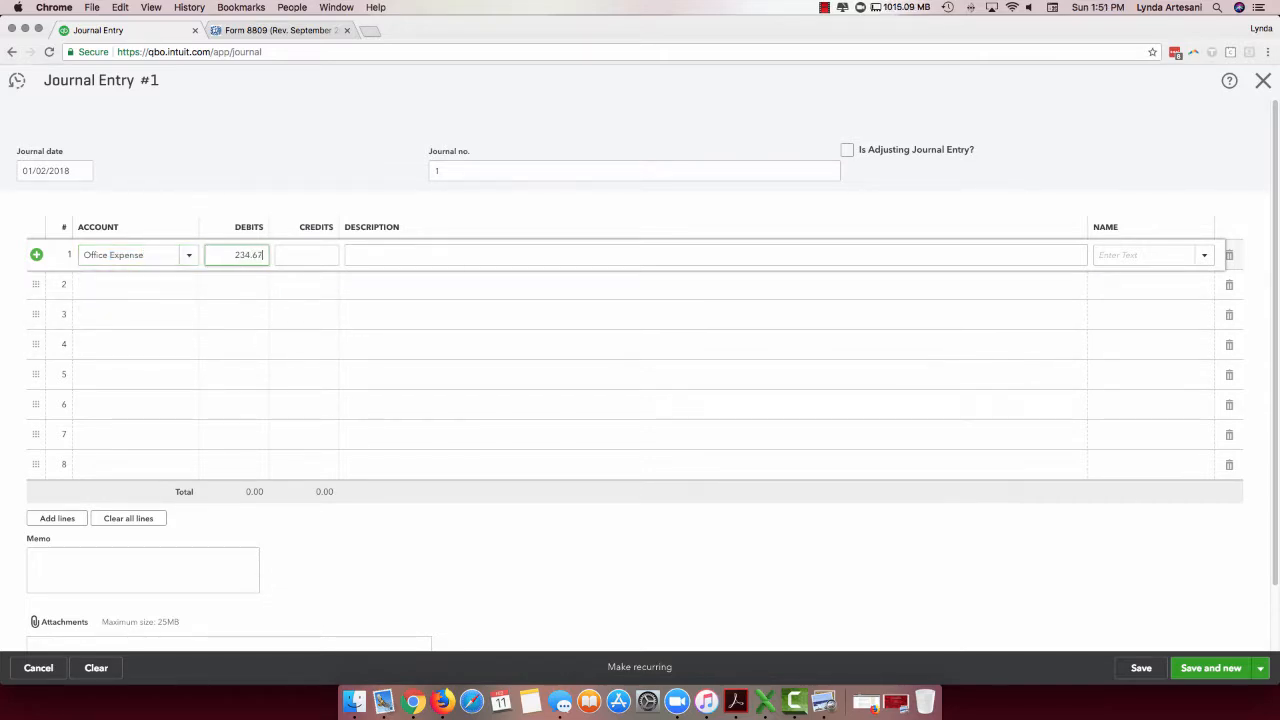
pyautogui.write('to sho')
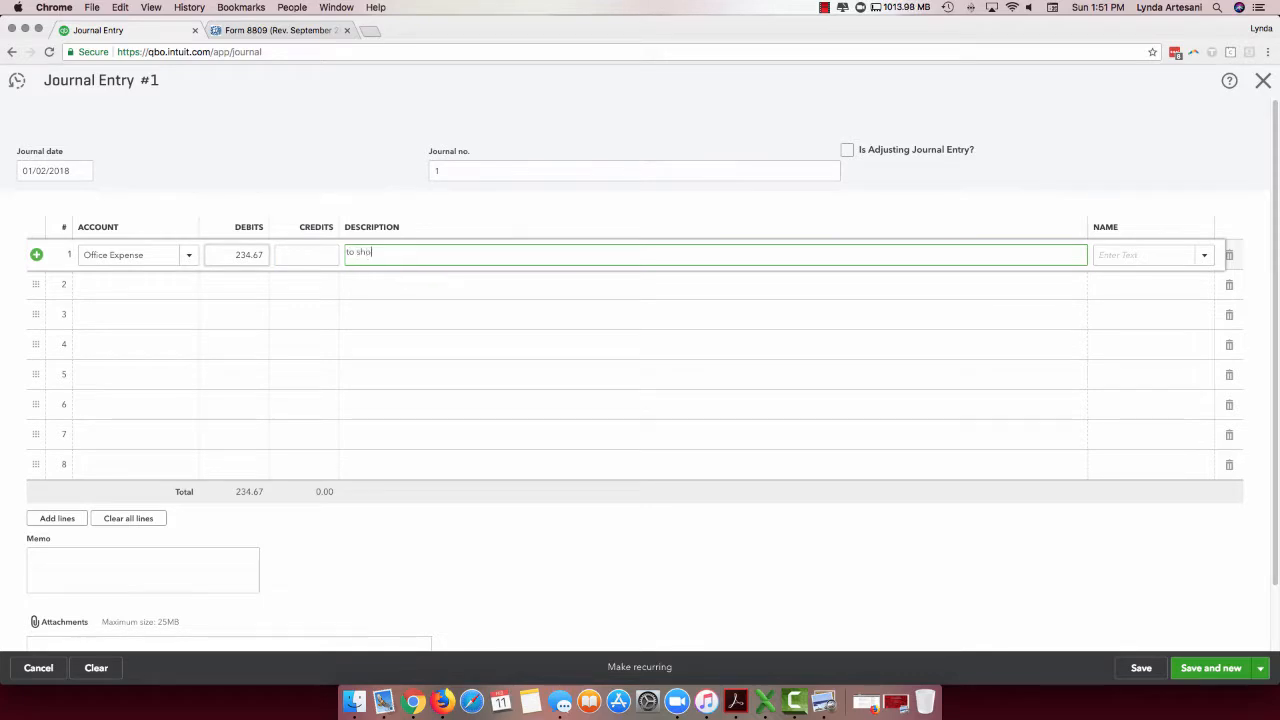
pyautogui.write('w purchases prior to start of')
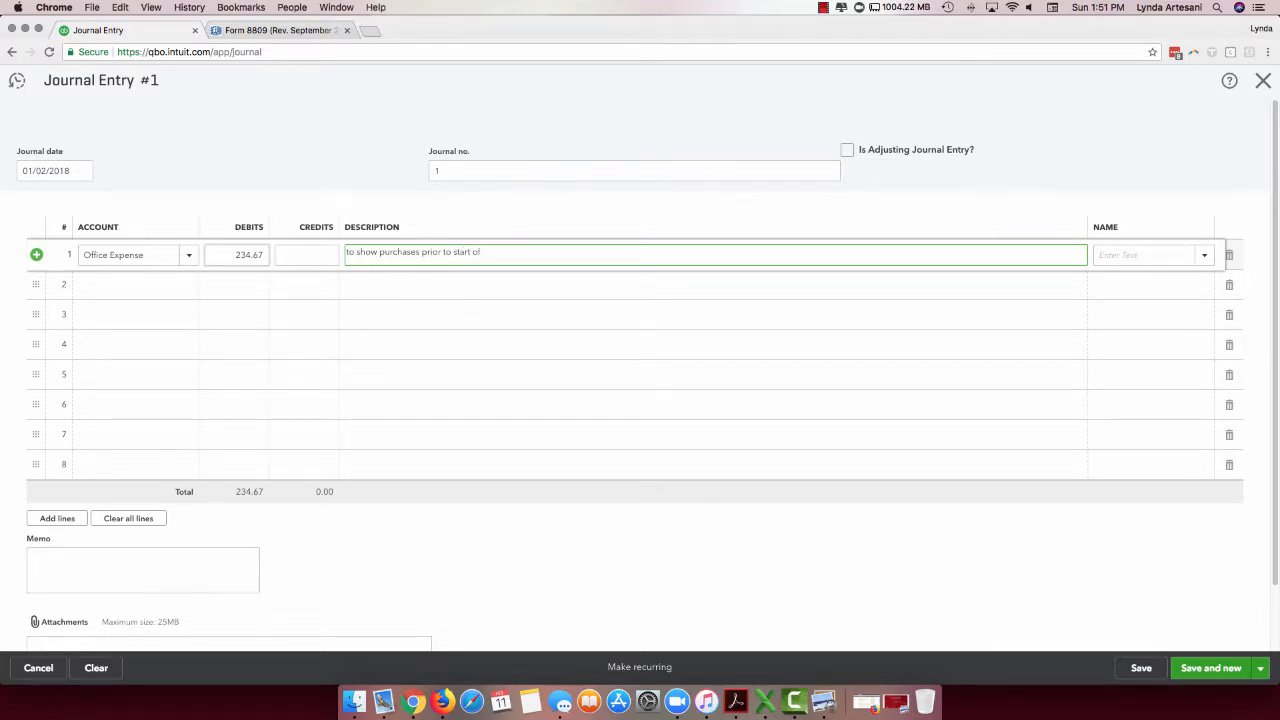
pyautogui.write('business')
pyautogui.click(136, 284)
pyautogui.write('Supplie')
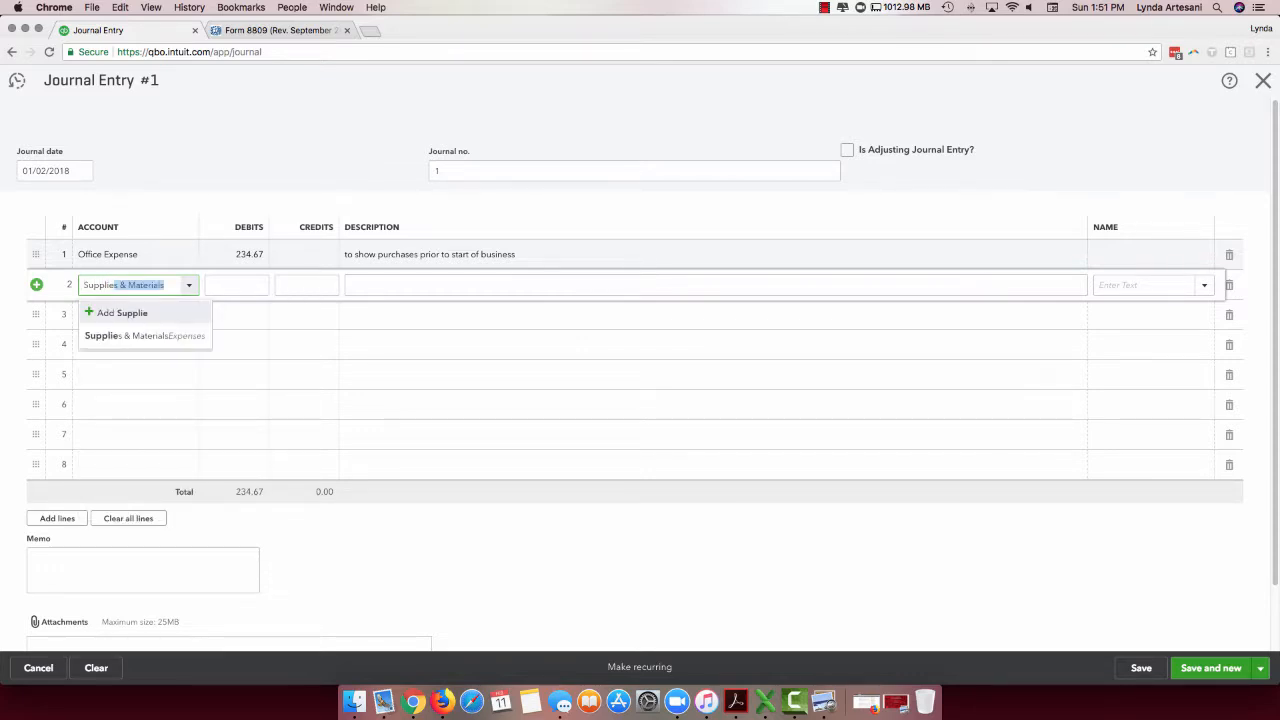
# - Debit Supplies & Materials, Postage & Delivery, and Legal & Professional Fees 250.00
pyautogui.click(144, 336)
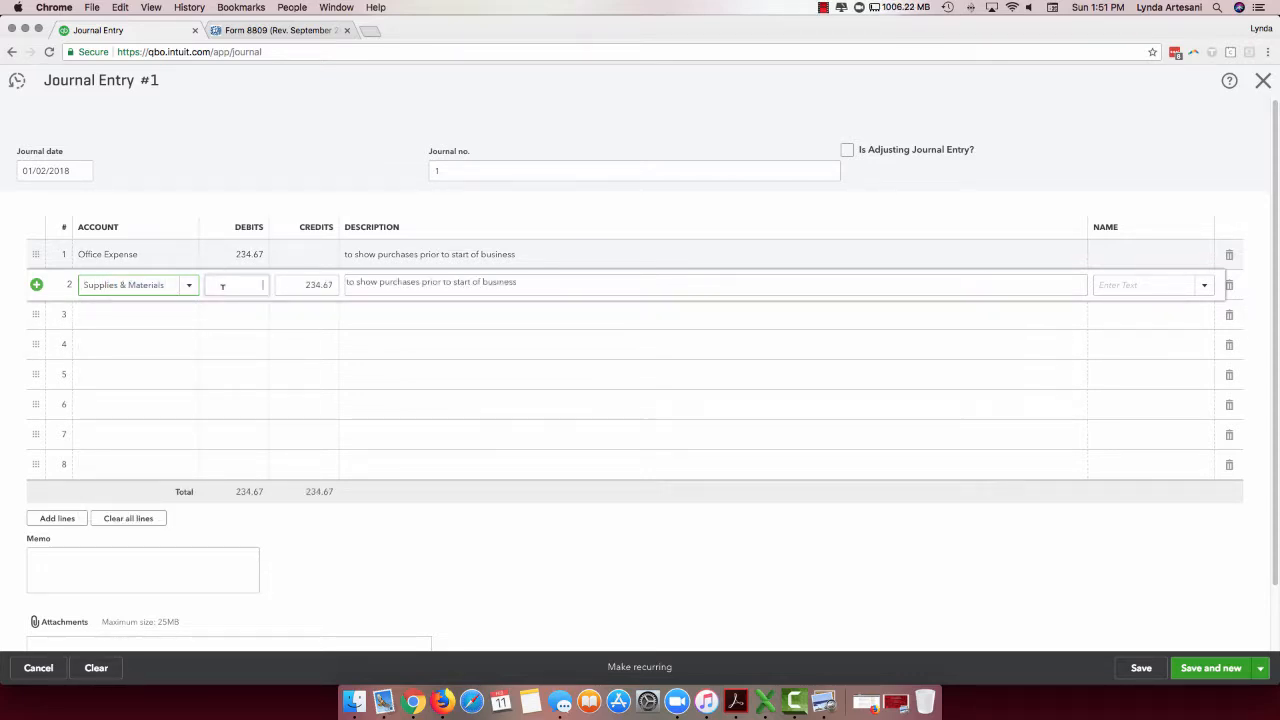
pyautogui.click(236, 284)
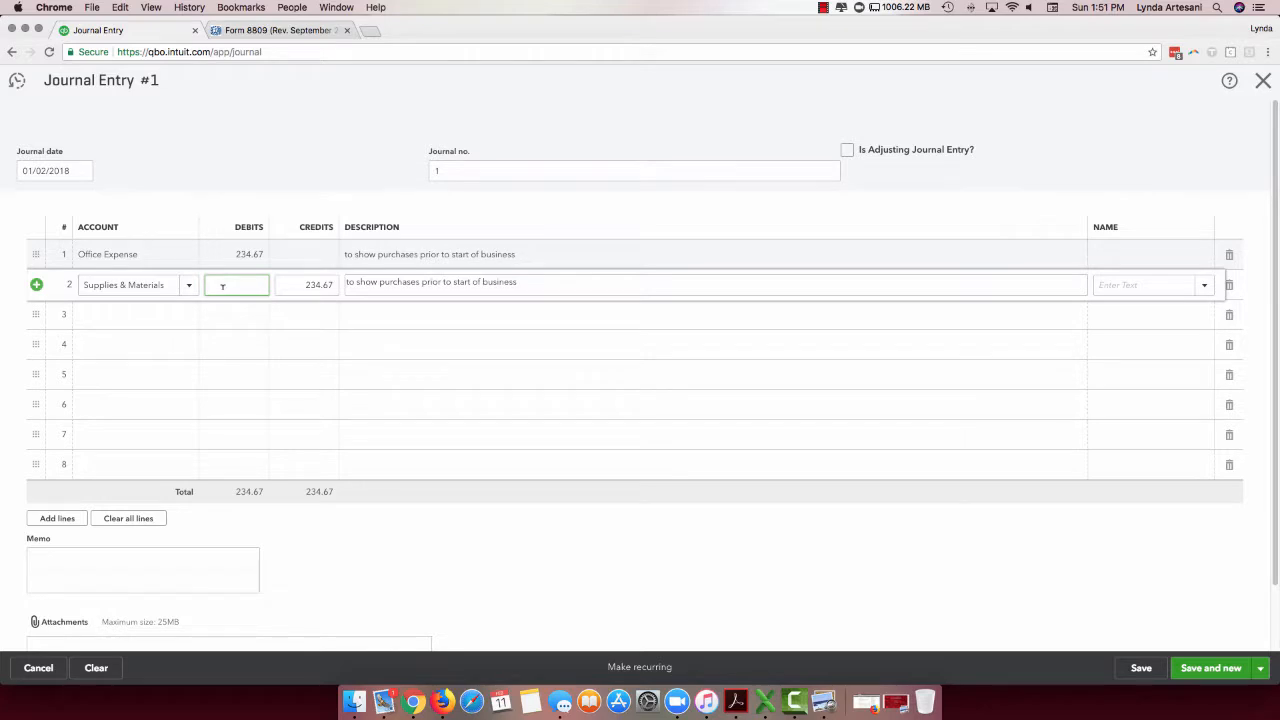
pyautogui.write('1002')
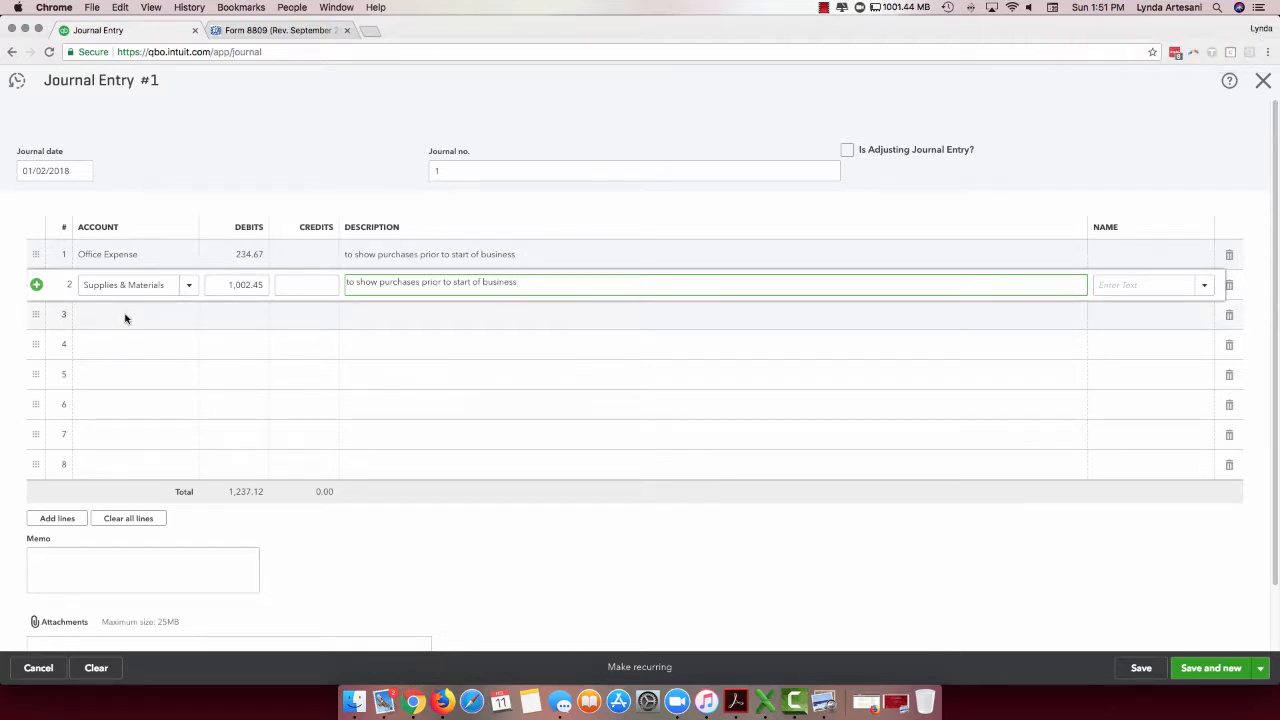
pyautogui.click(130, 314)
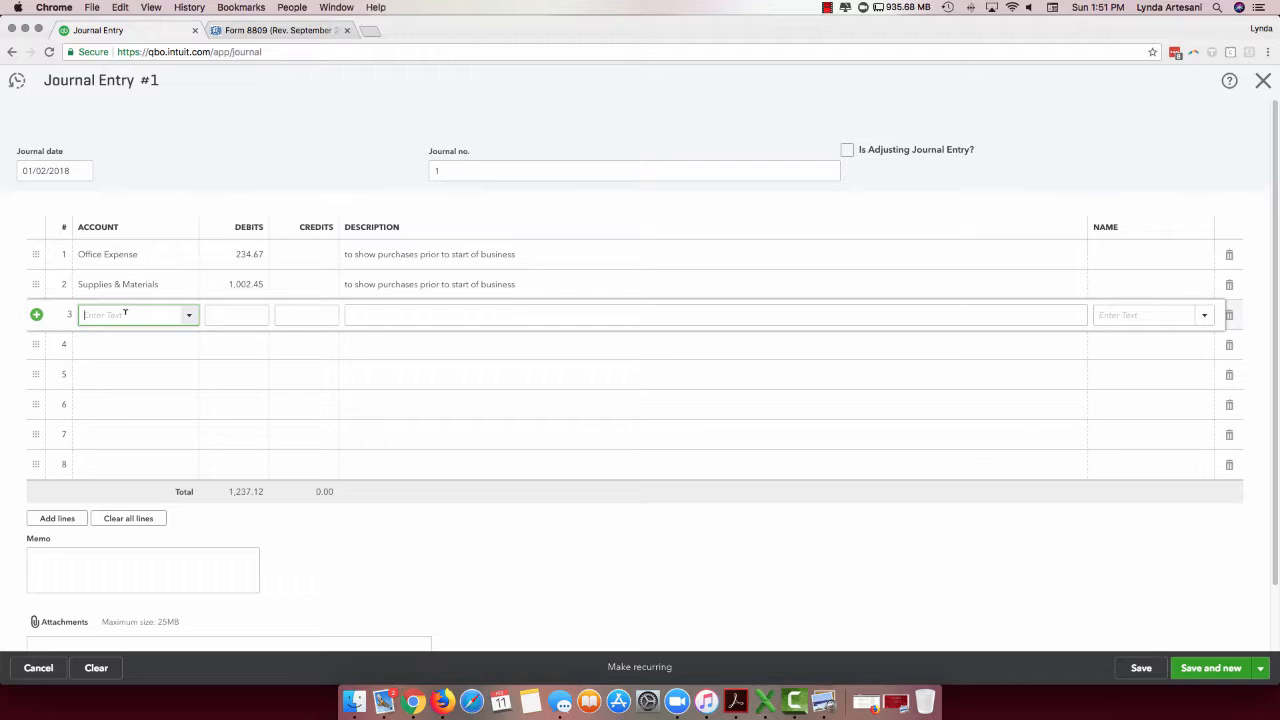
pyautogui.click(136, 314)
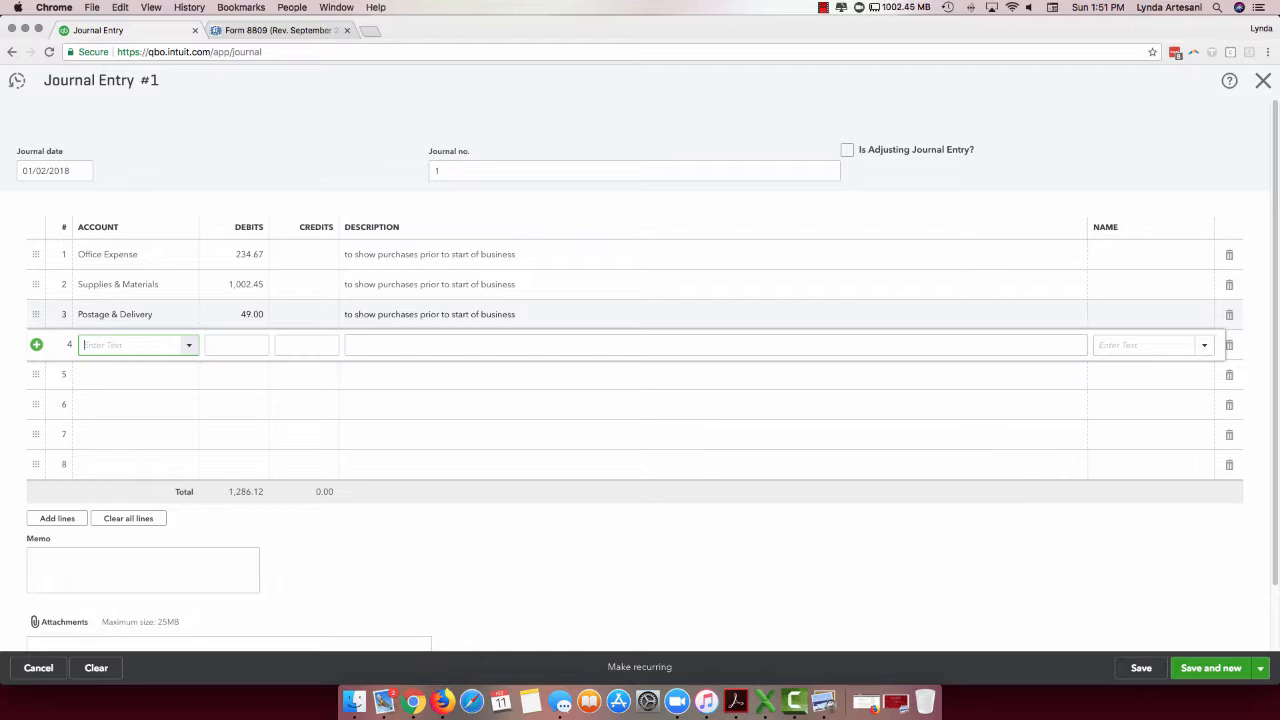
pyautogui.write('prof')
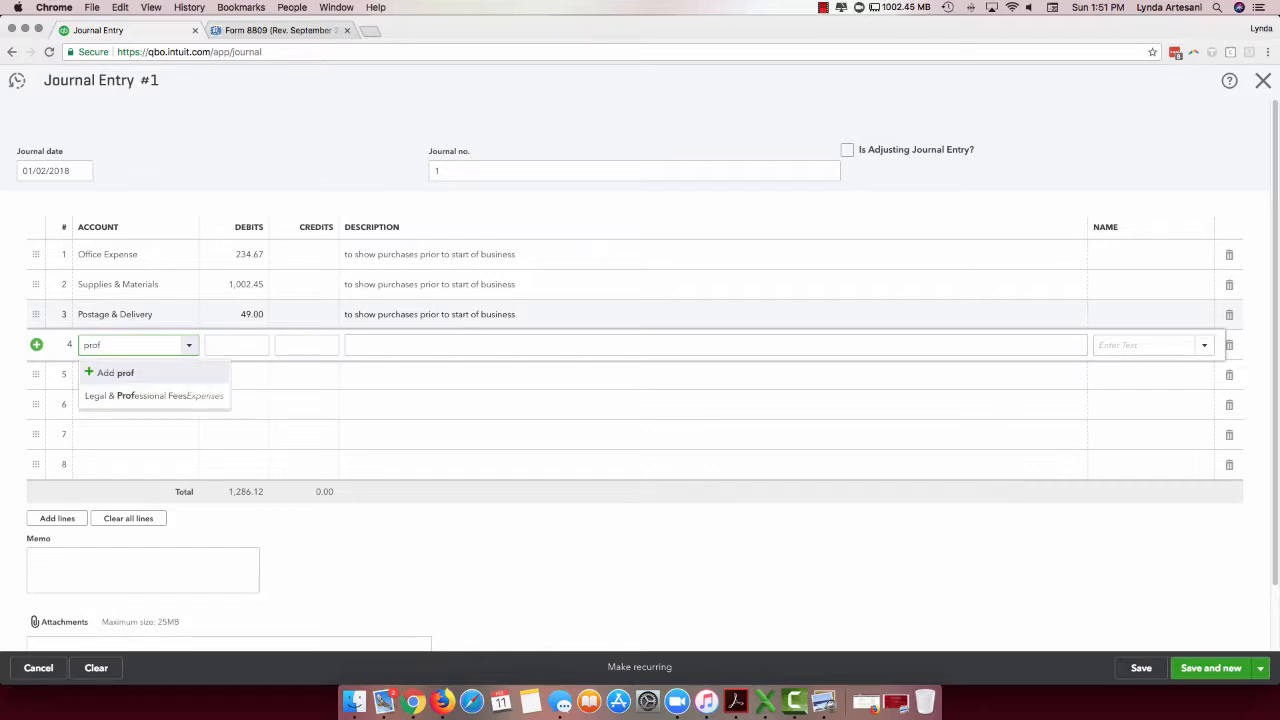
pyautogui.click(152, 396)
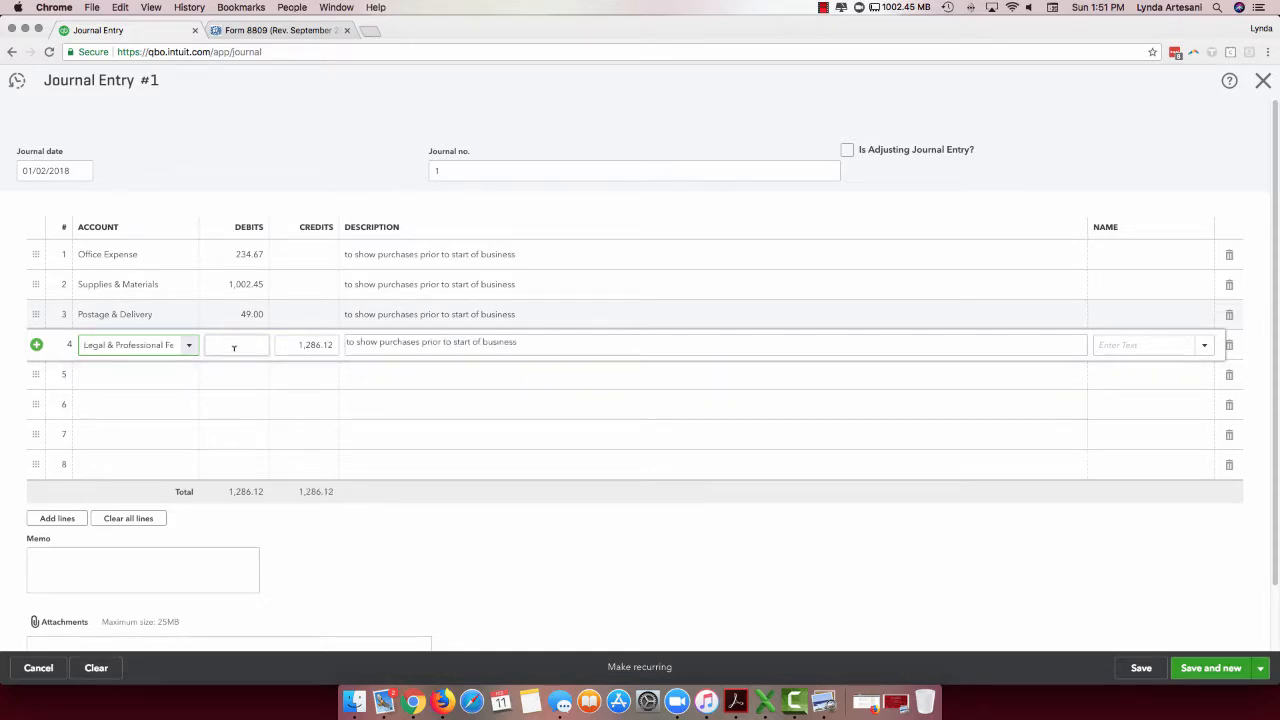
pyautogui.click(236, 344)
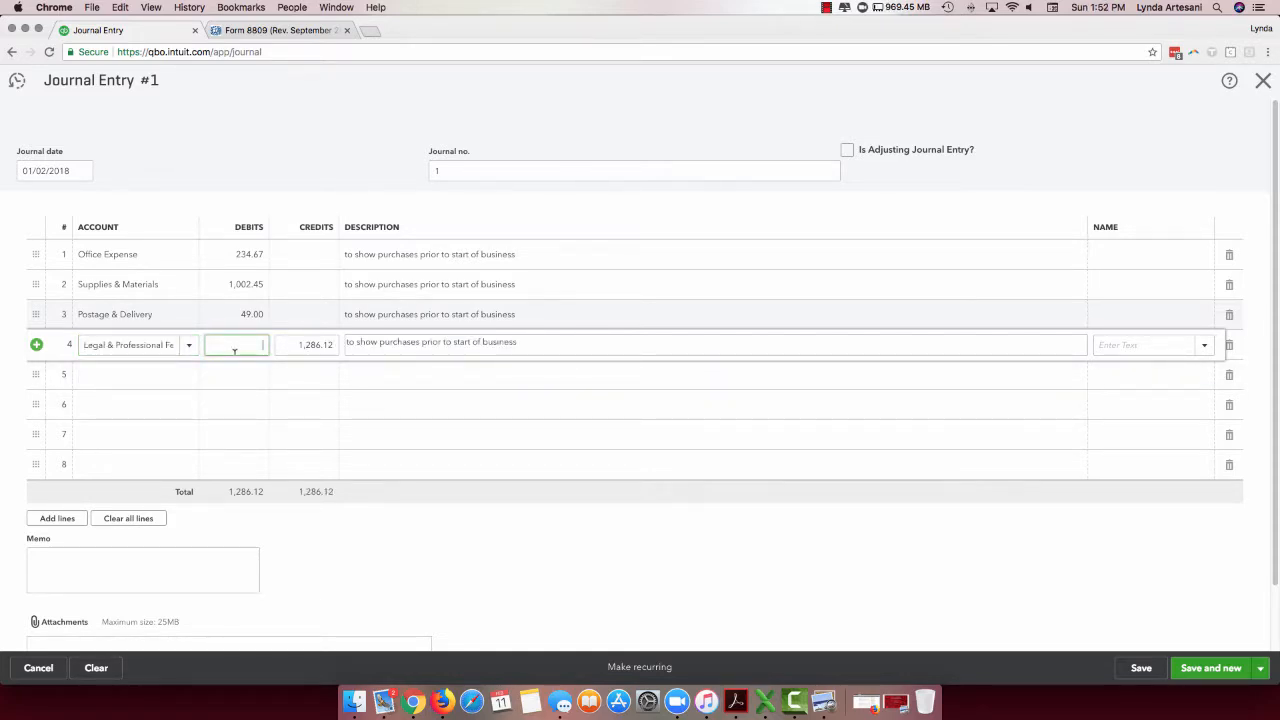
pyautogui.write('250.00')
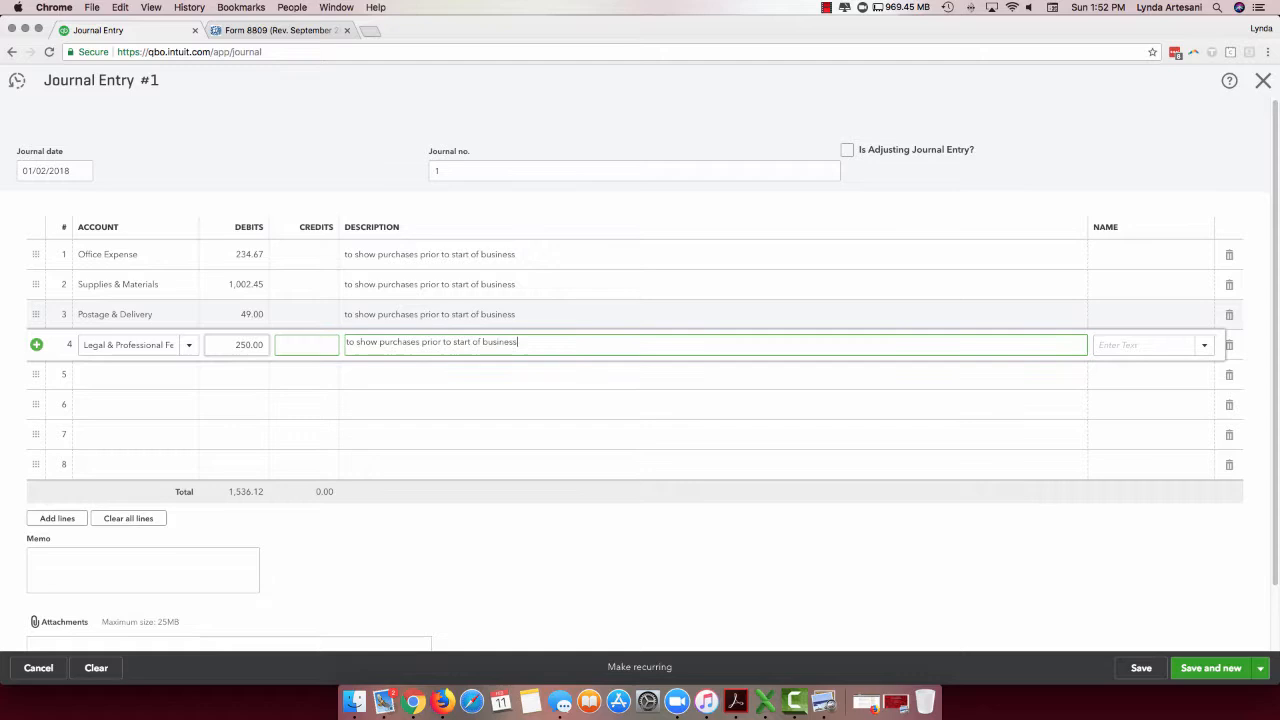
pyautogui.click(1150, 344)
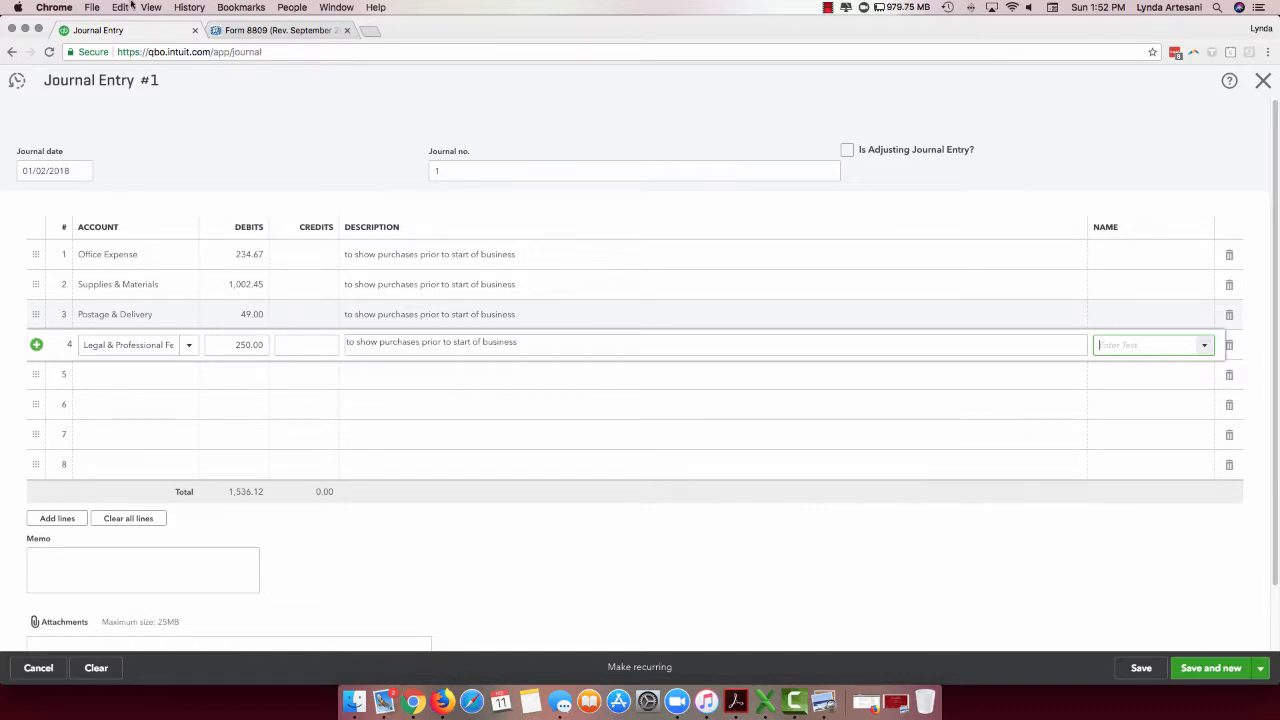
pyautogui.moveTo(304, 262)
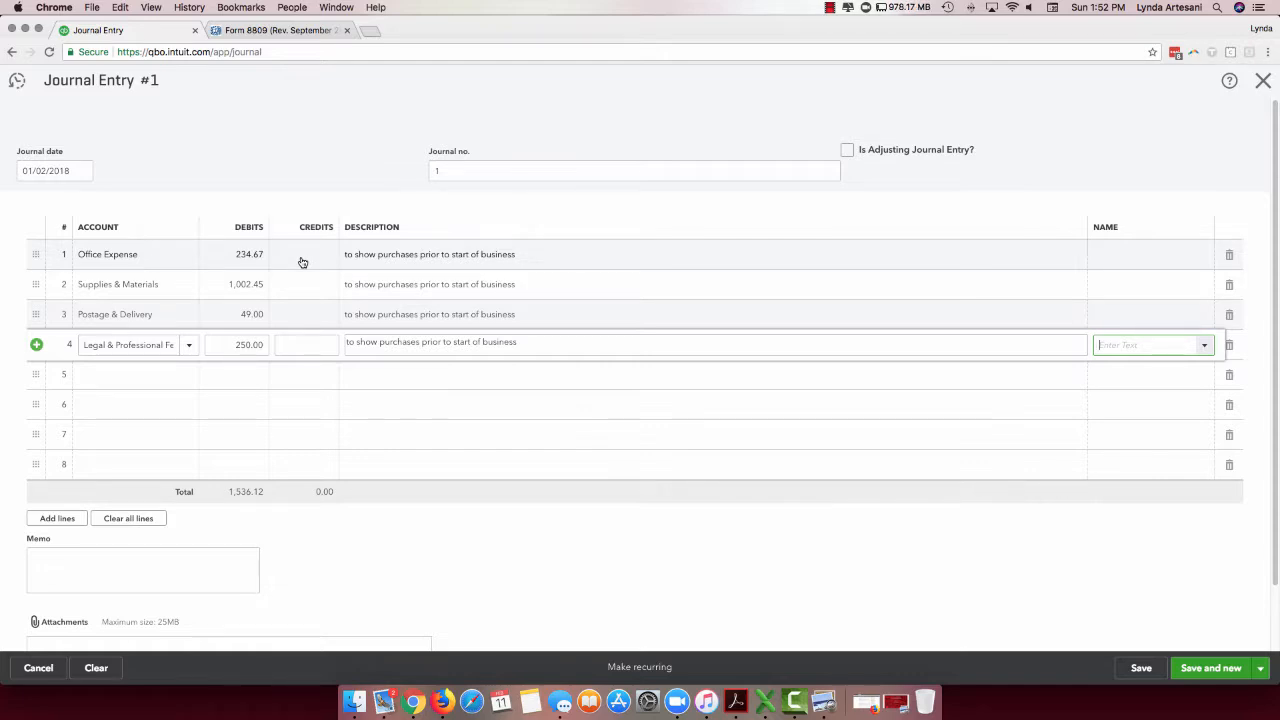
pyautogui.moveTo(260, 212)
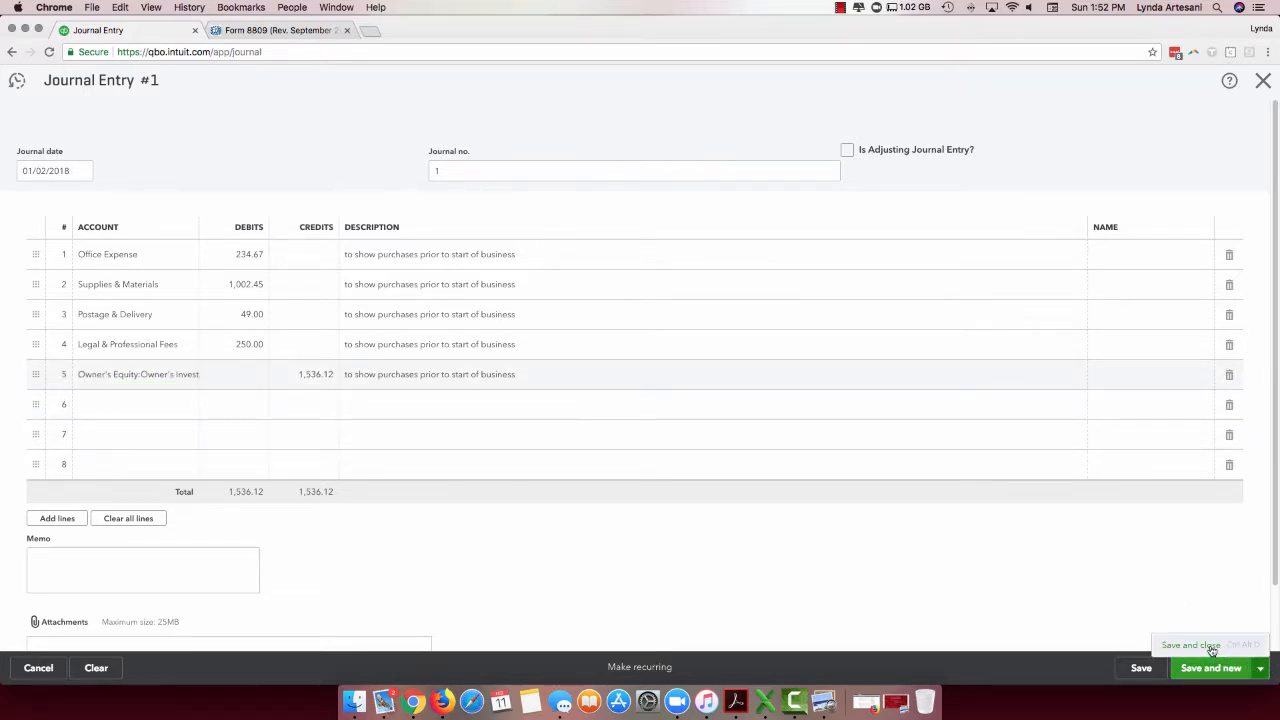
# - Save the journal entry and start a new check paid from Chase Checking
pyautogui.click(1210, 668)
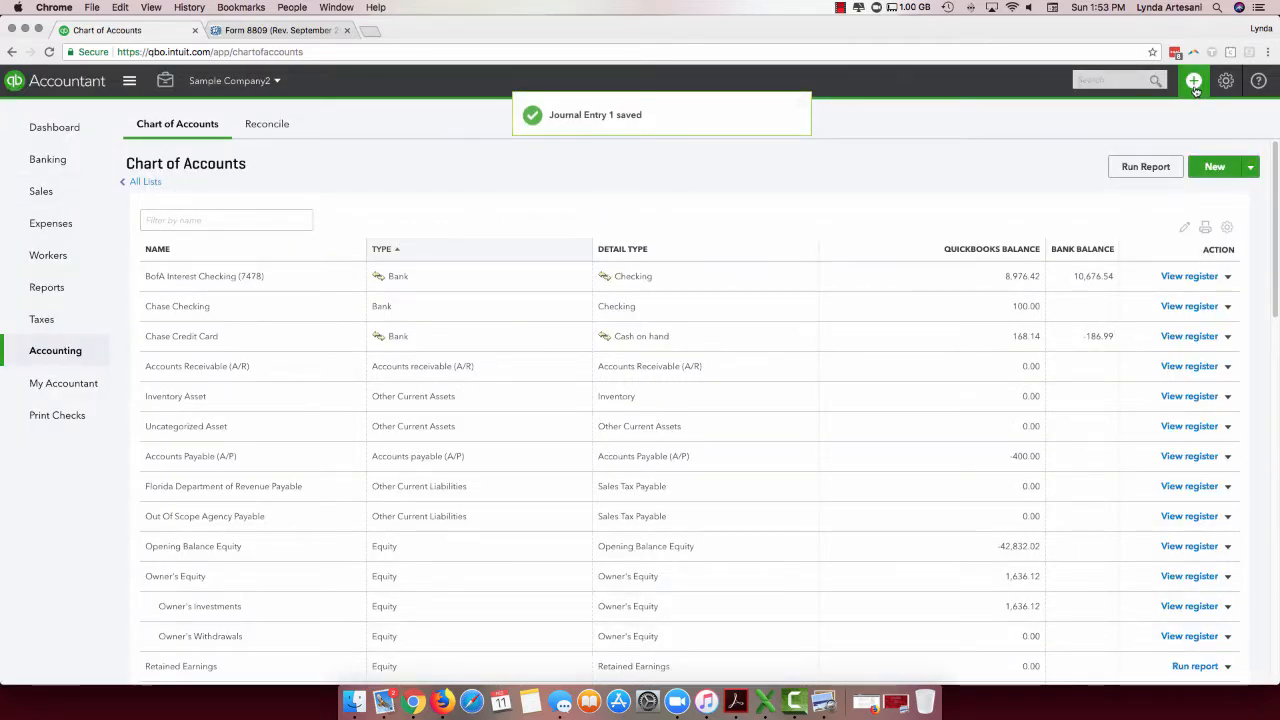
pyautogui.click(1192, 80)
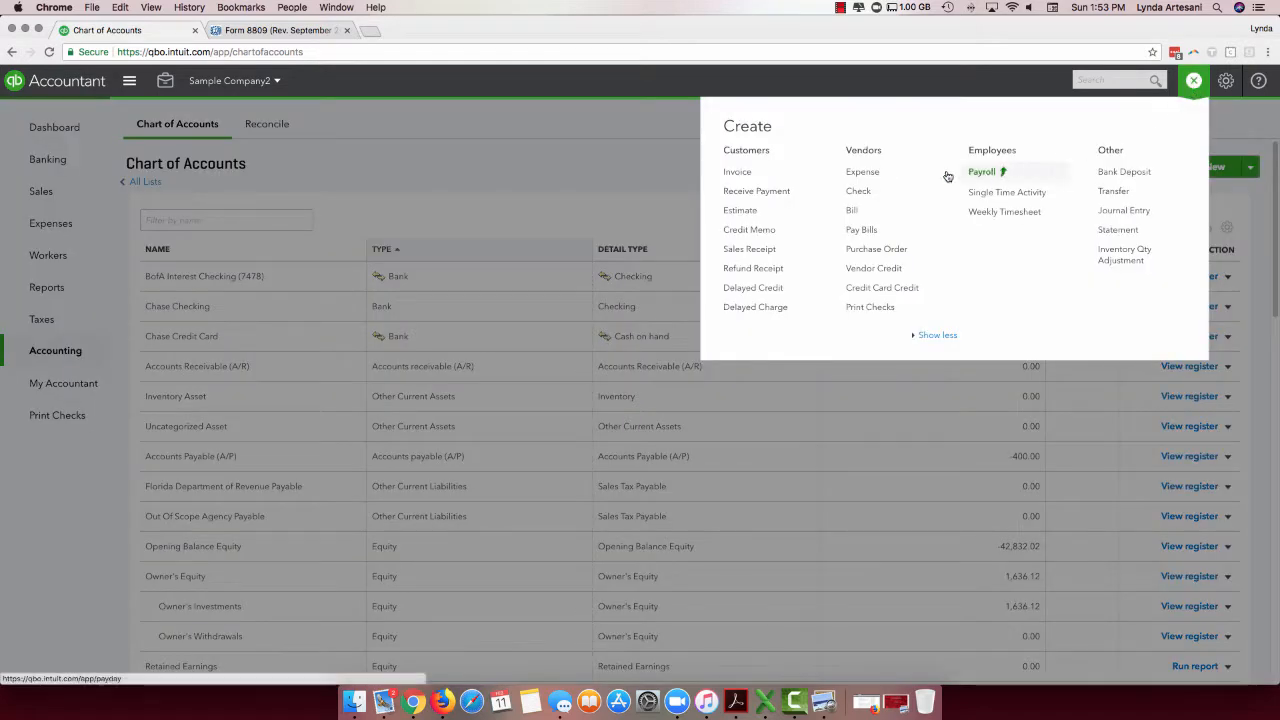
pyautogui.click(858, 192)
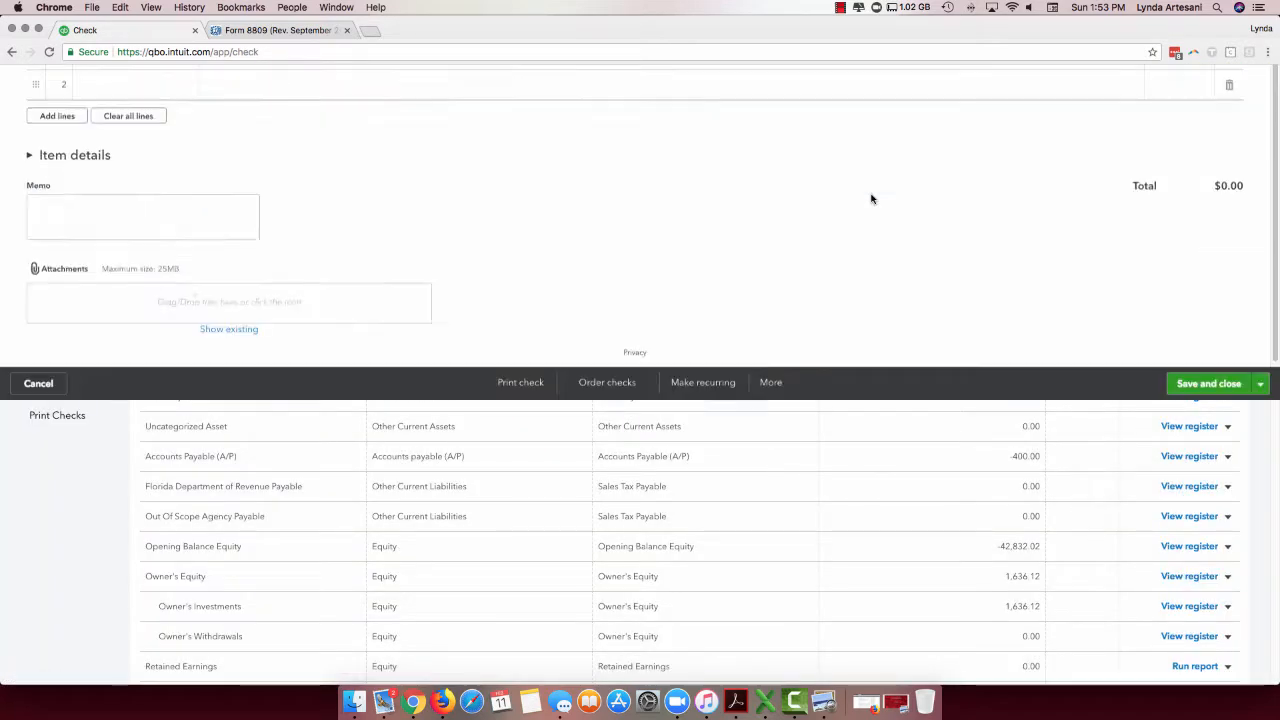
pyautogui.scroll(3)
pyautogui.write('Lynd')
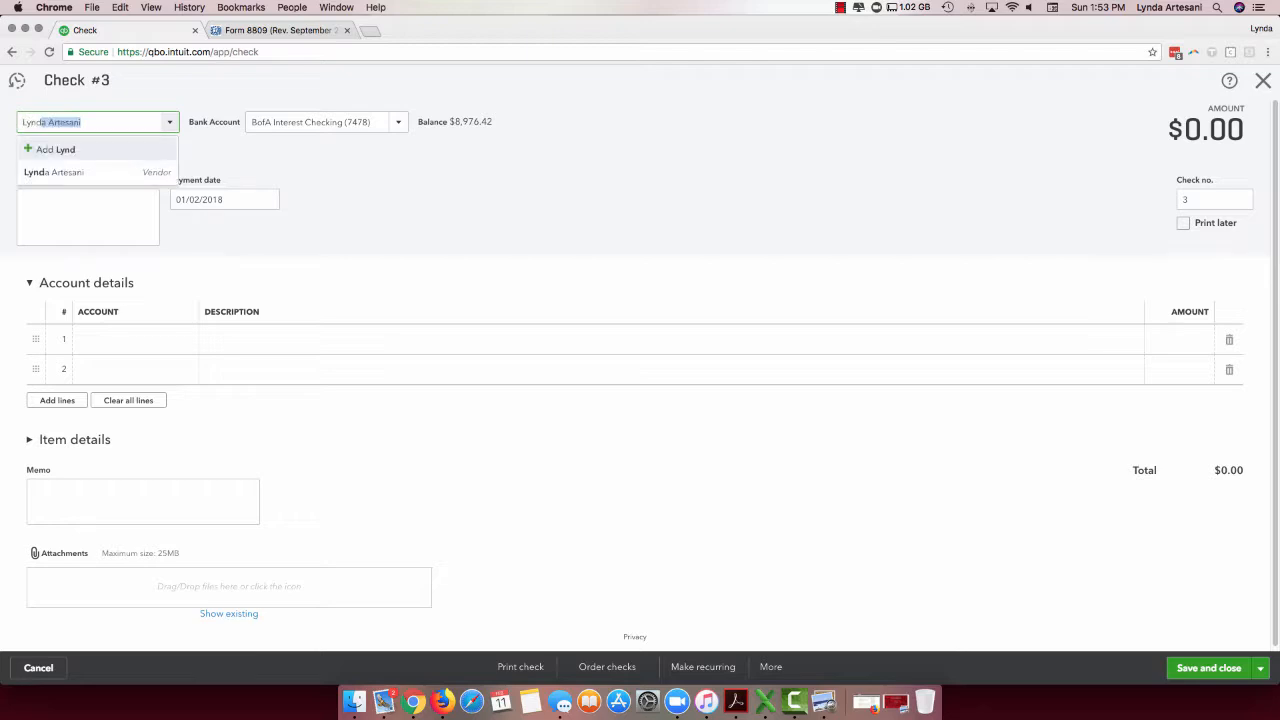
pyautogui.click(52, 172)
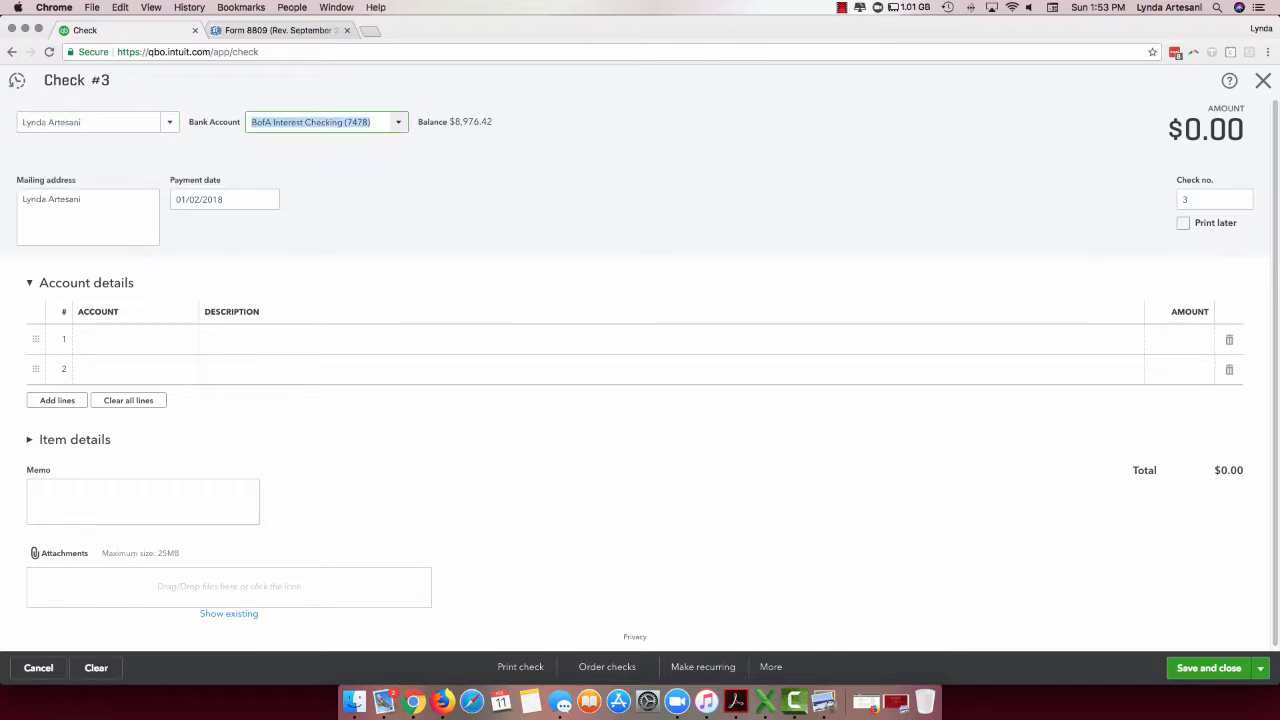
pyautogui.moveTo(212, 466)
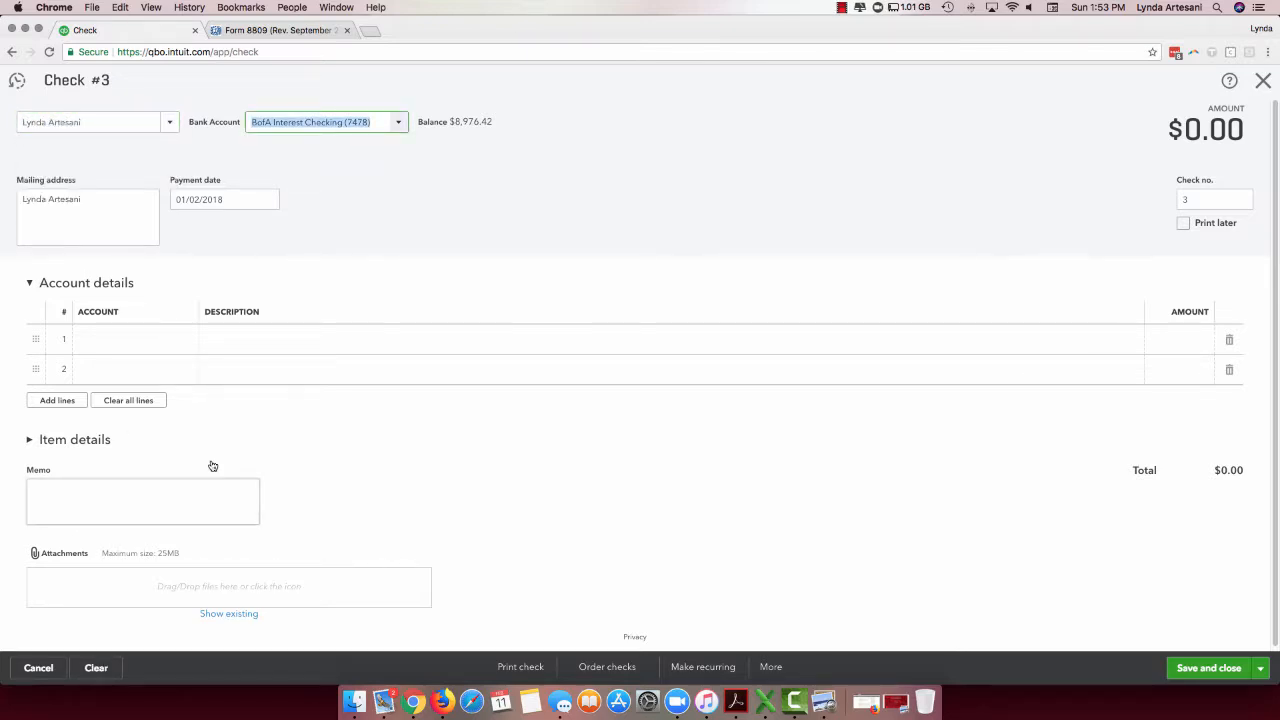
pyautogui.click(396, 122)
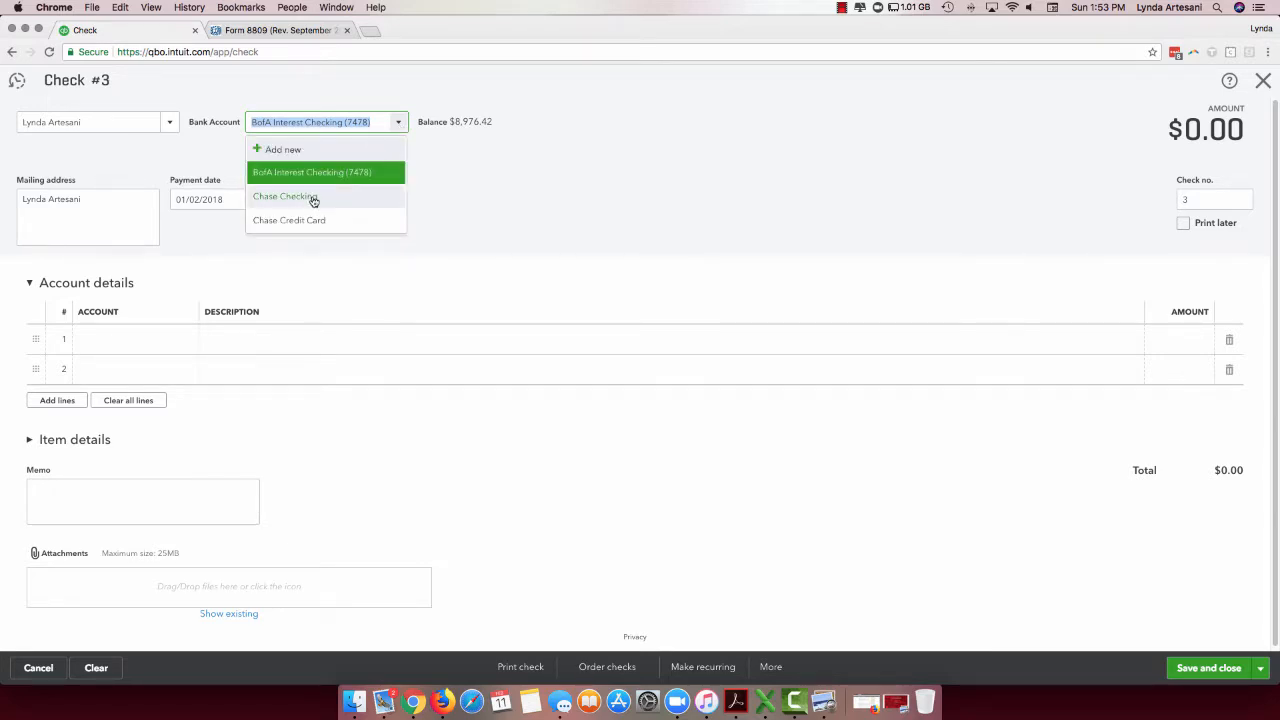
pyautogui.click(284, 196)
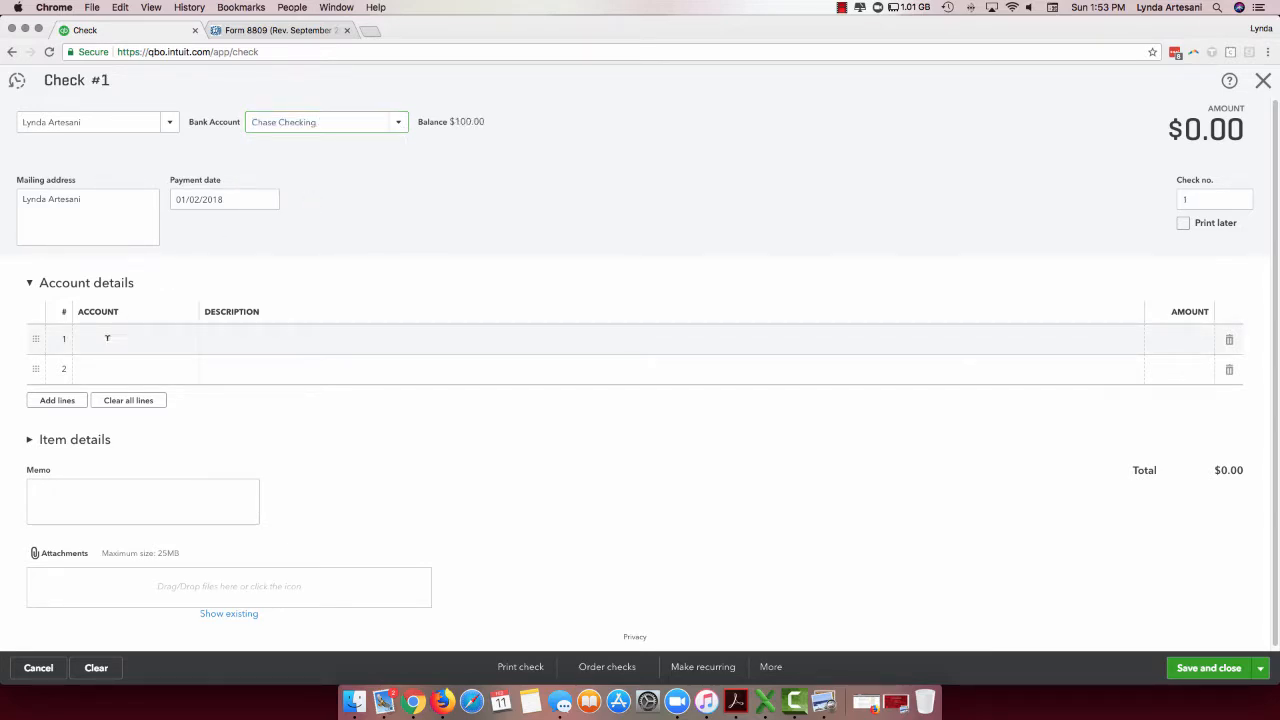
# - Record the check to Owner's Withdrawals, print later, dated 02/11/2018, and save it
pyautogui.click(130, 340)
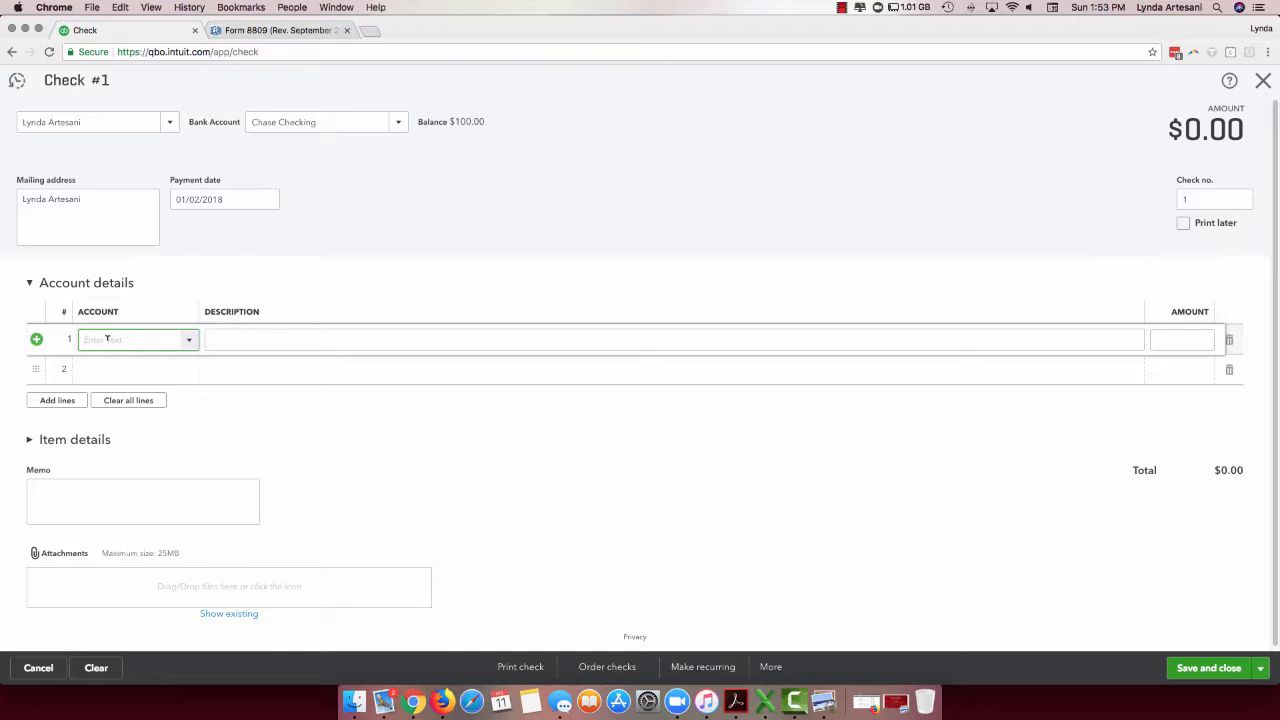
pyautogui.write('o')
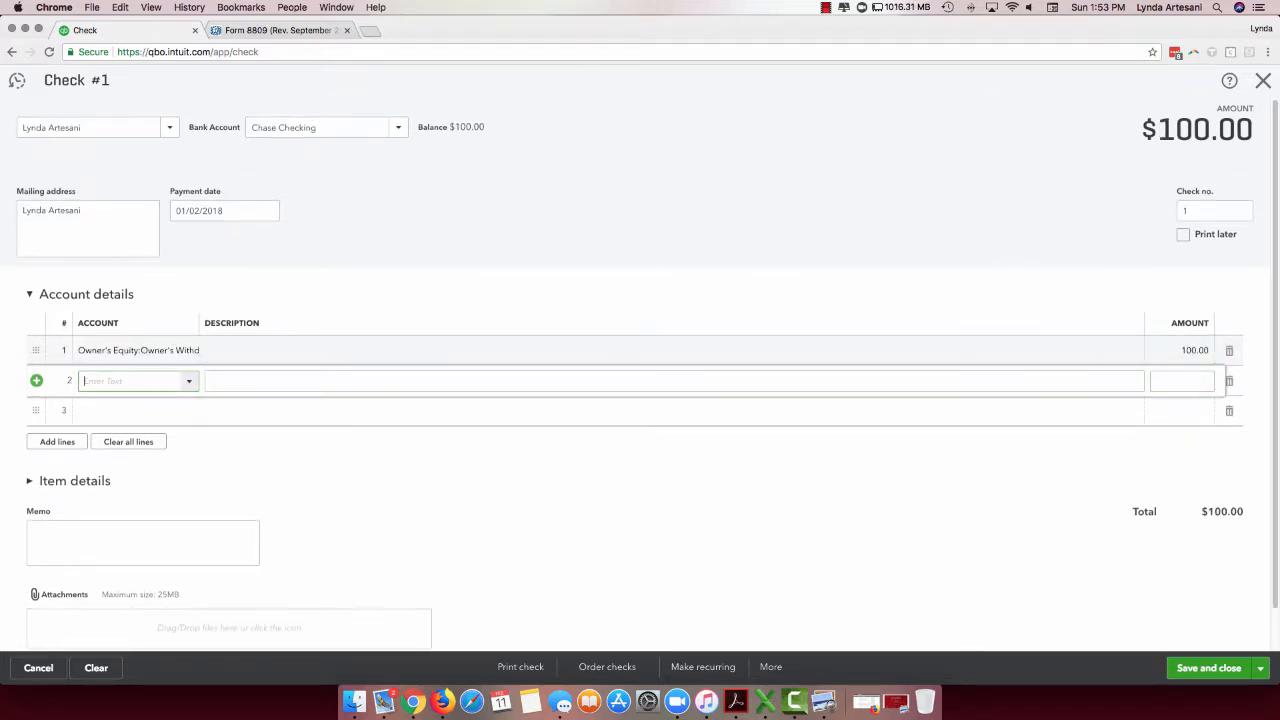
pyautogui.moveTo(1100, 188)
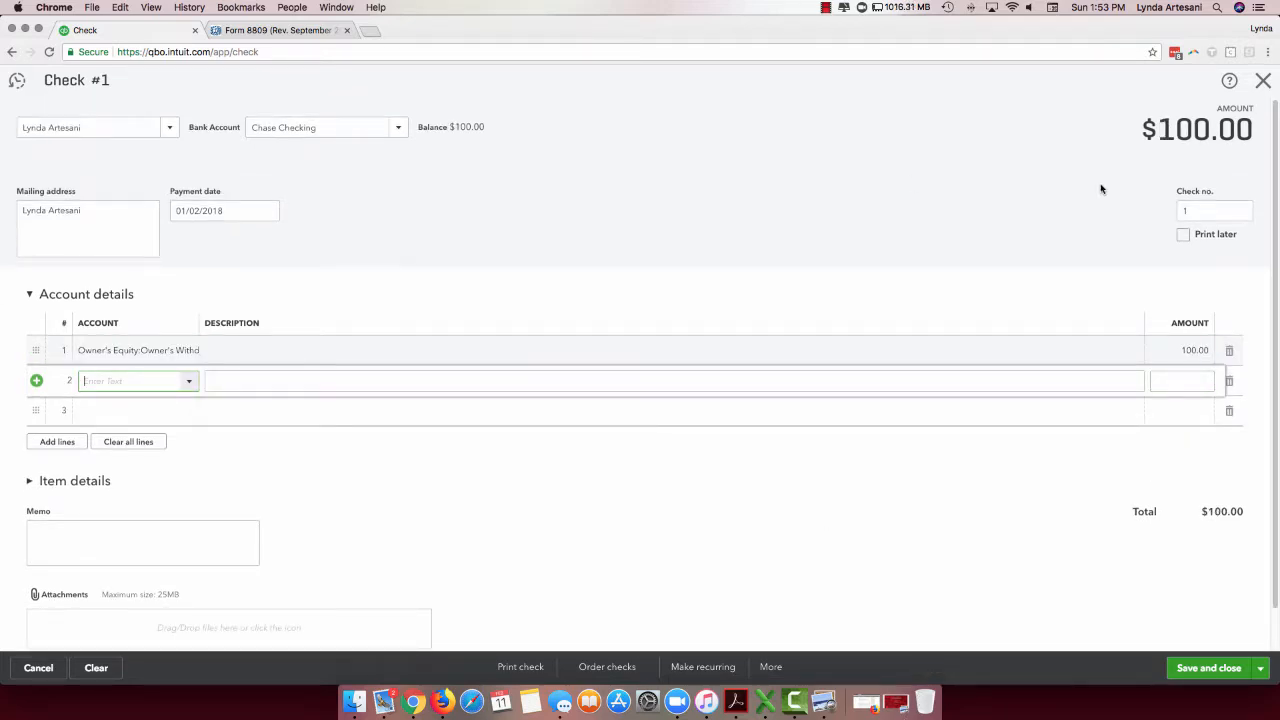
pyautogui.click(1184, 234)
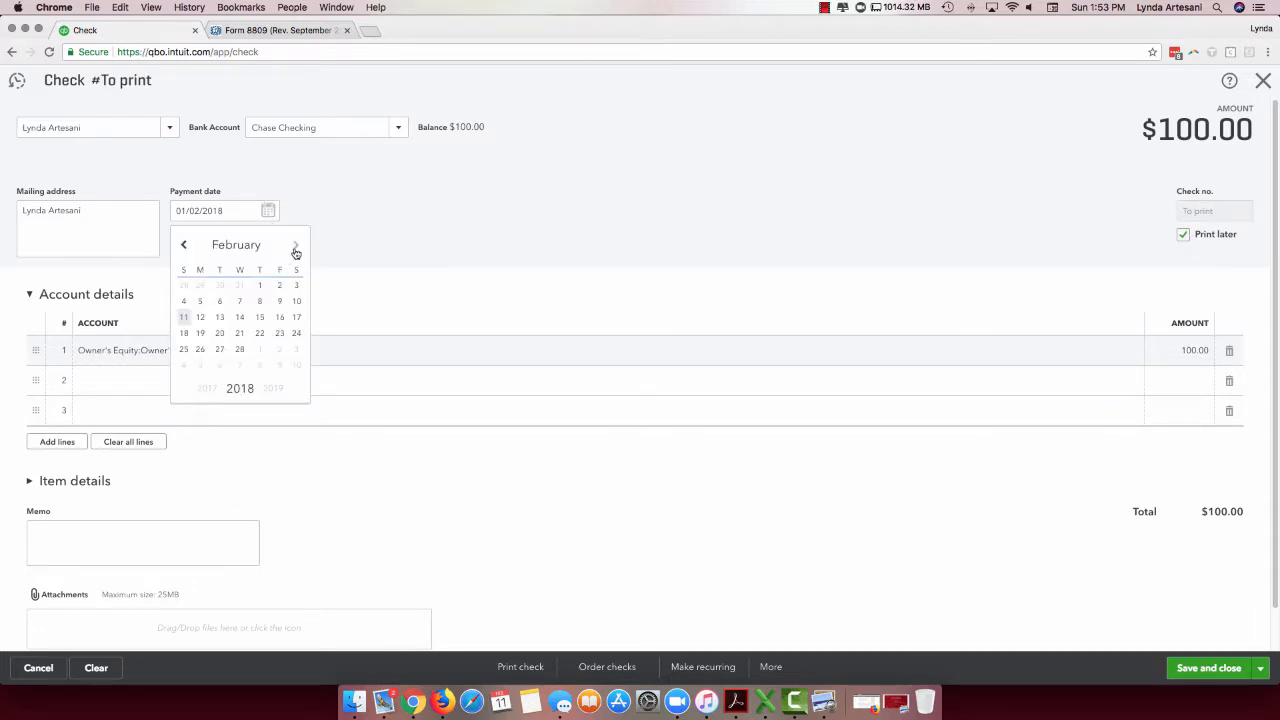
pyautogui.moveTo(236, 322)
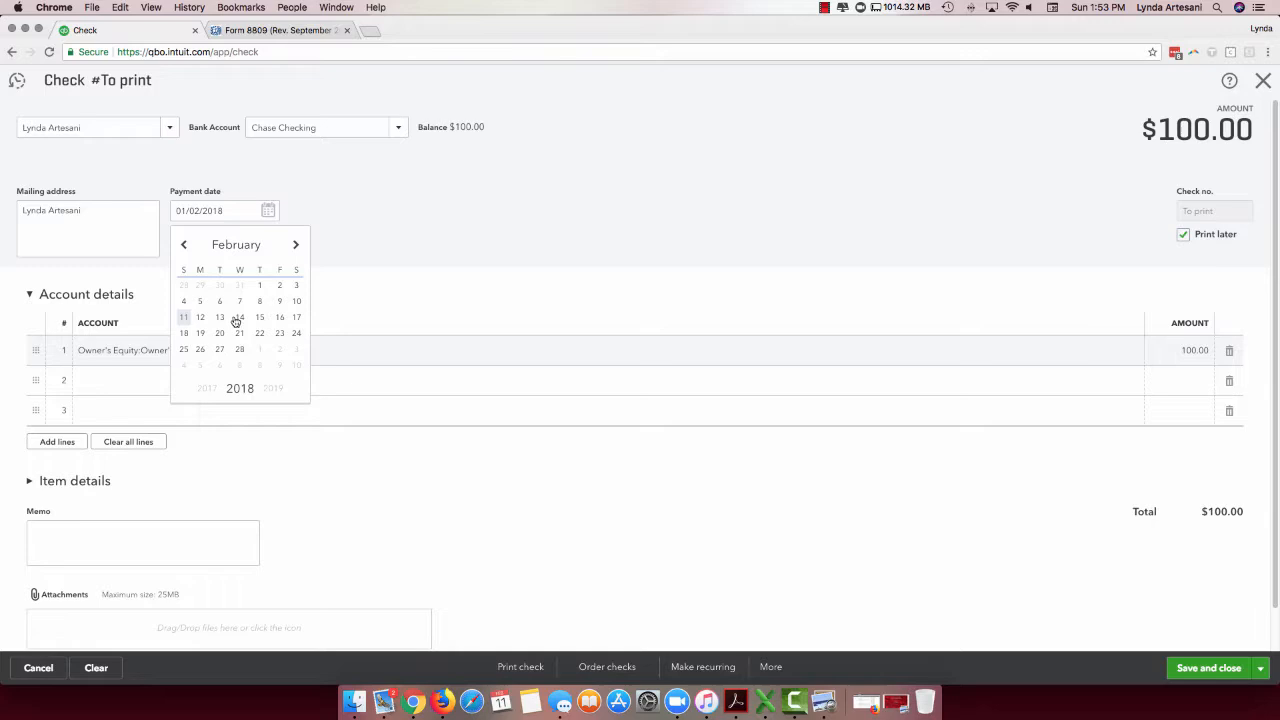
pyautogui.click(184, 316)
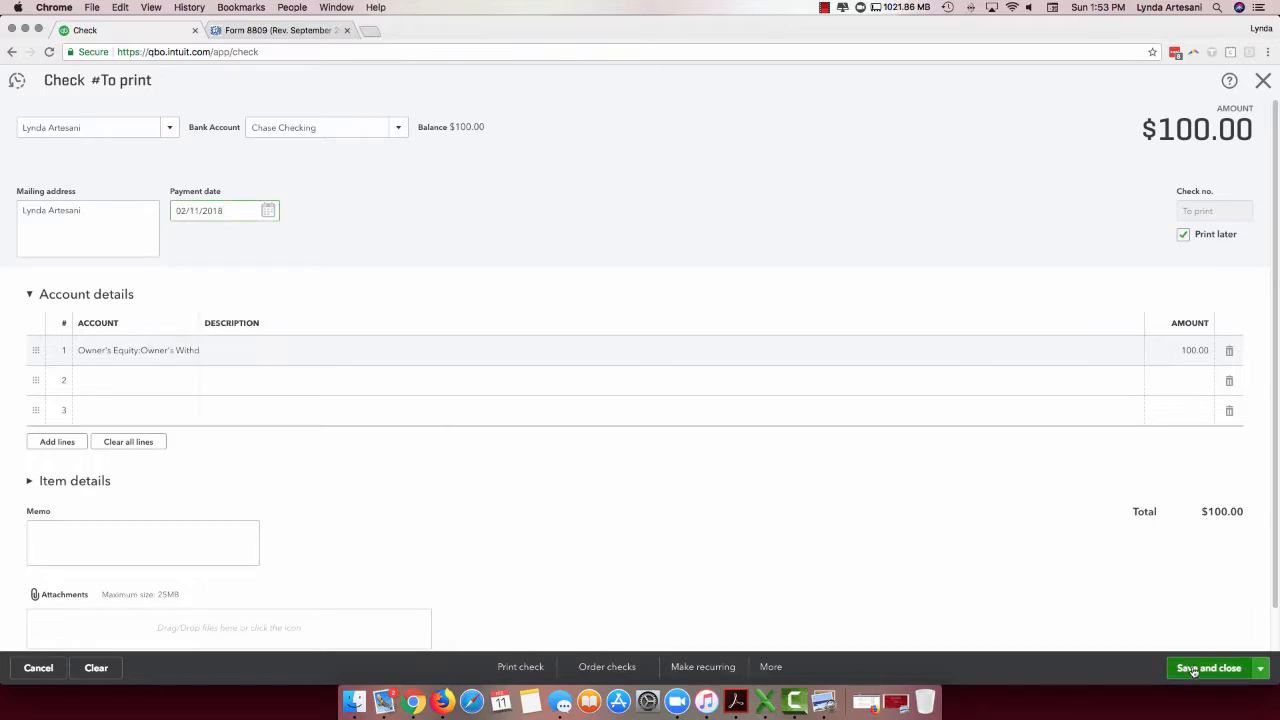
pyautogui.click(1208, 668)
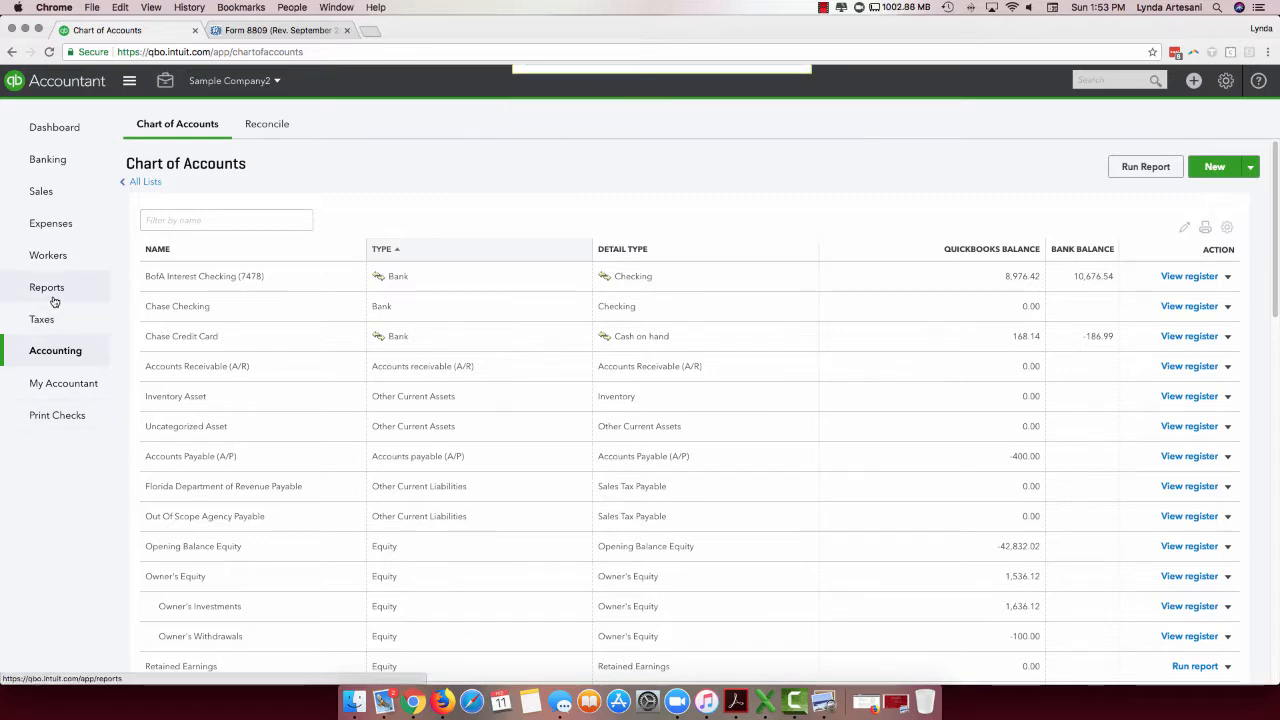
# - Run the Balance Sheet and drill into the Owner's Investments 1,636.12 amount
pyautogui.click(48, 288)
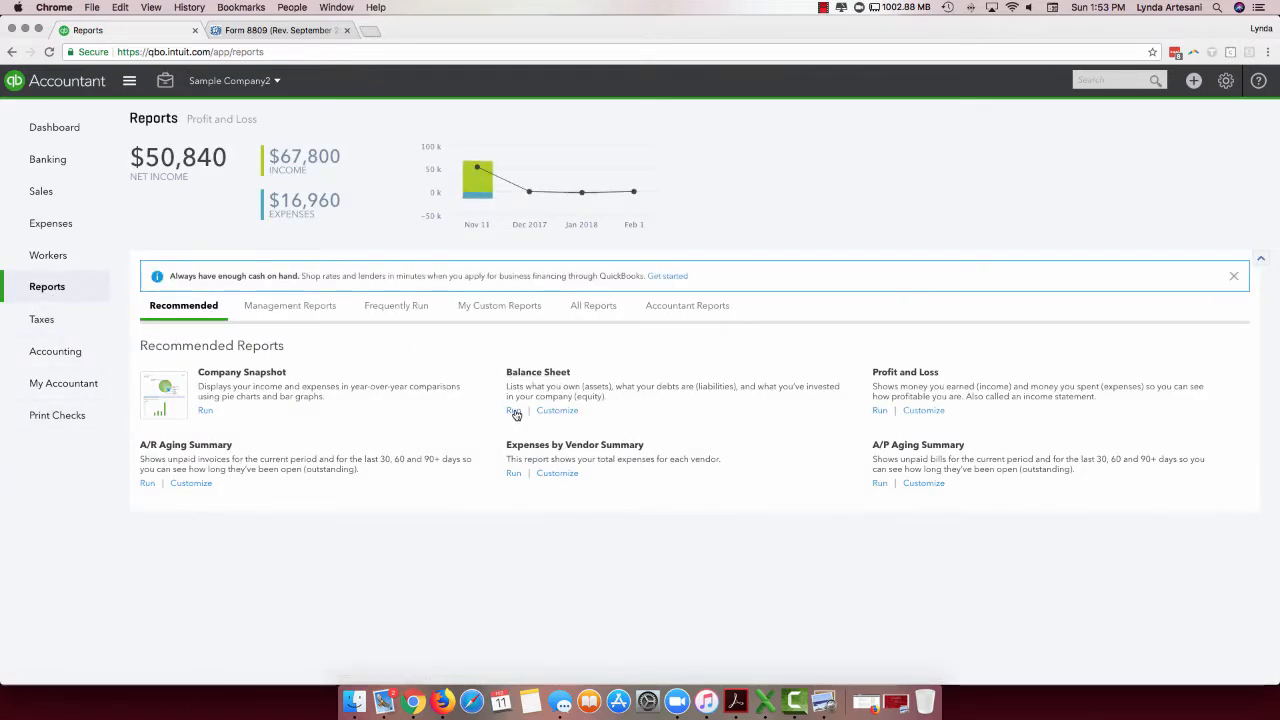
pyautogui.click(514, 410)
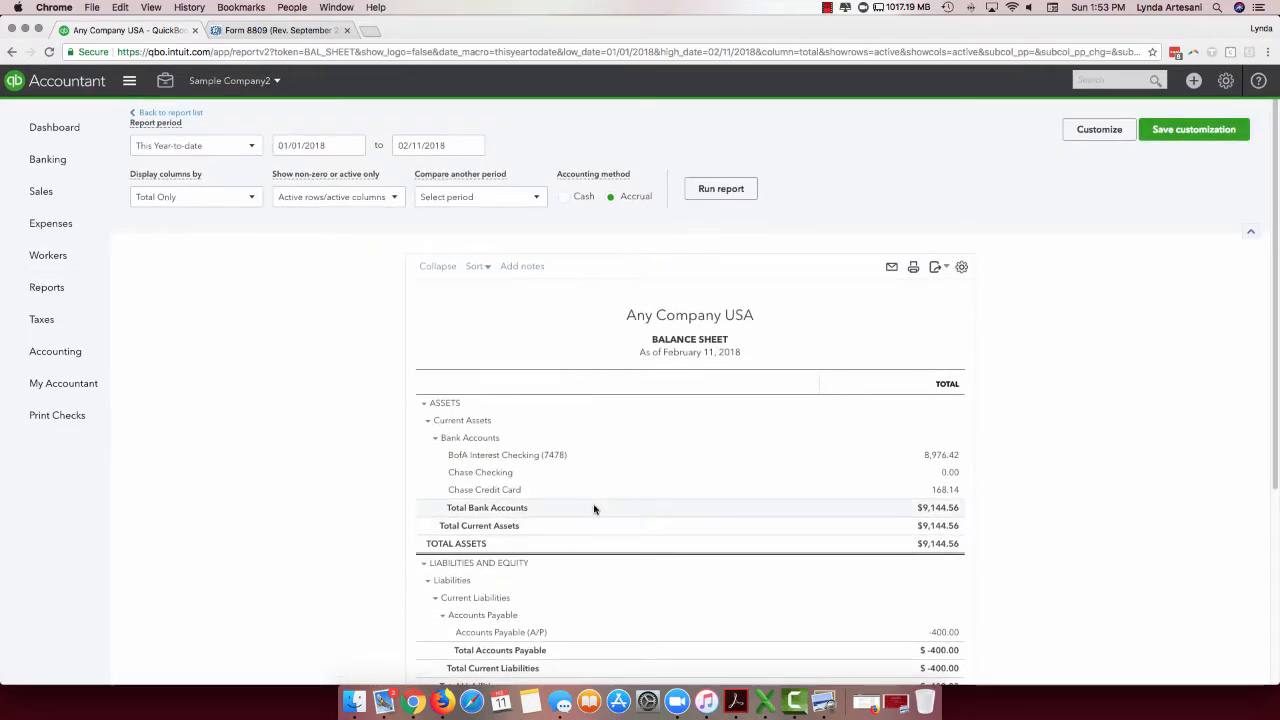
pyautogui.scroll(-3)
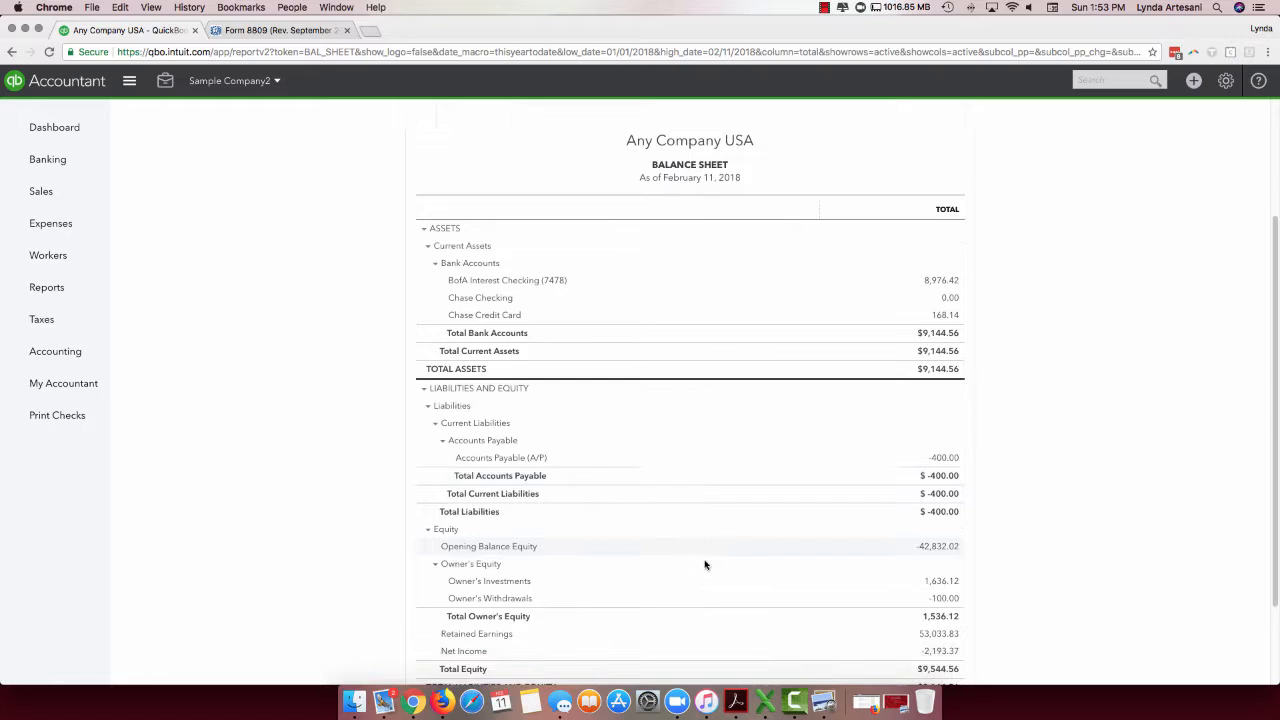
pyautogui.scroll(-3)
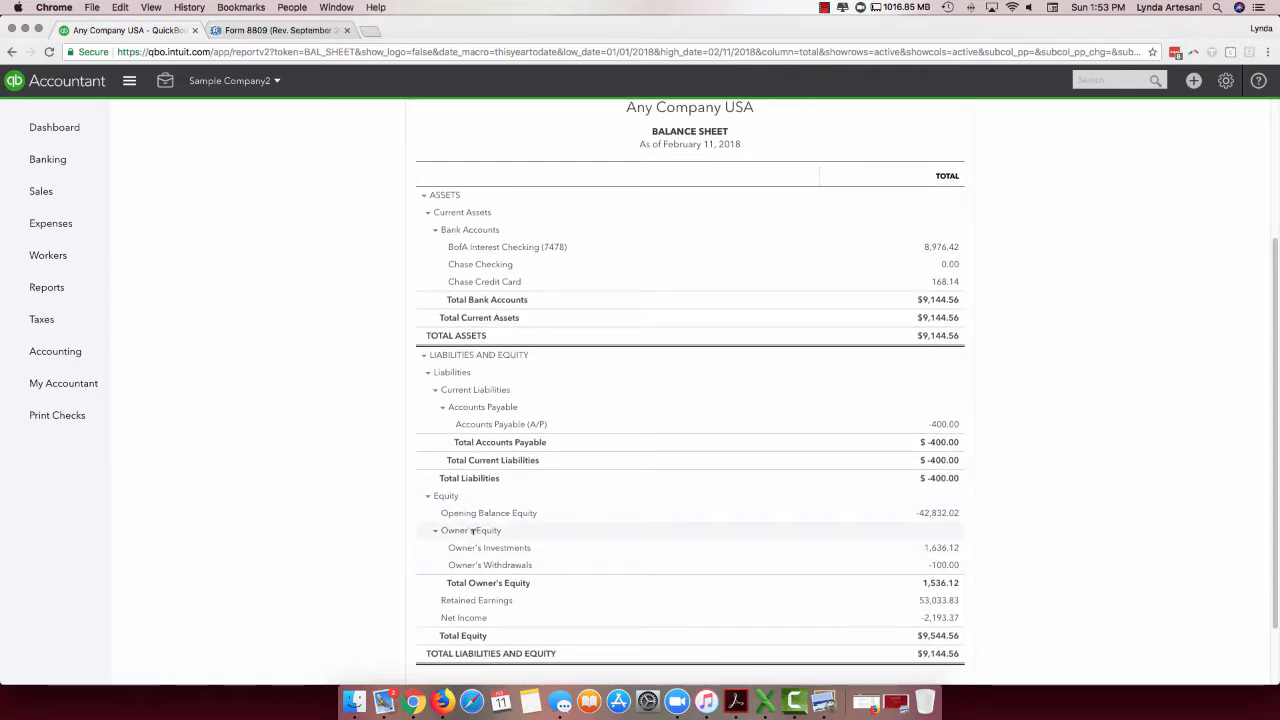
pyautogui.click(436, 530)
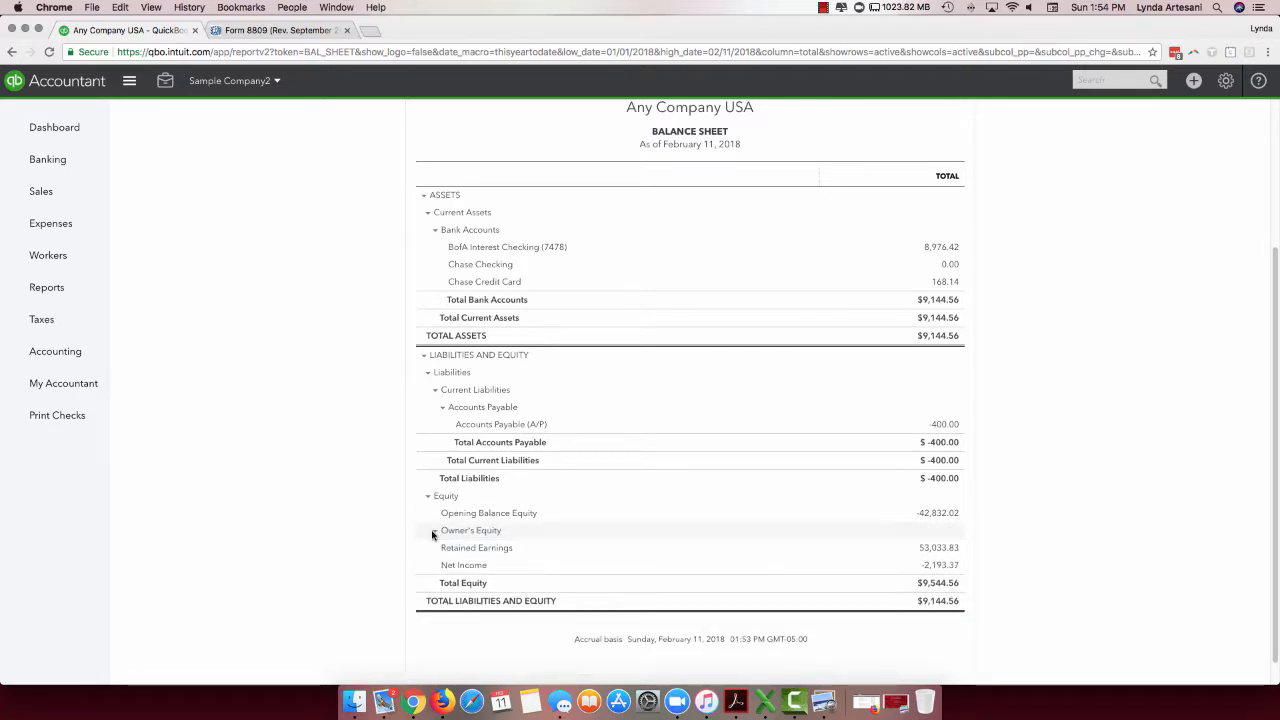
pyautogui.click(436, 530)
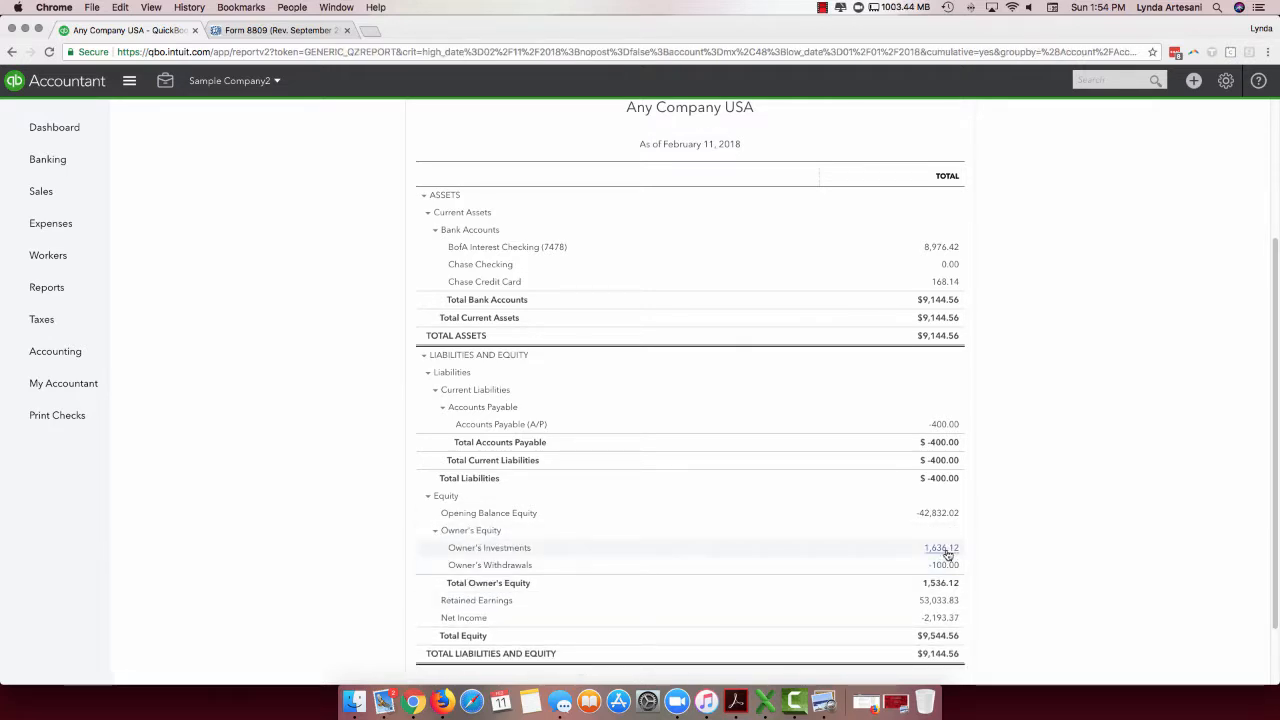
pyautogui.click(940, 548)
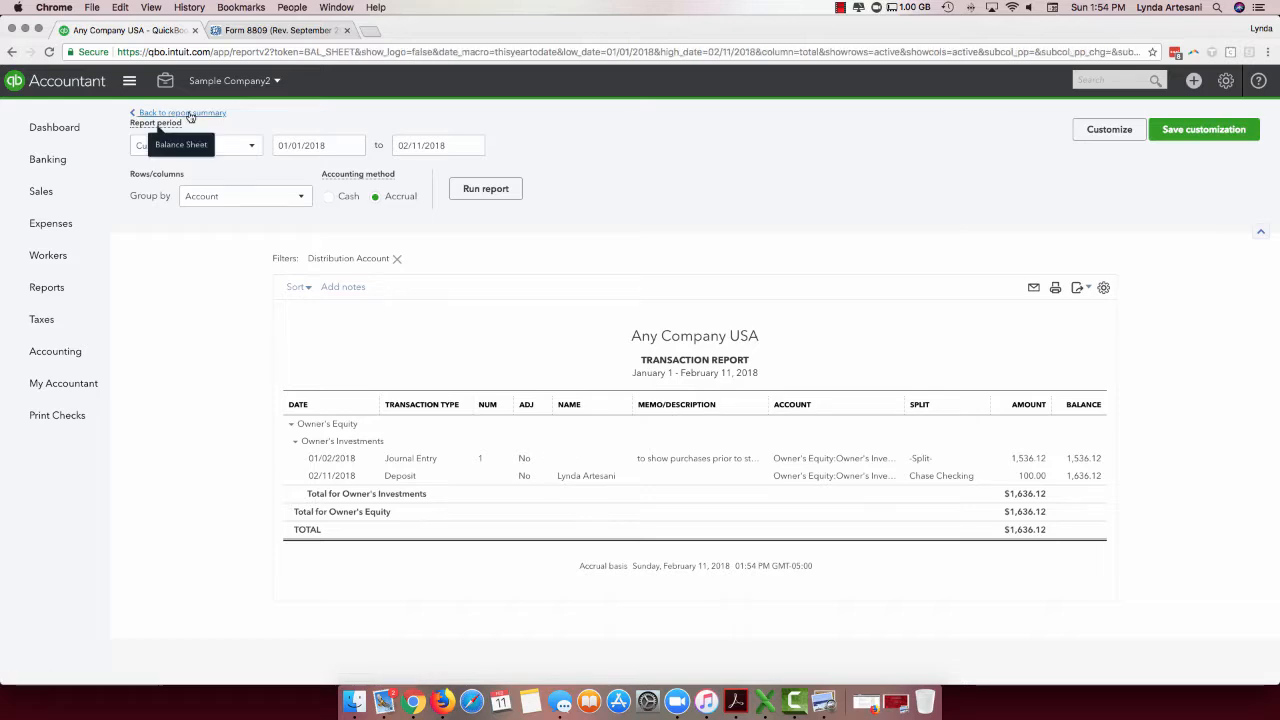
# - Return to the balance sheet's equity section, then go to the chart of accounts
pyautogui.click(176, 112)
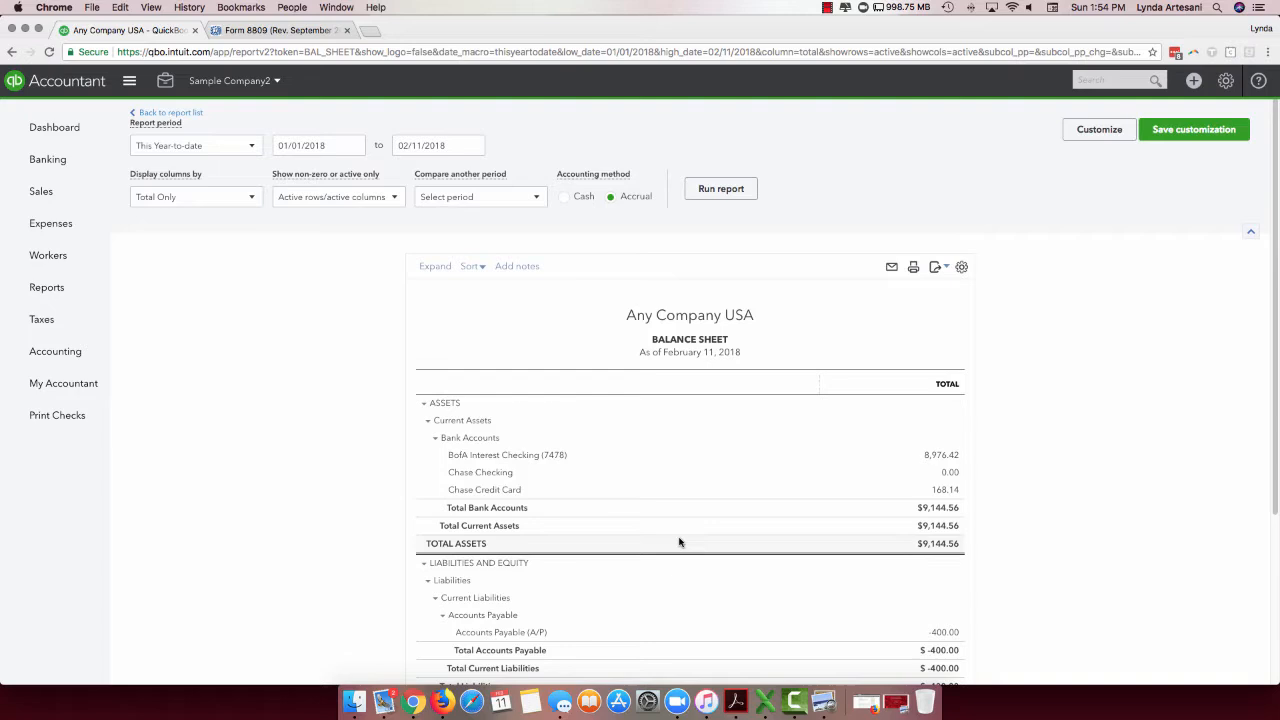
pyautogui.scroll(-3)
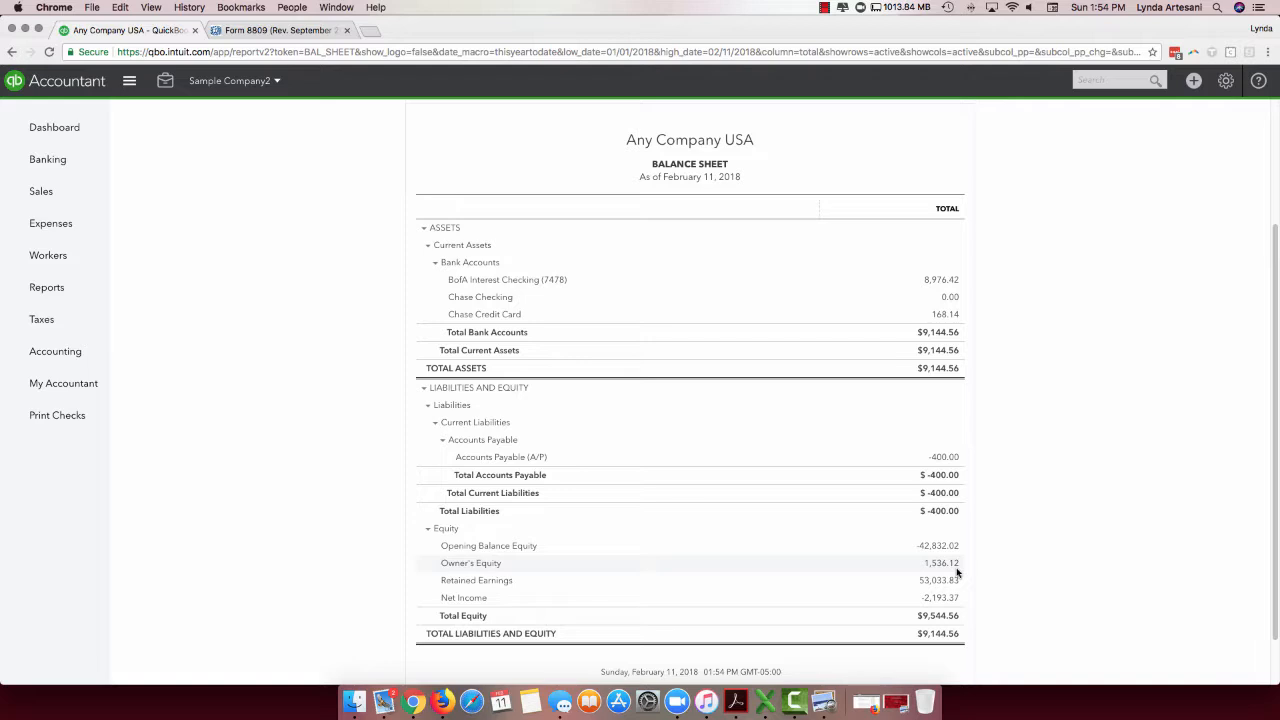
pyautogui.moveTo(948, 580)
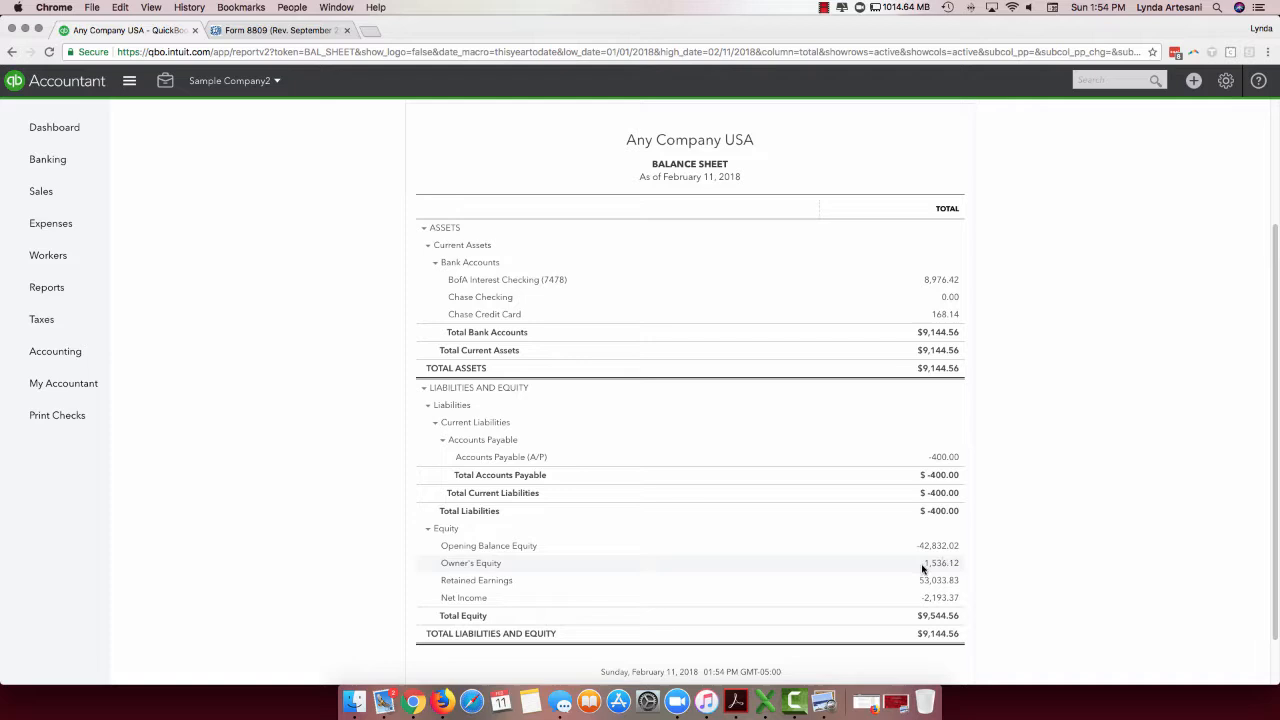
pyautogui.moveTo(920, 580)
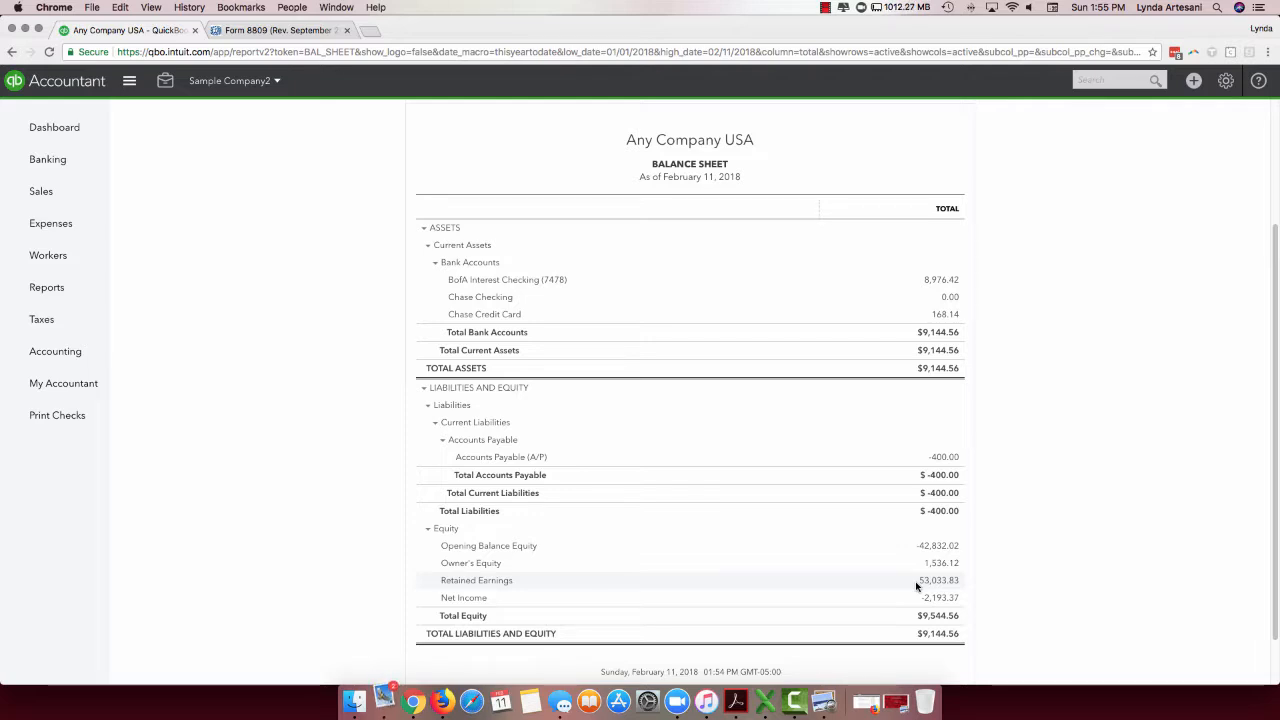
pyautogui.click(56, 352)
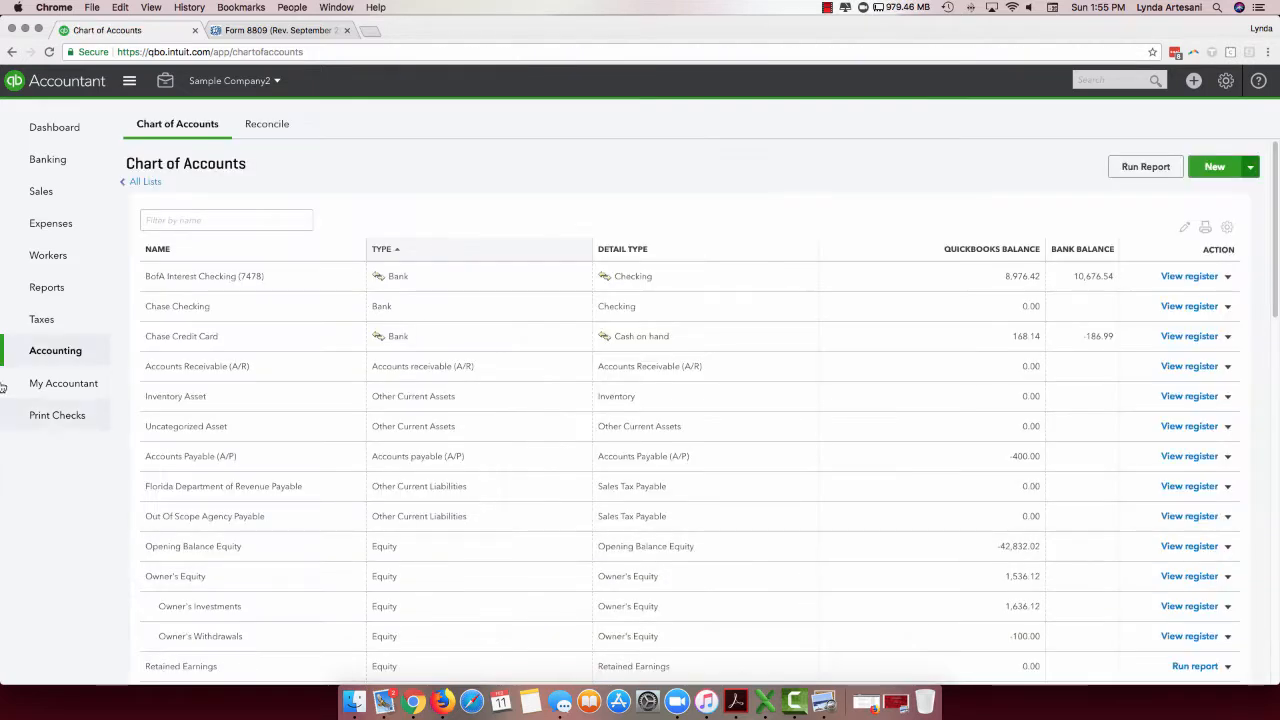
pyautogui.moveTo(132, 300)
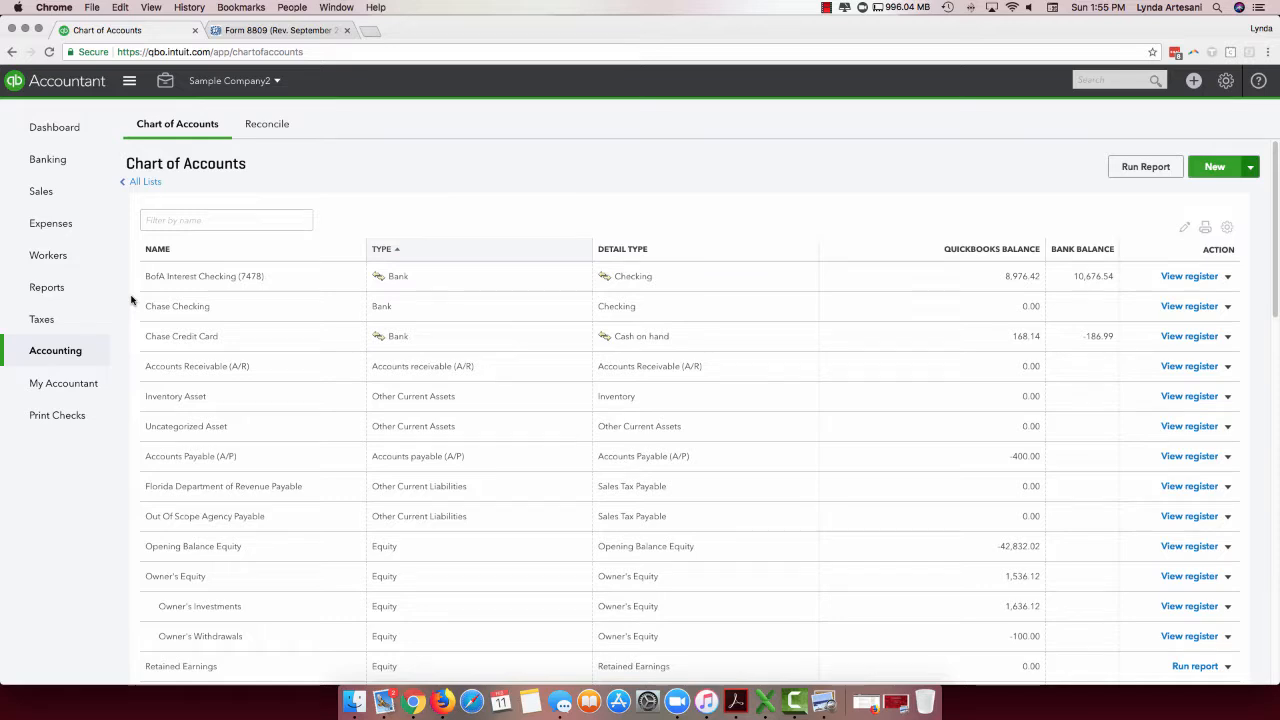
# - Browse the New options and scroll the chart of accounts past Retained Earnings
pyautogui.click(1252, 166)
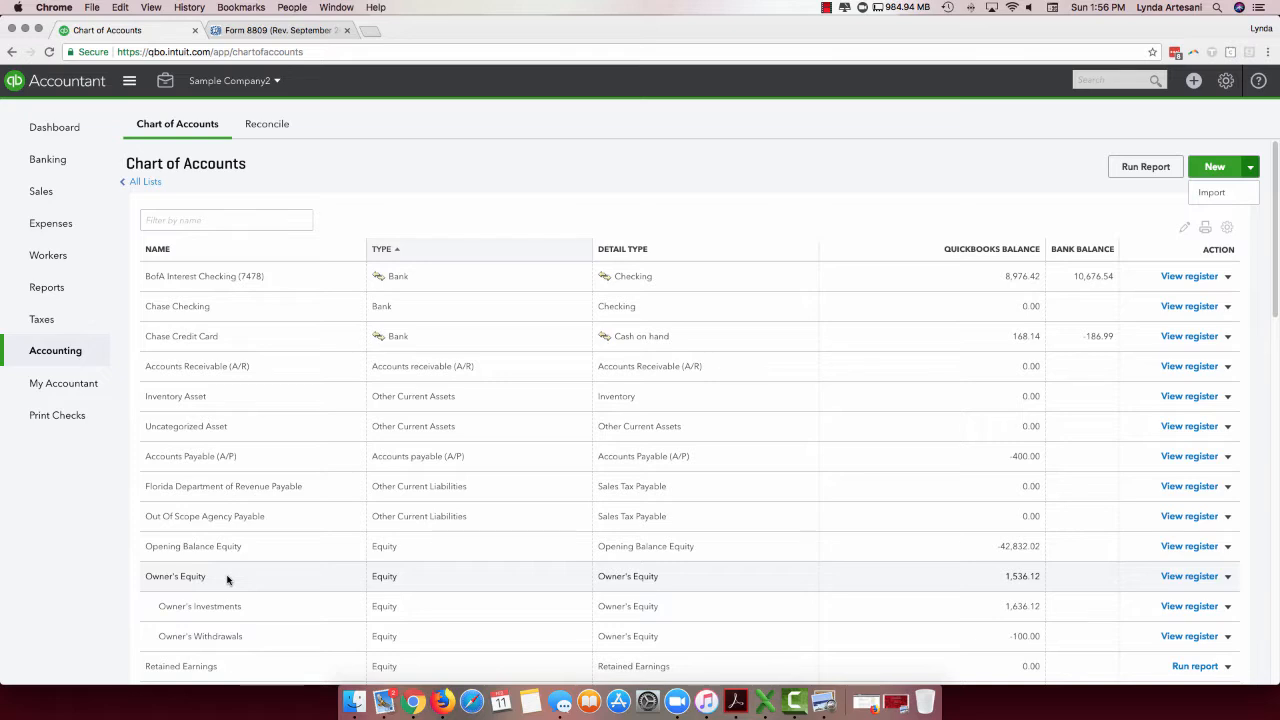
pyautogui.scroll(-3)
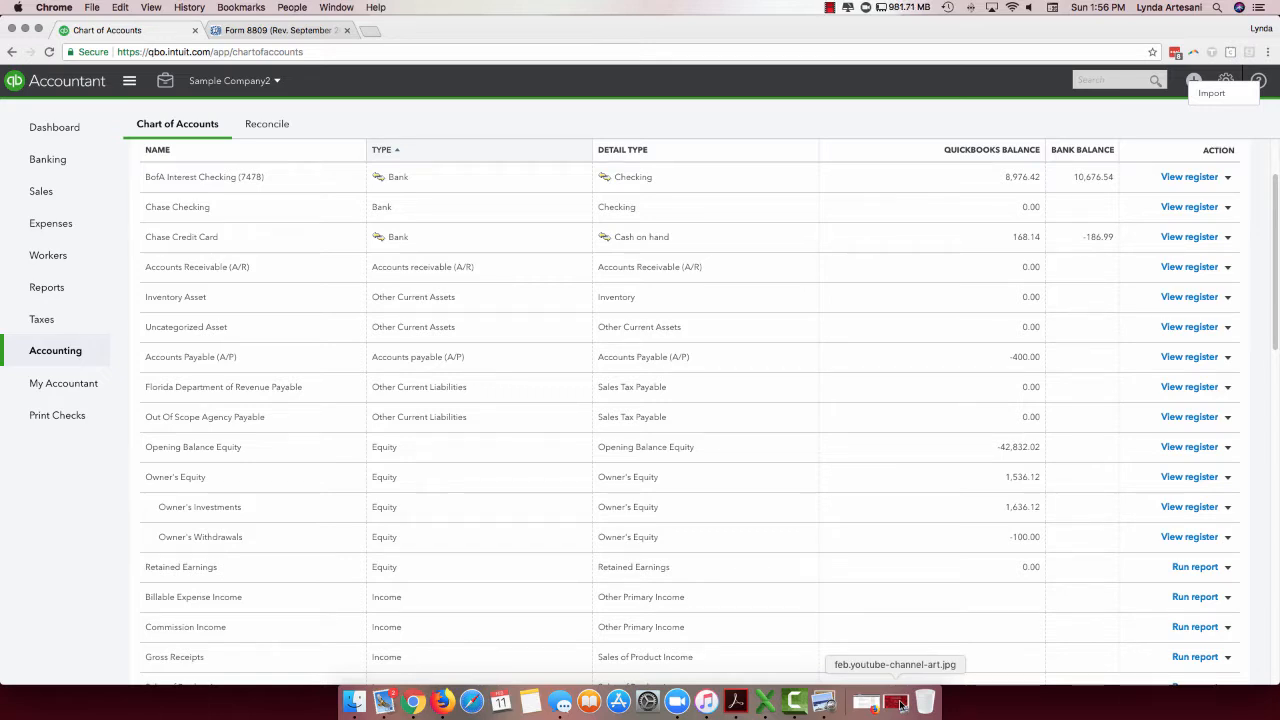
pyautogui.moveTo(848, 536)
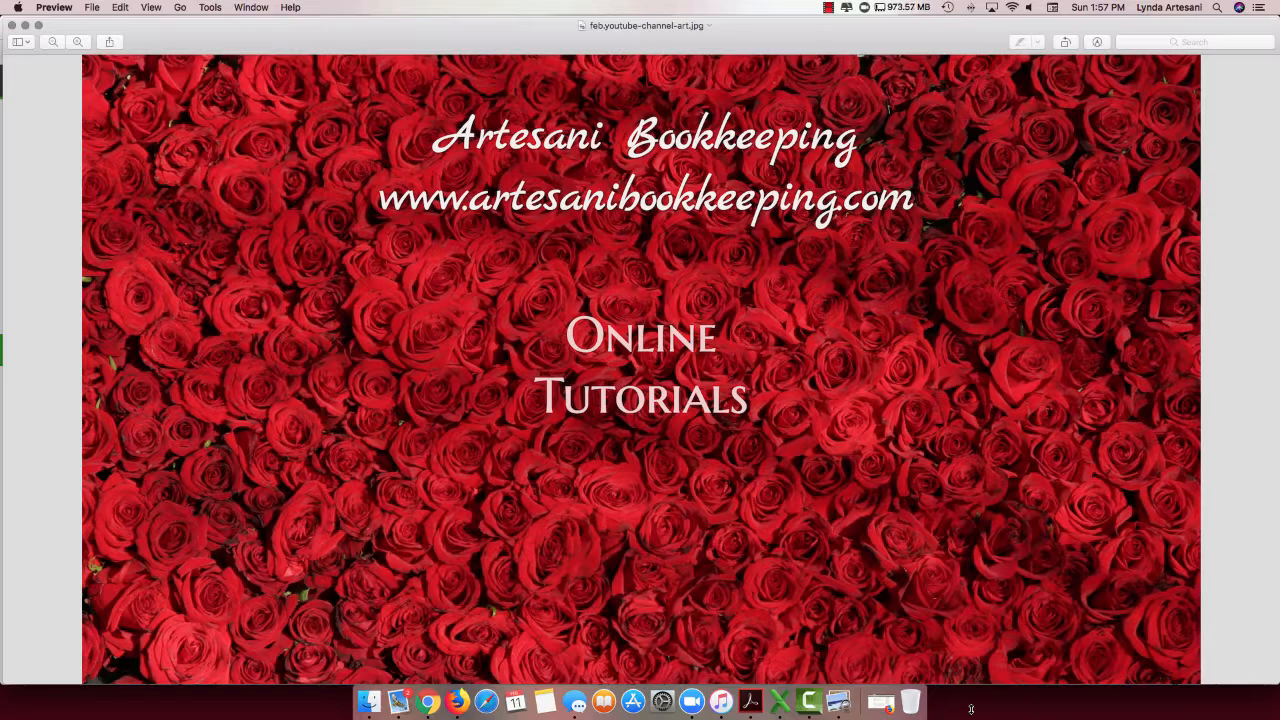
pyautogui.moveTo(838, 700)
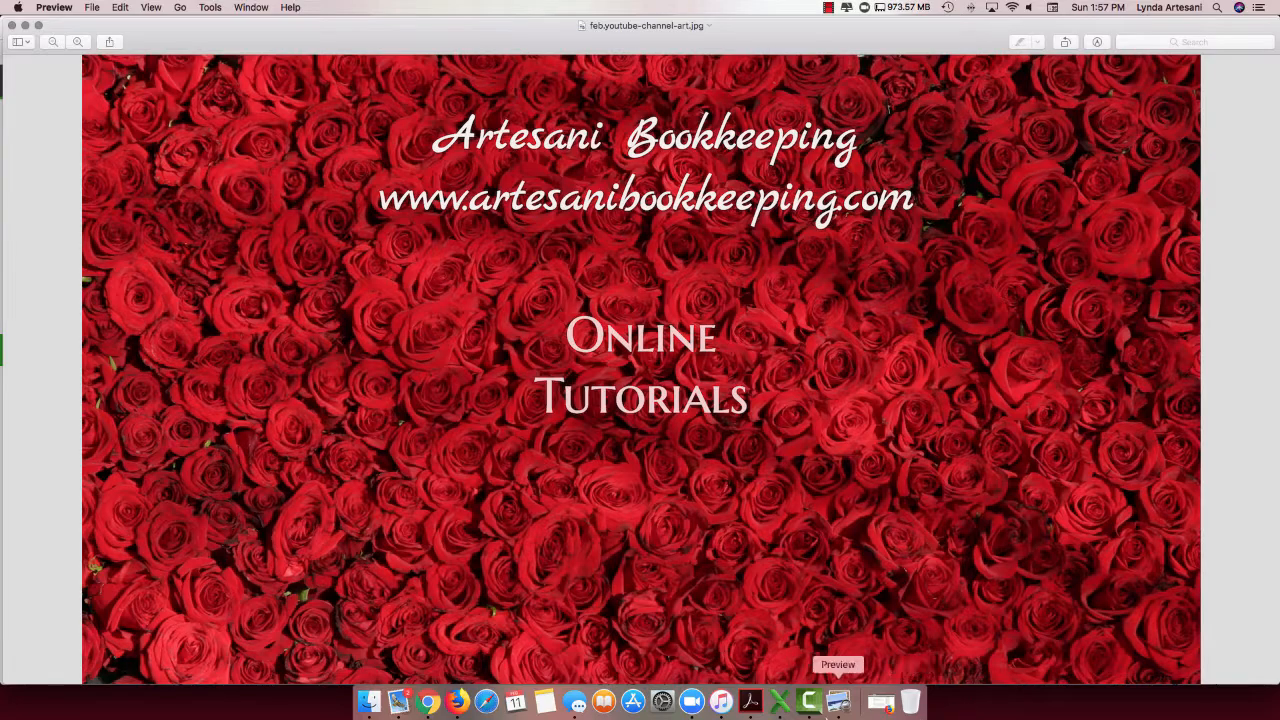